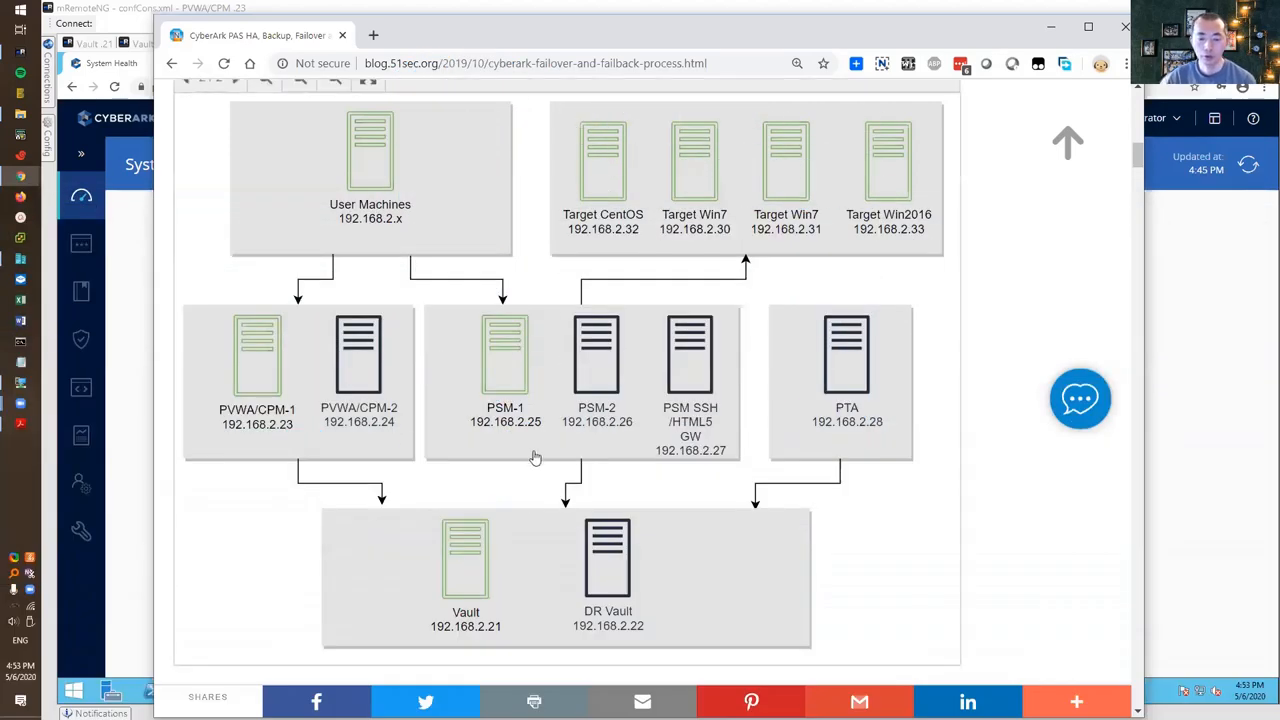
mouse_move(420, 348)
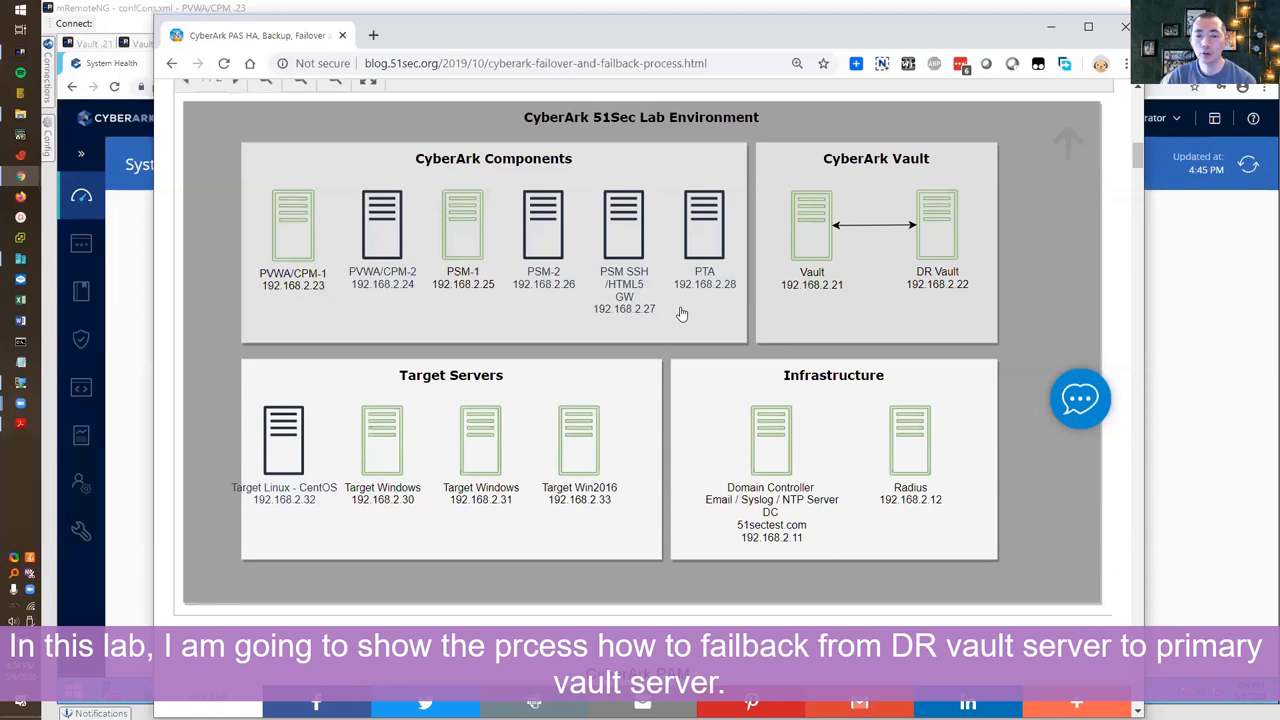
mouse_move(566, 224)
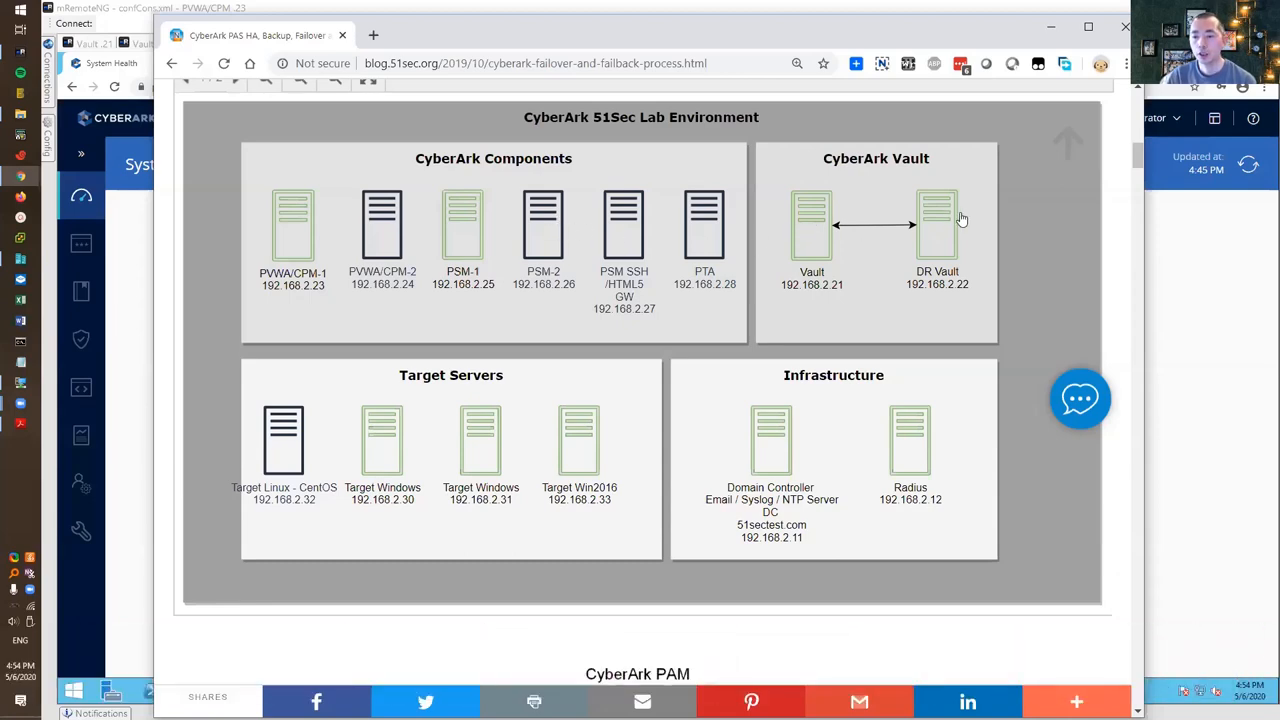
mouse_move(946, 236)
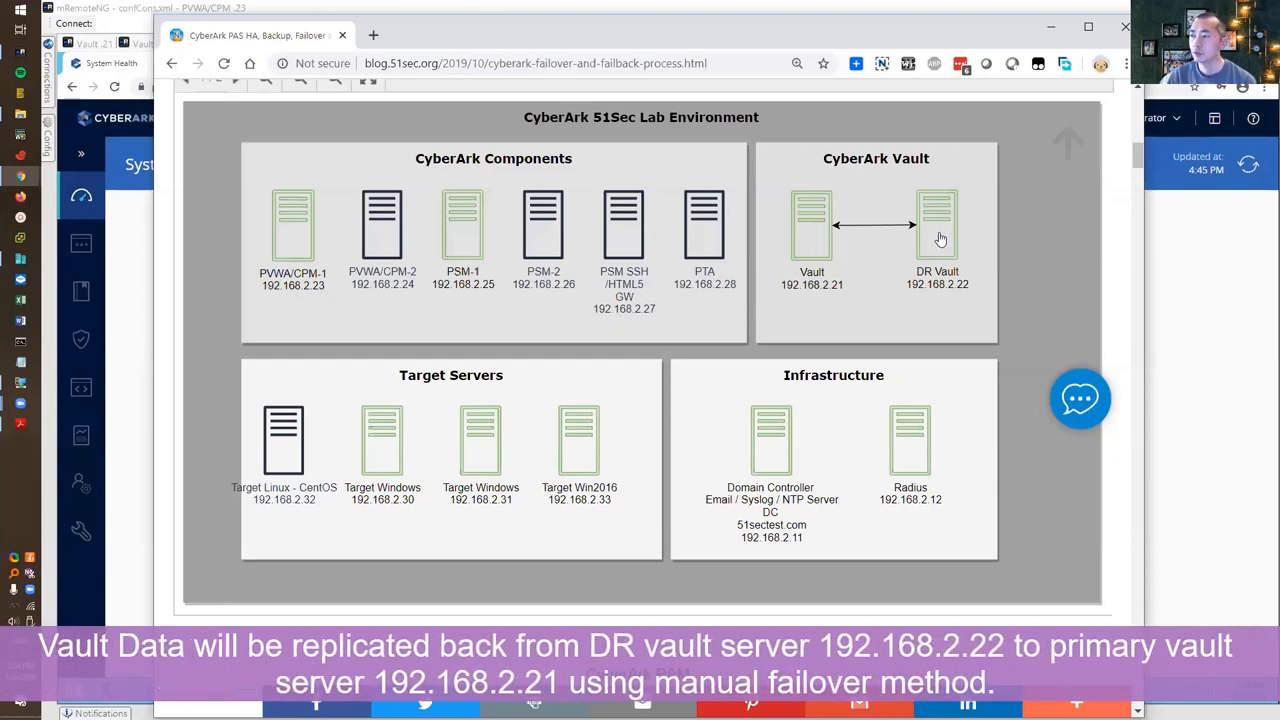
mouse_move(956, 242)
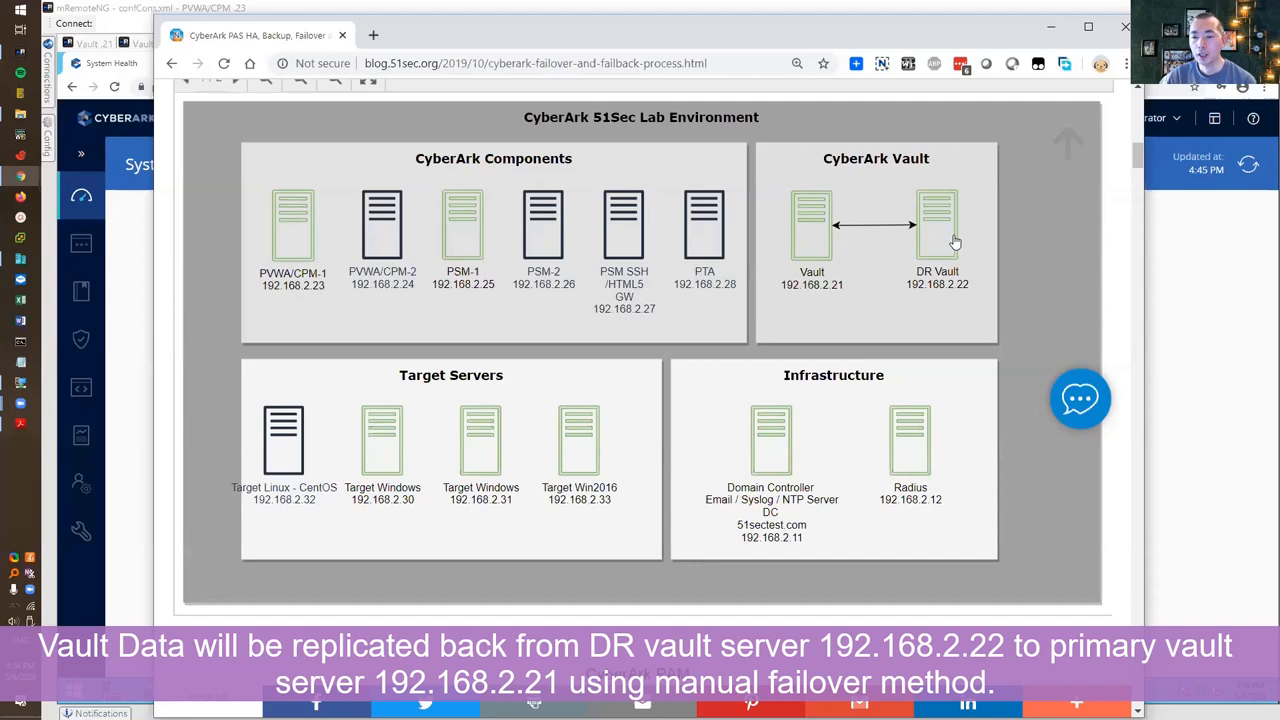
mouse_move(822, 232)
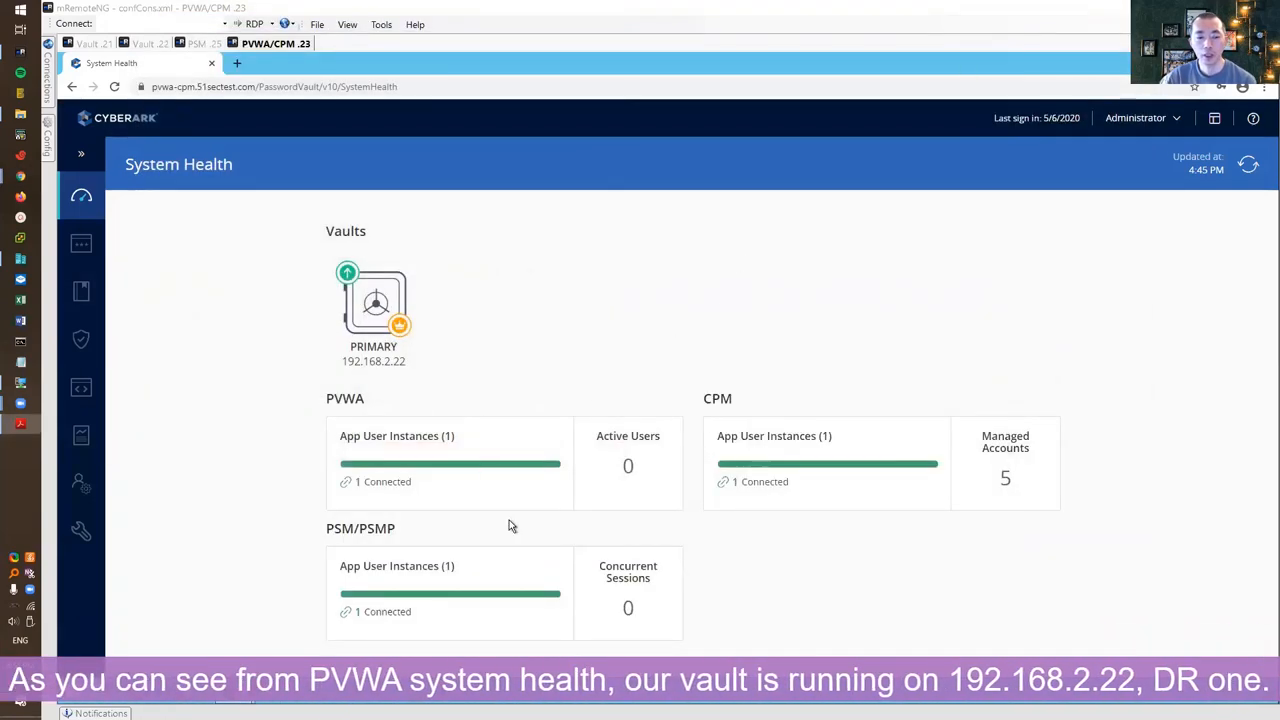
mouse_move(760, 520)
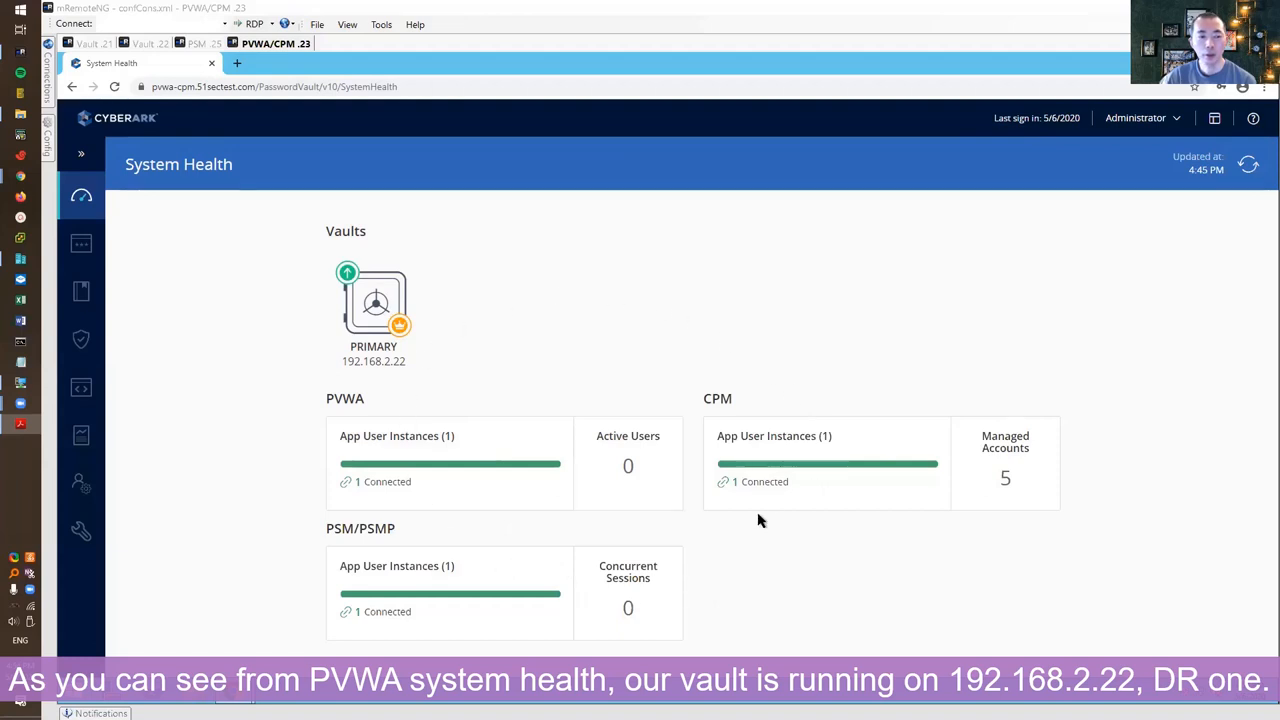
mouse_move(400, 368)
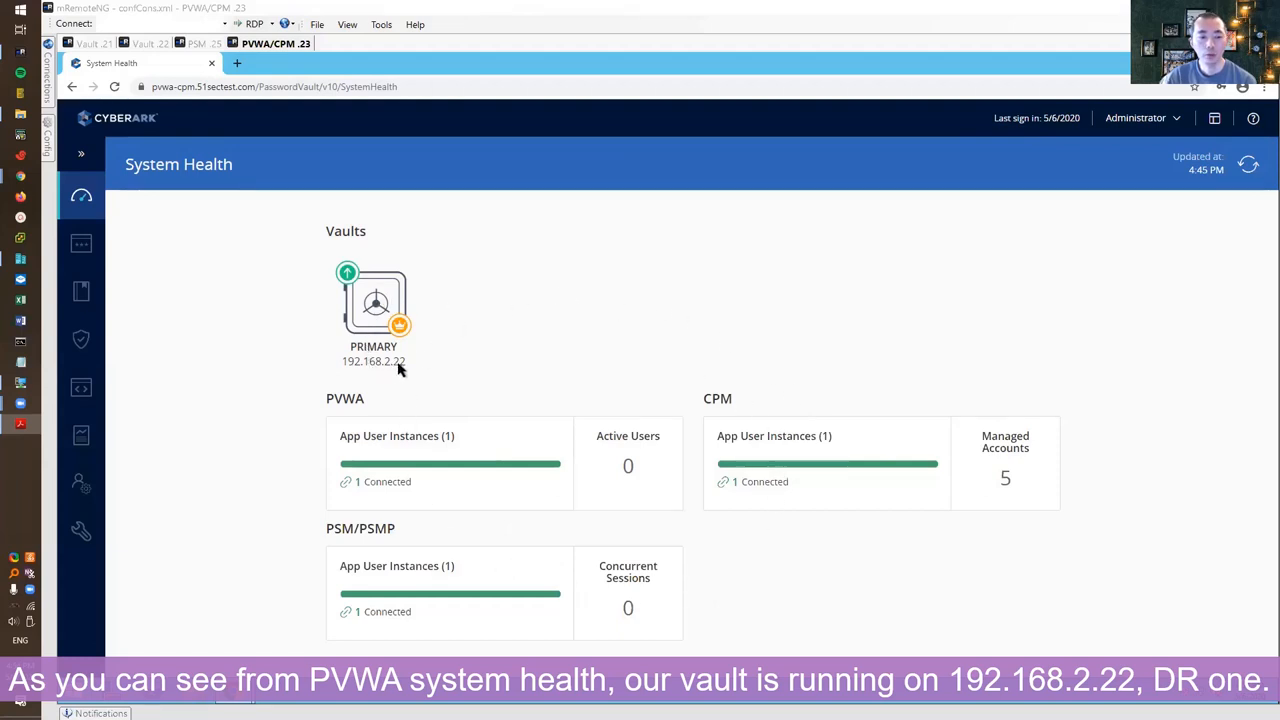
mouse_move(156, 100)
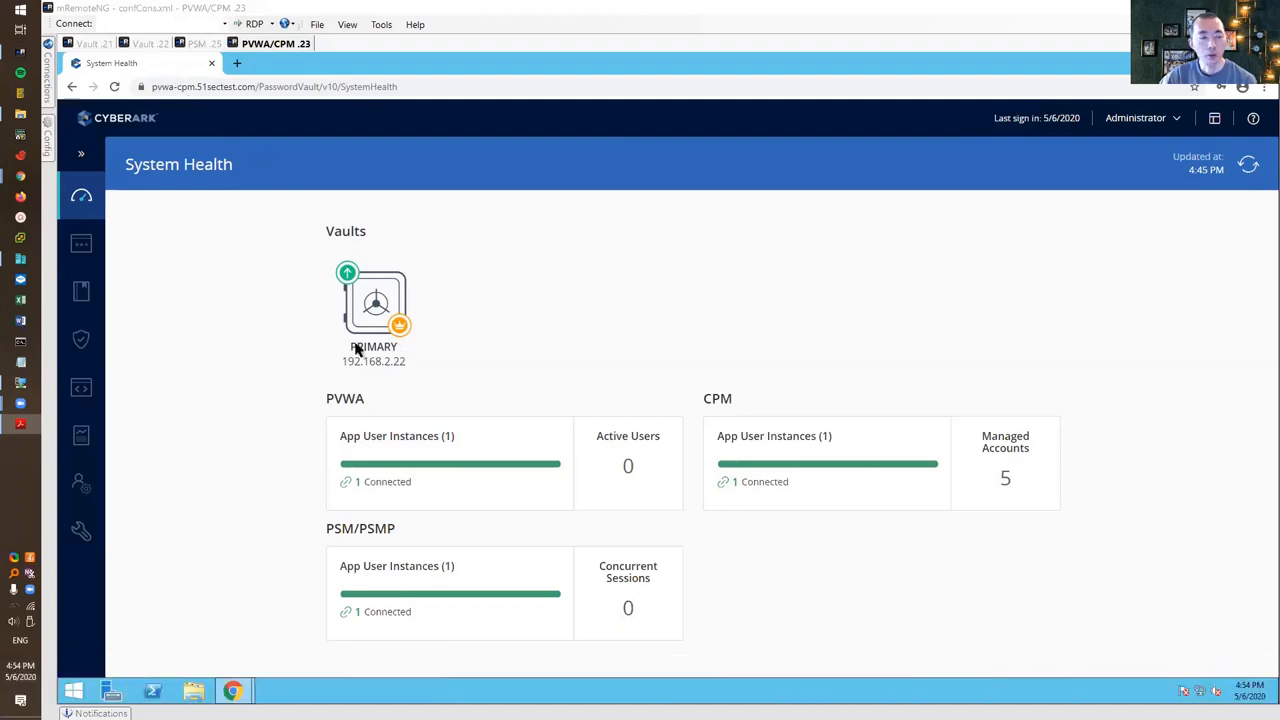
mouse_move(20, 176)
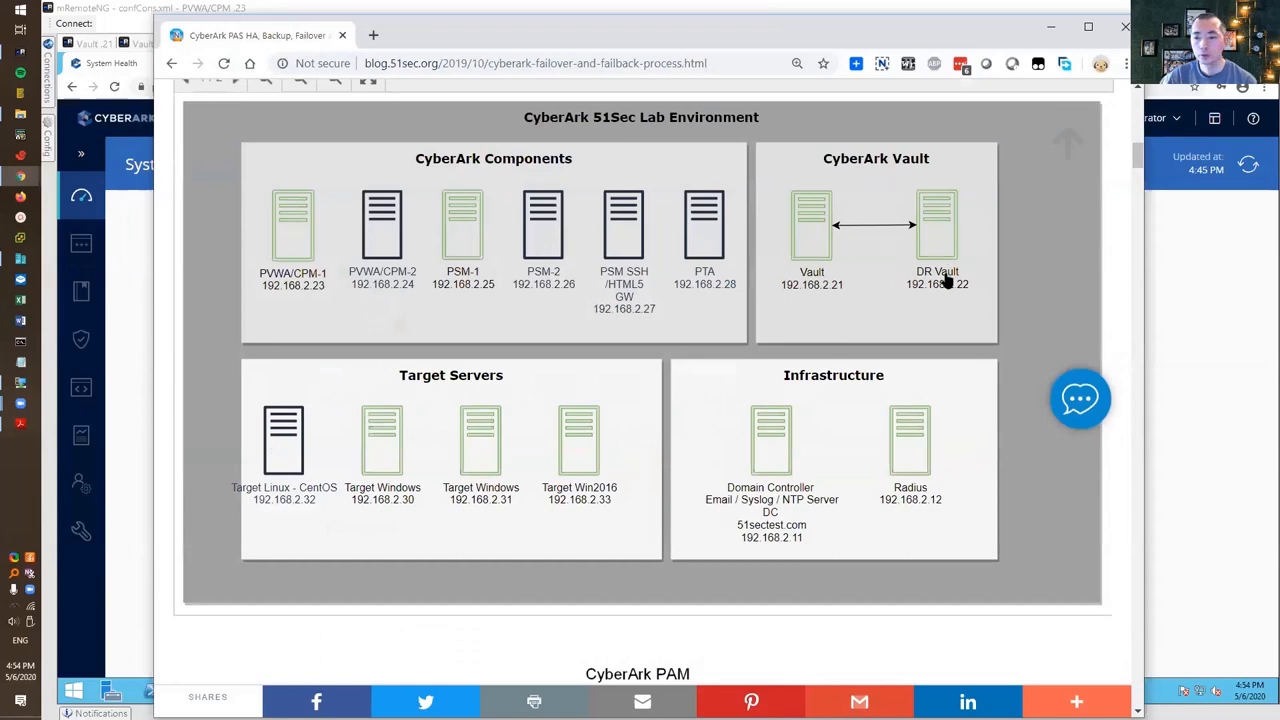
mouse_move(992, 248)
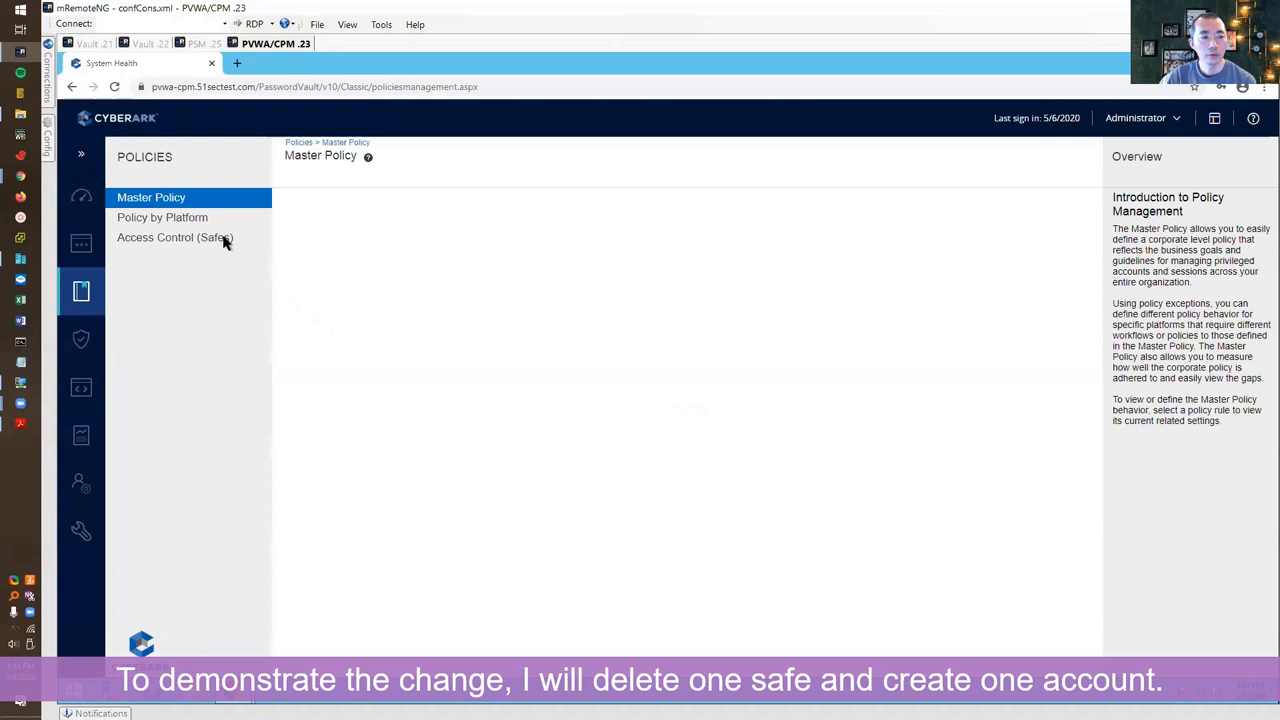
Delete the testdr1-safe safe from Access Control, leaving 12 safes, and return to the Accounts view
click(174, 236)
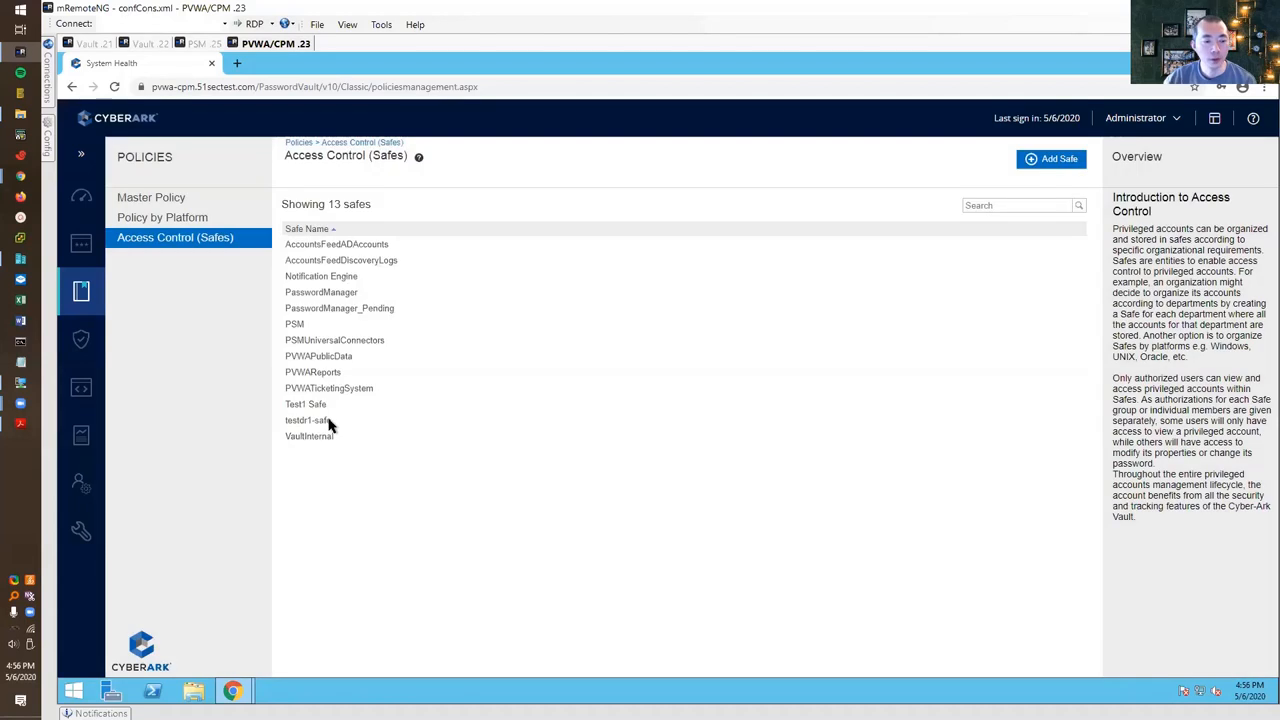
click(308, 420)
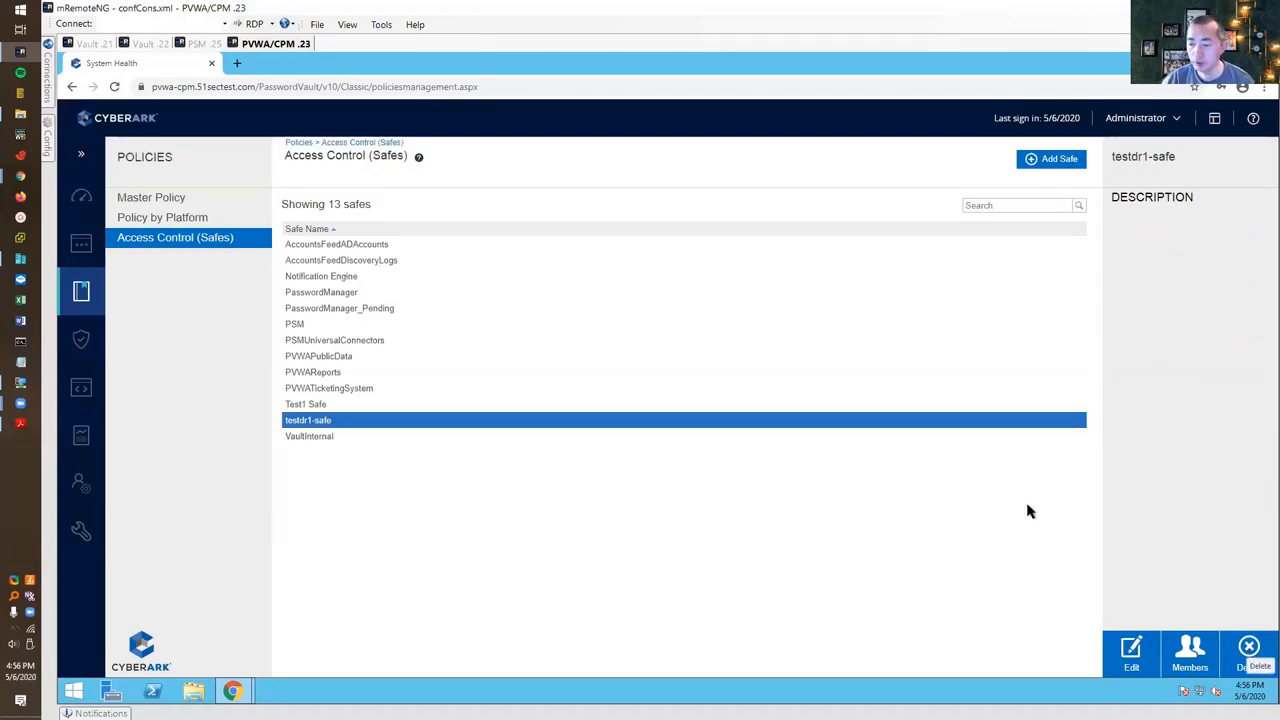
click(1248, 656)
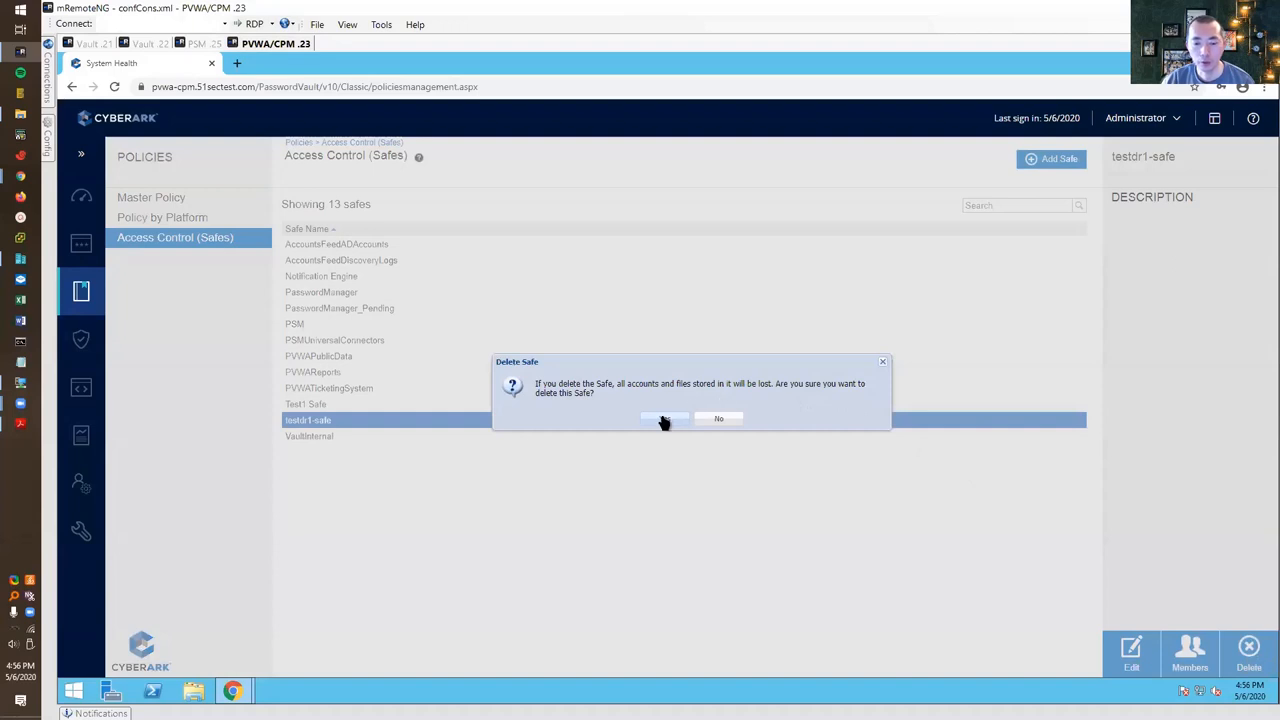
click(664, 418)
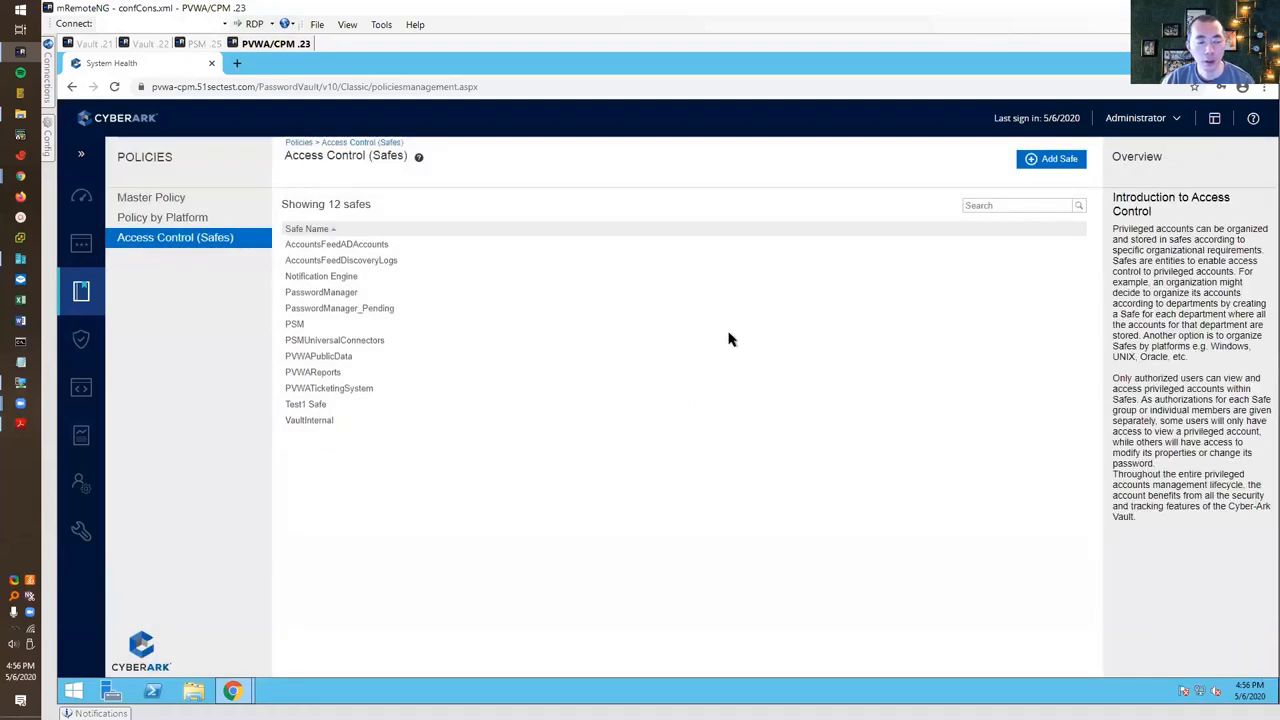
click(80, 244)
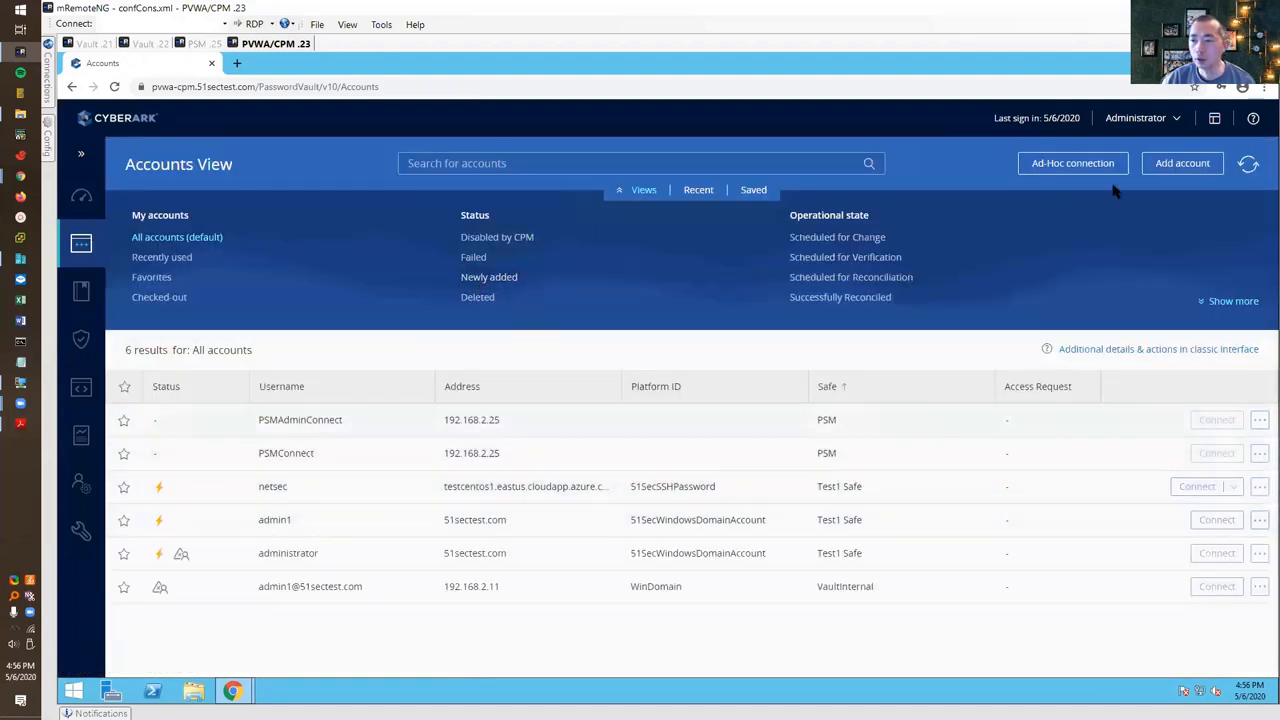
Add a Windows Domain administrator account for test1.com in Test1 Safe, making 7 accounts
click(1182, 164)
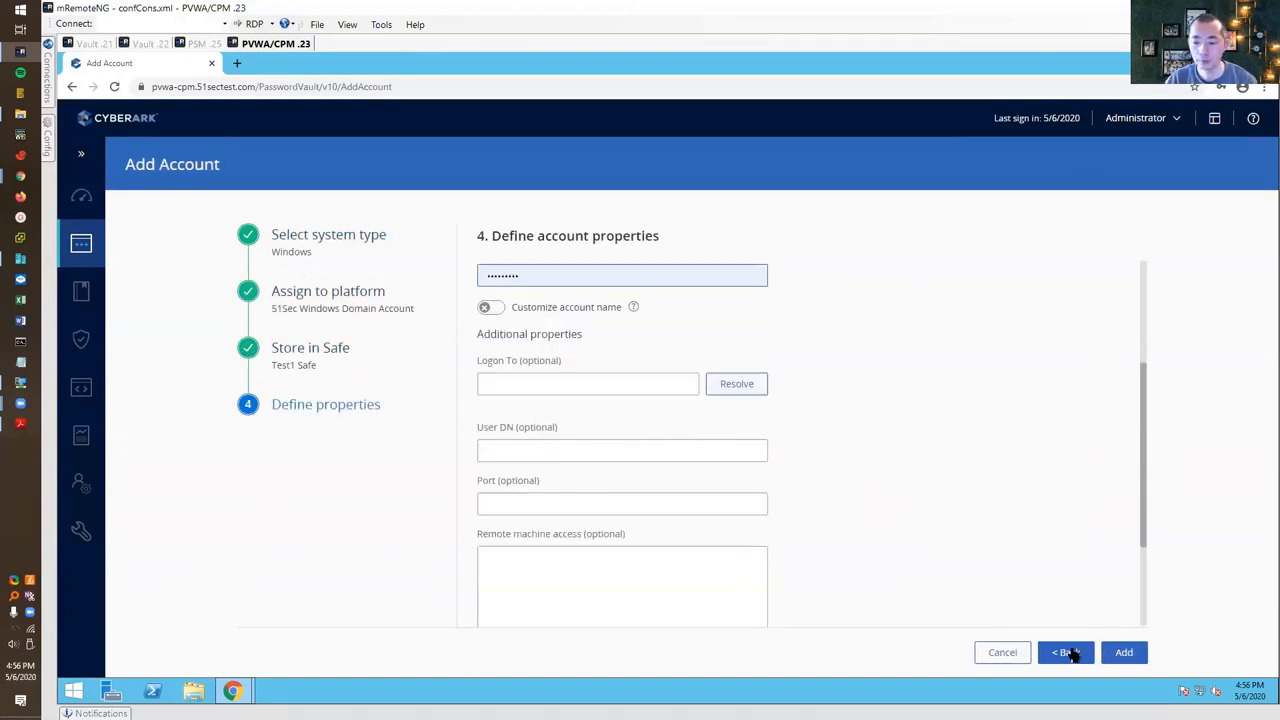
click(1122, 652)
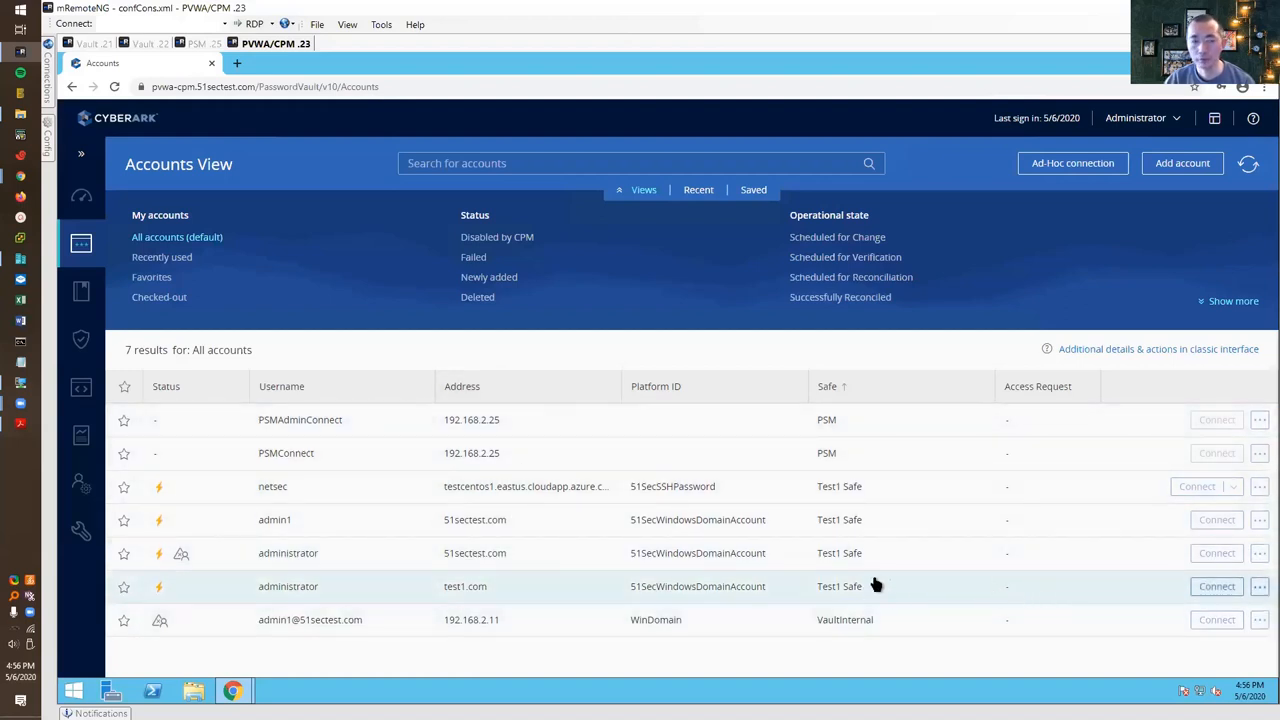
Switch to the primary vault 192.168.2.21 session and bring up PrivateArk Server Central Administration
click(100, 42)
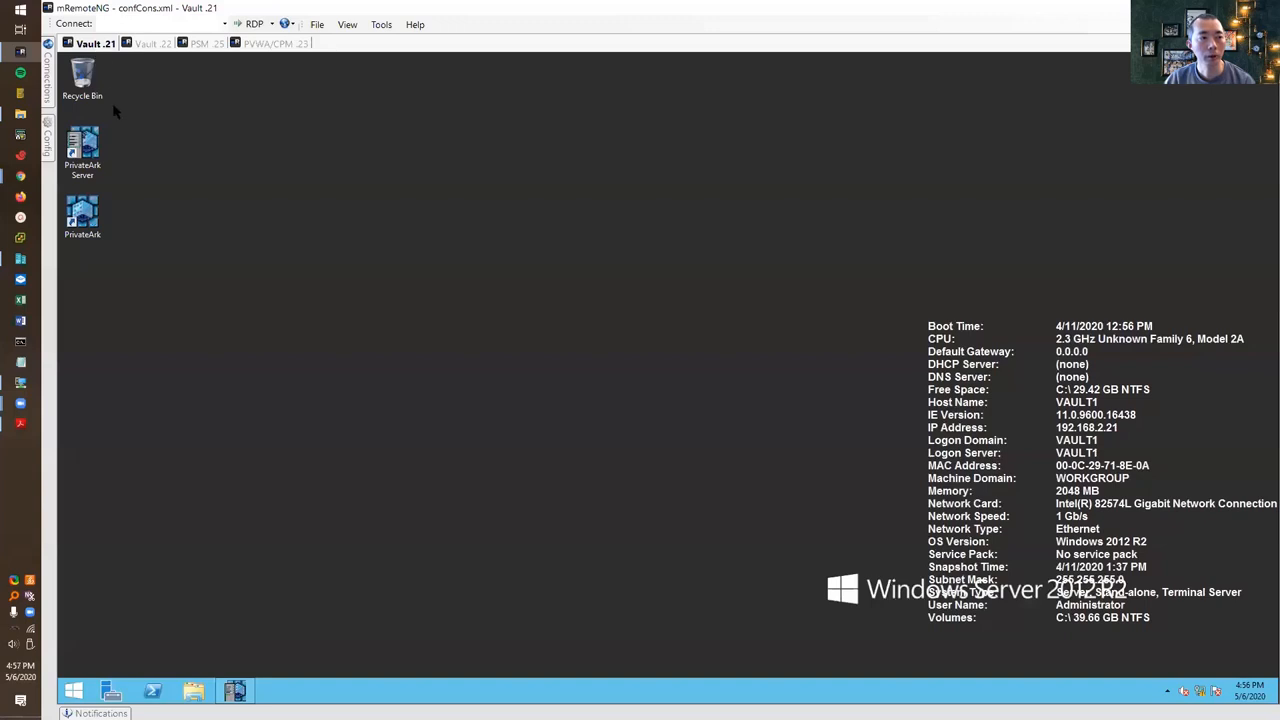
mouse_move(130, 212)
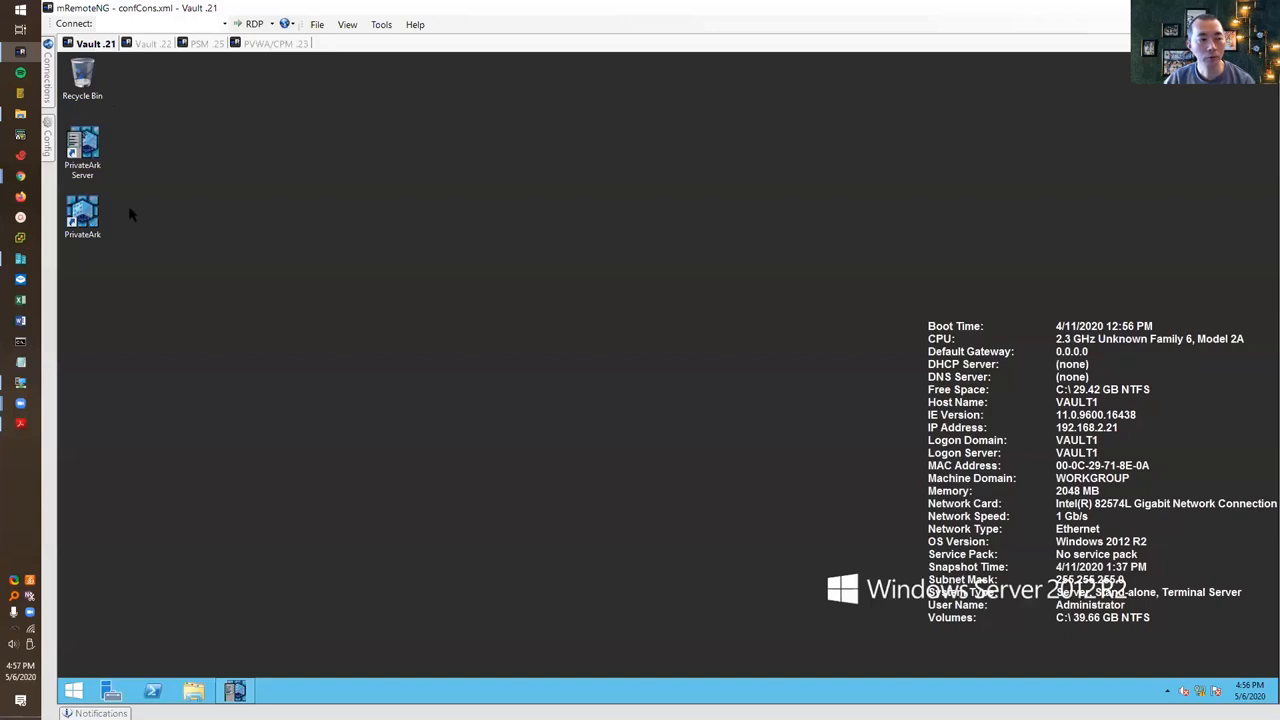
mouse_move(96, 178)
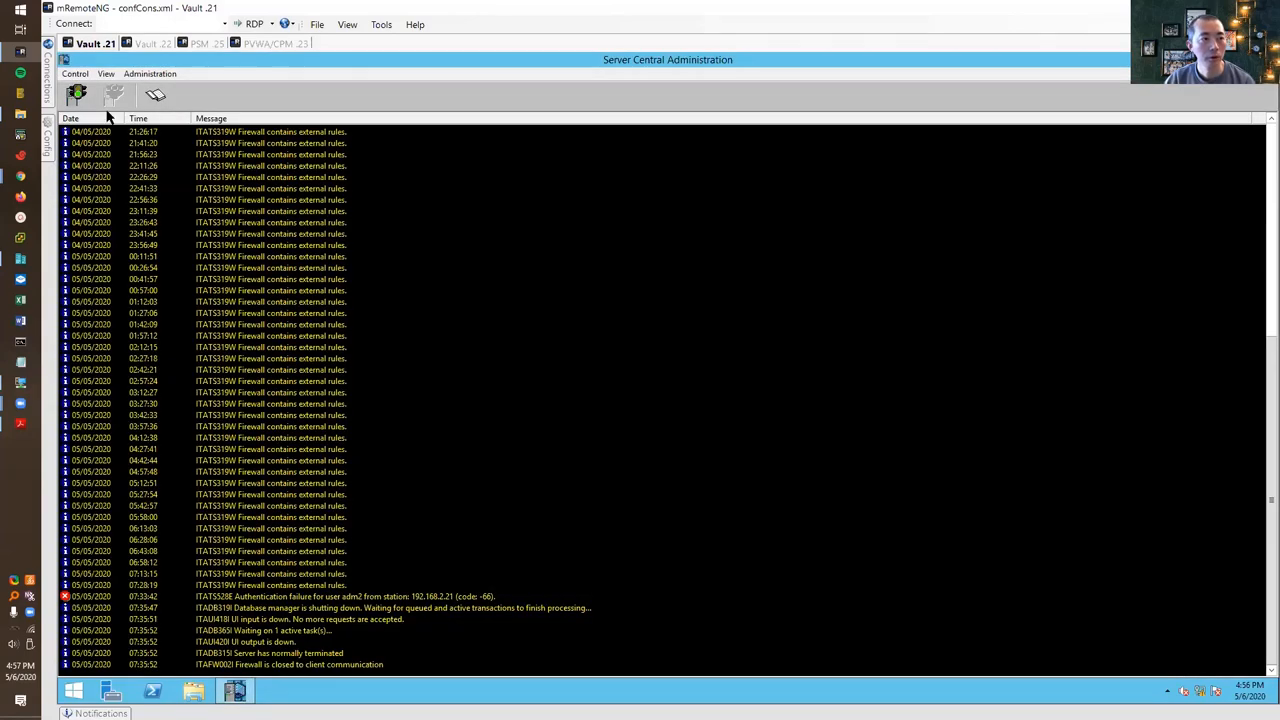
click(162, 48)
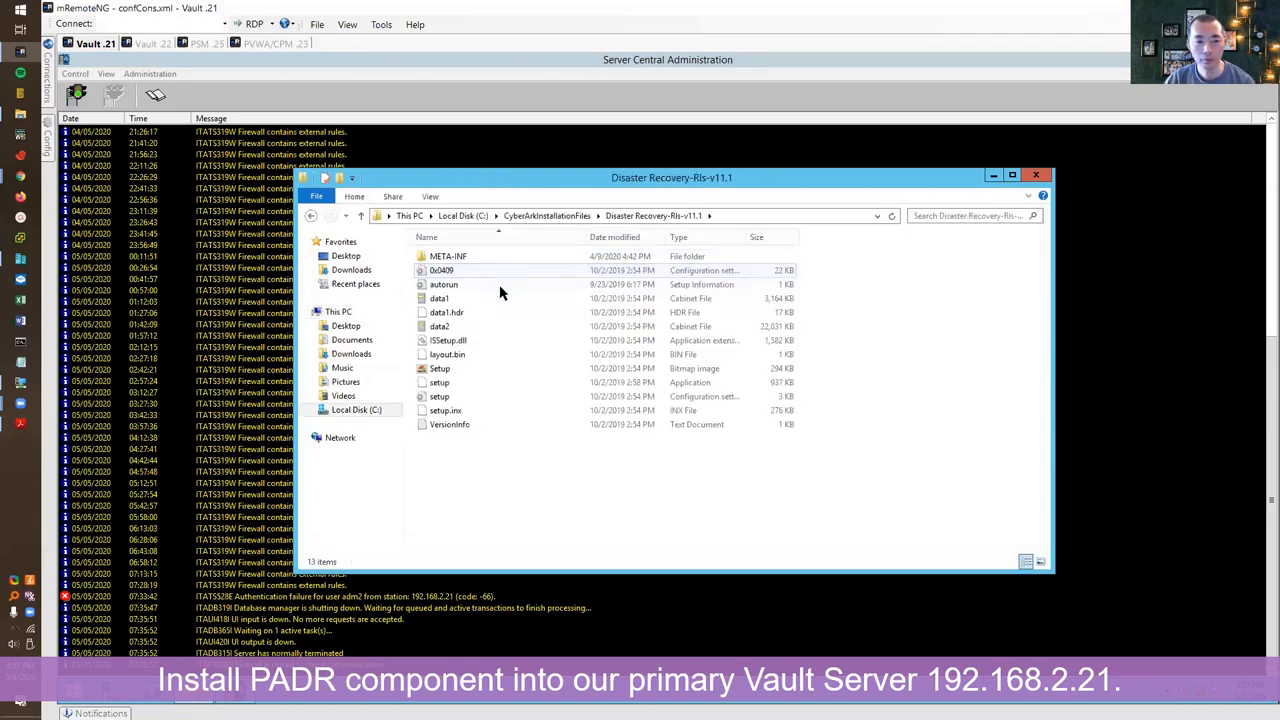
Launch setup from the Disaster Recovery-Rls-v11.1 folder to start the DR 11.1 wizard
click(440, 382)
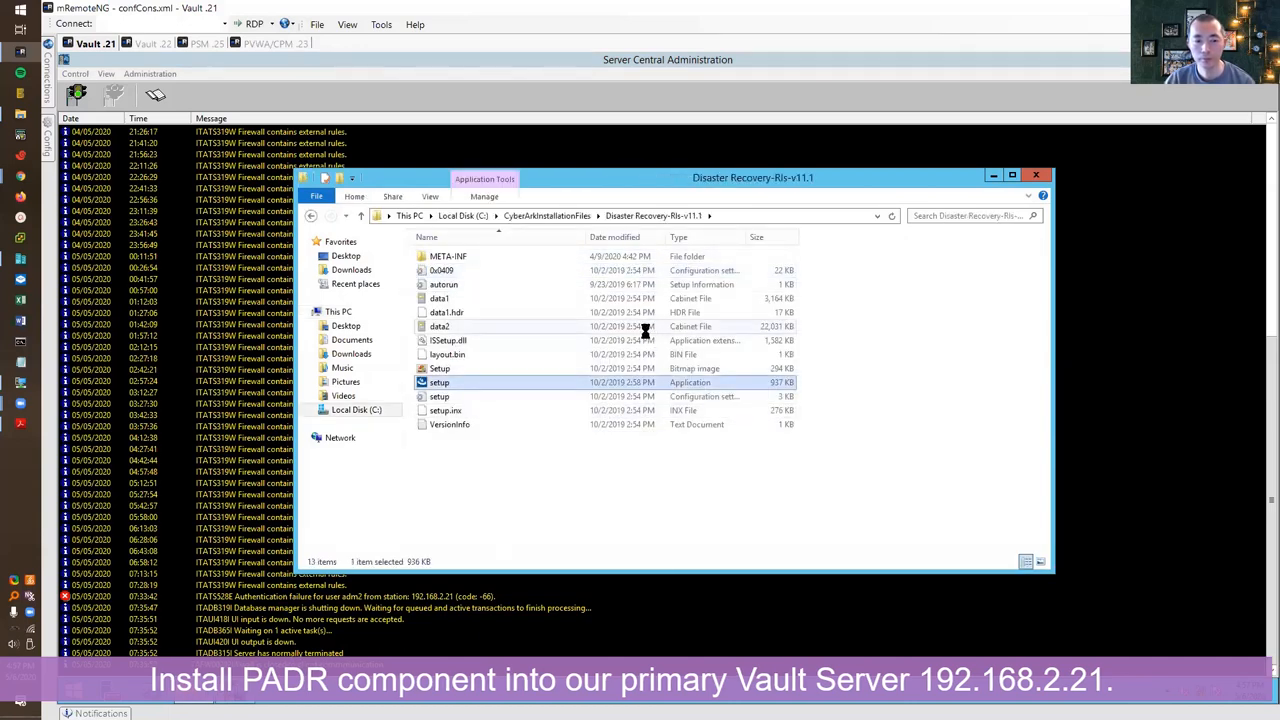
double_click(438, 382)
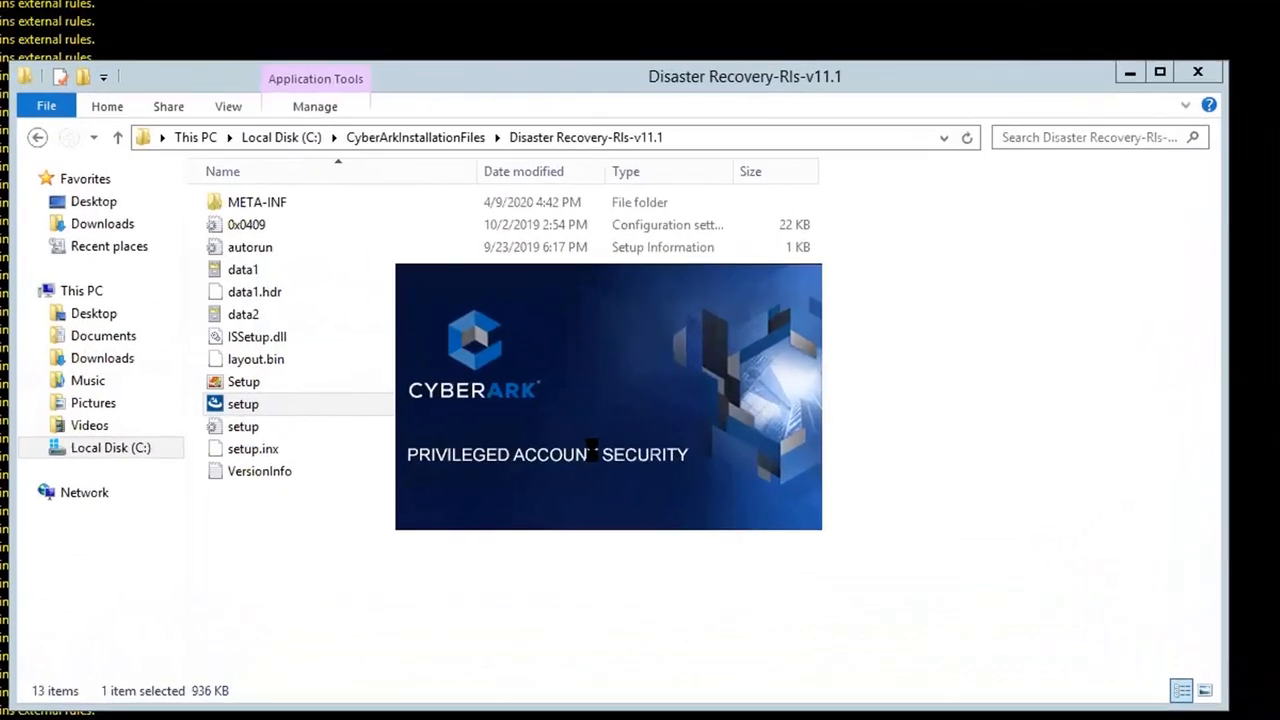
double_click(244, 404)
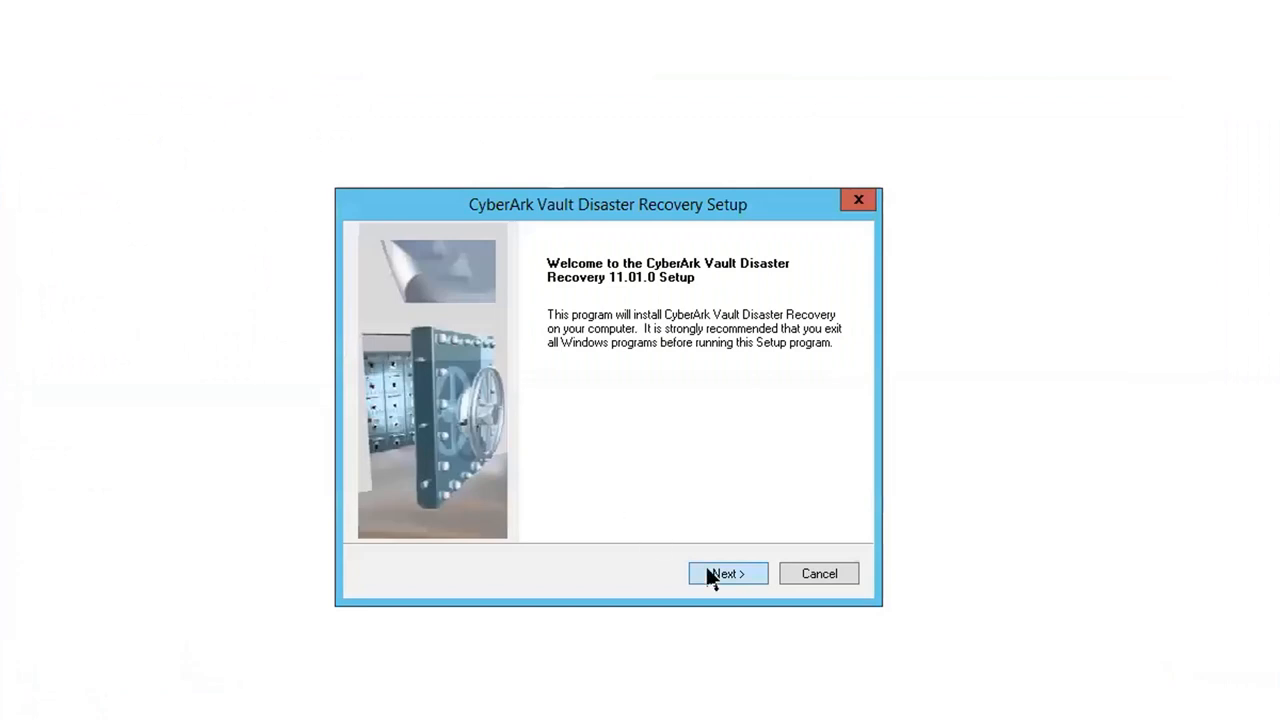
Accept the license and register the installation to test.com
click(728, 572)
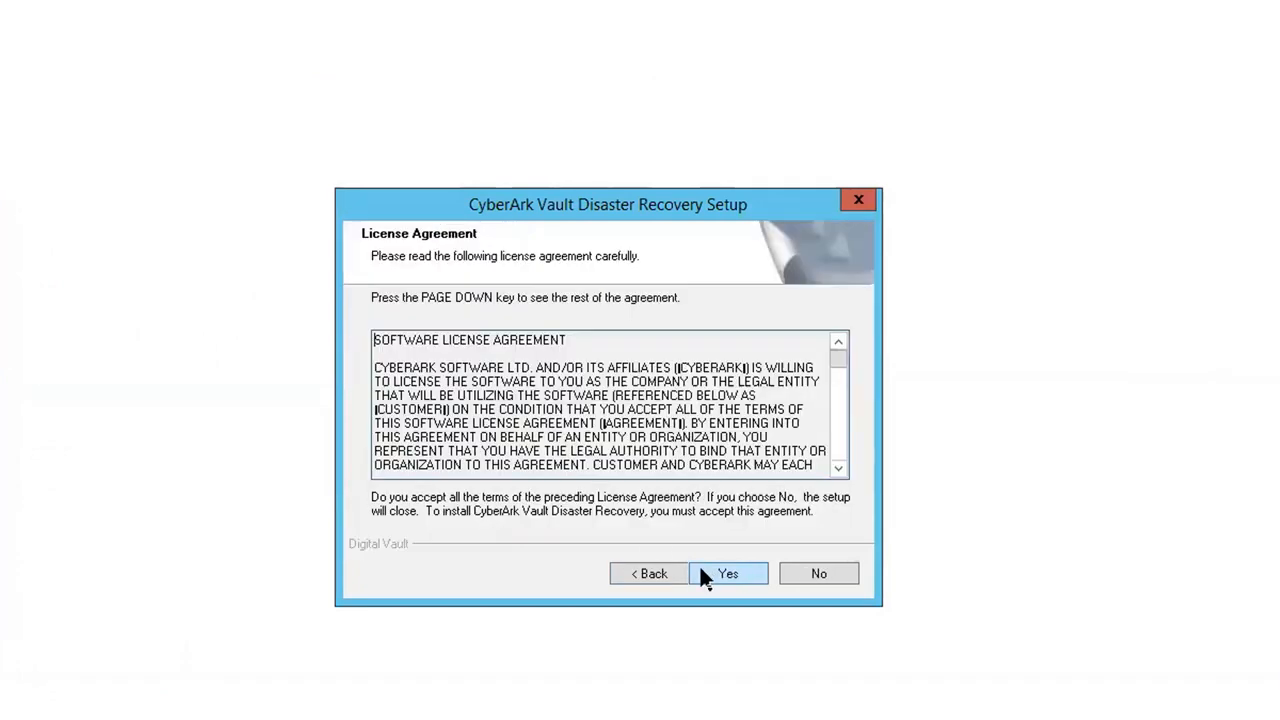
click(728, 572)
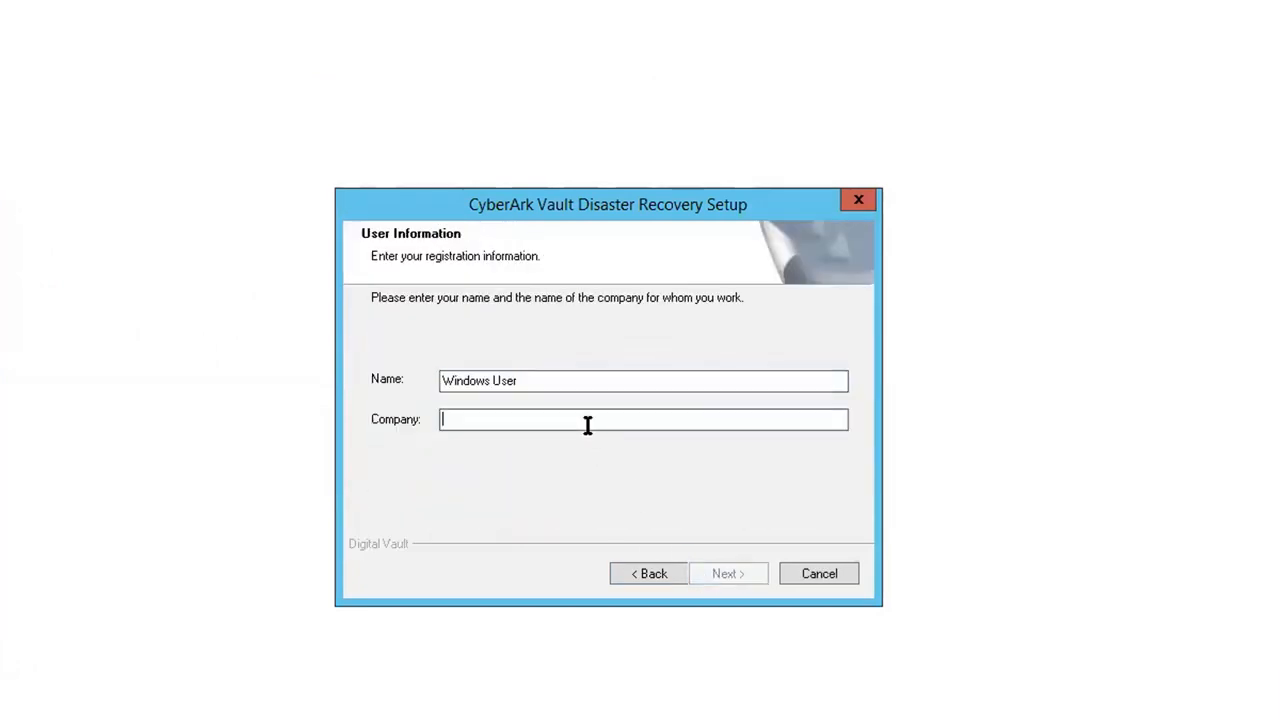
text(test.com)
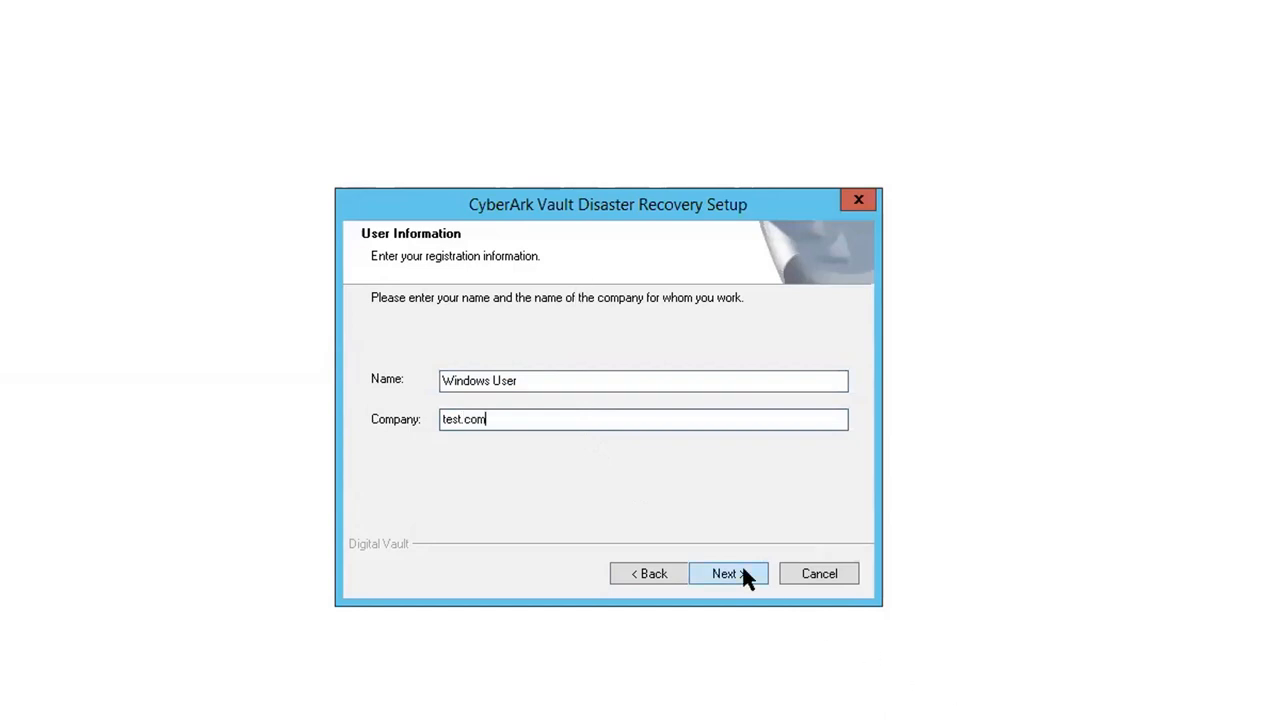
click(728, 572)
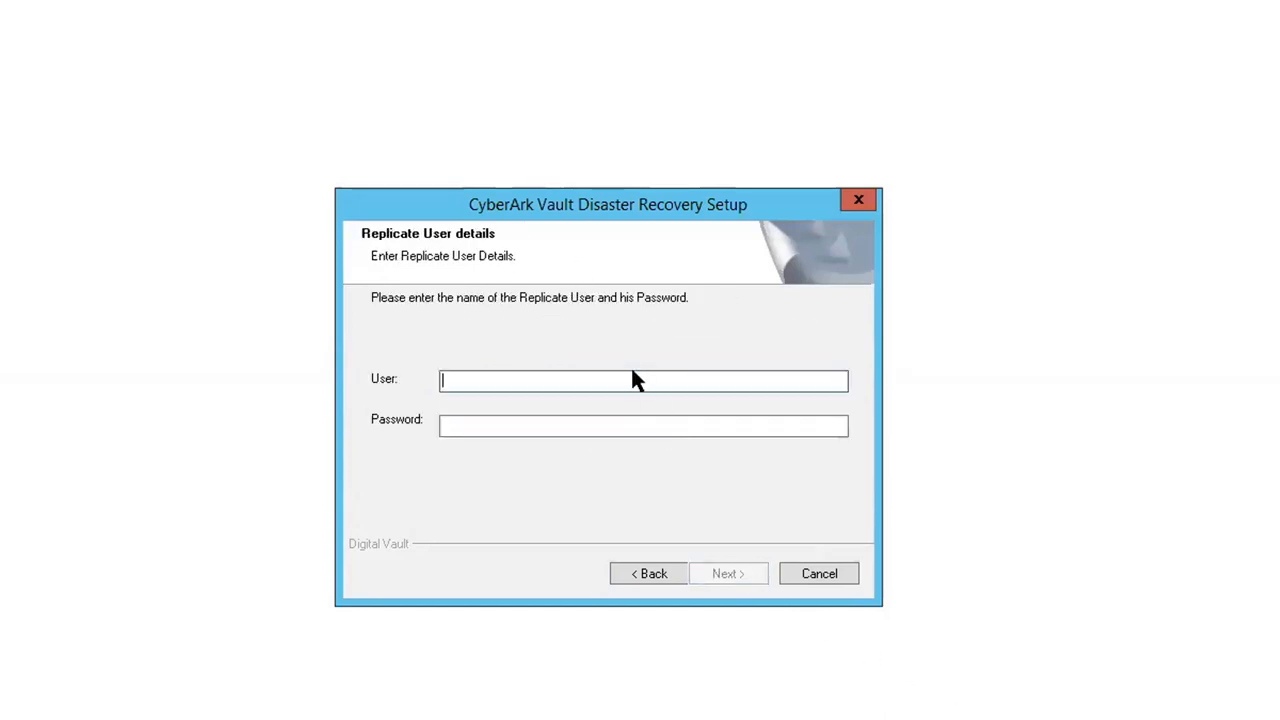
Enter DR as the replicate user with its password and continue to the vault address step
text(DR)
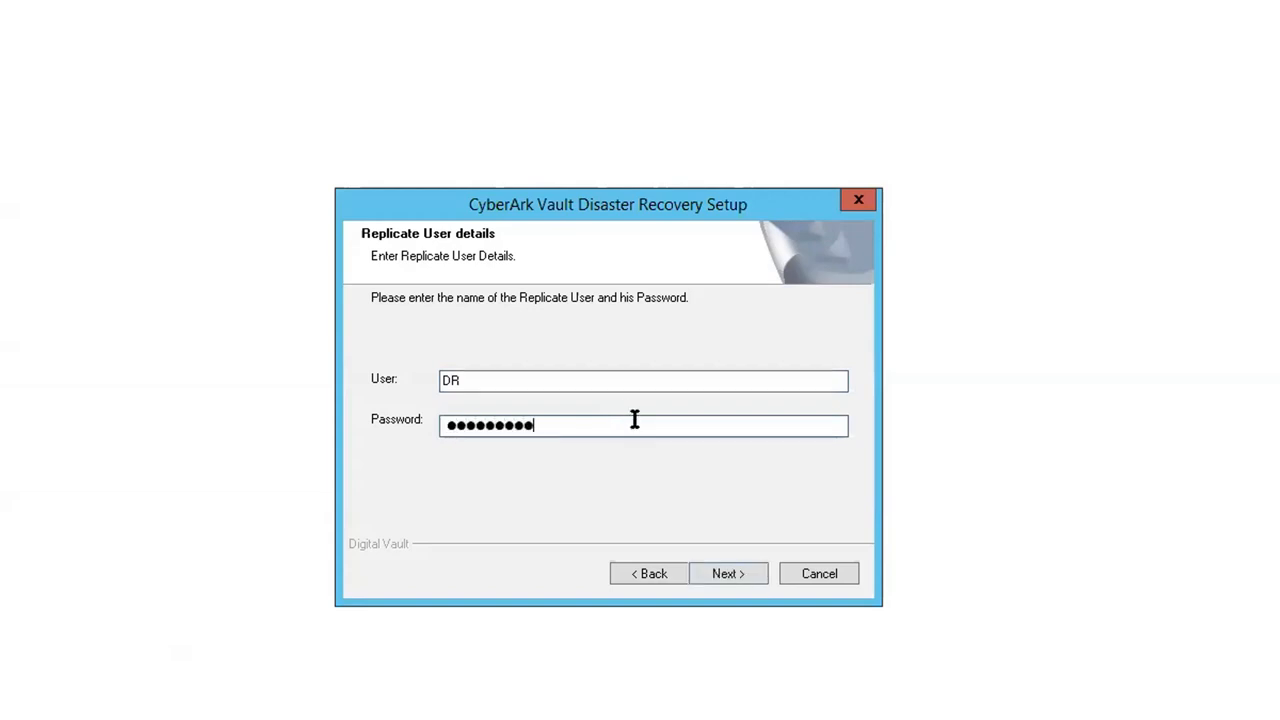
mouse_move(600, 308)
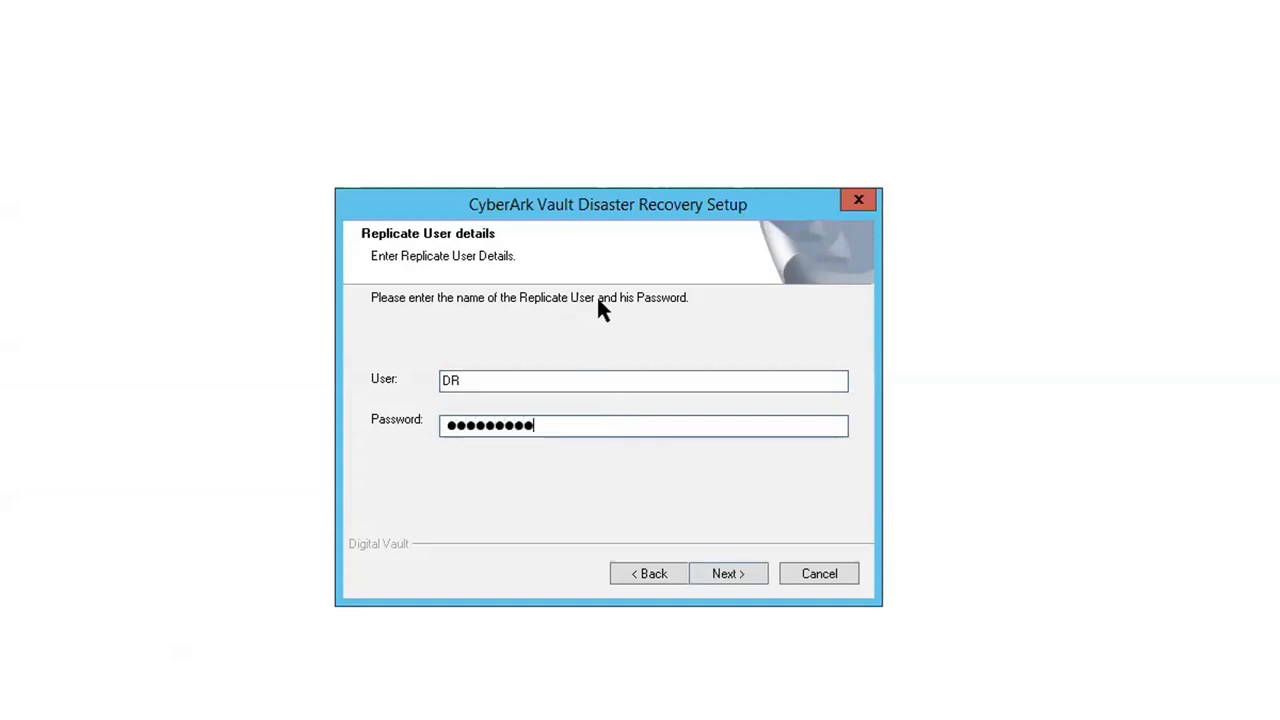
mouse_move(730, 544)
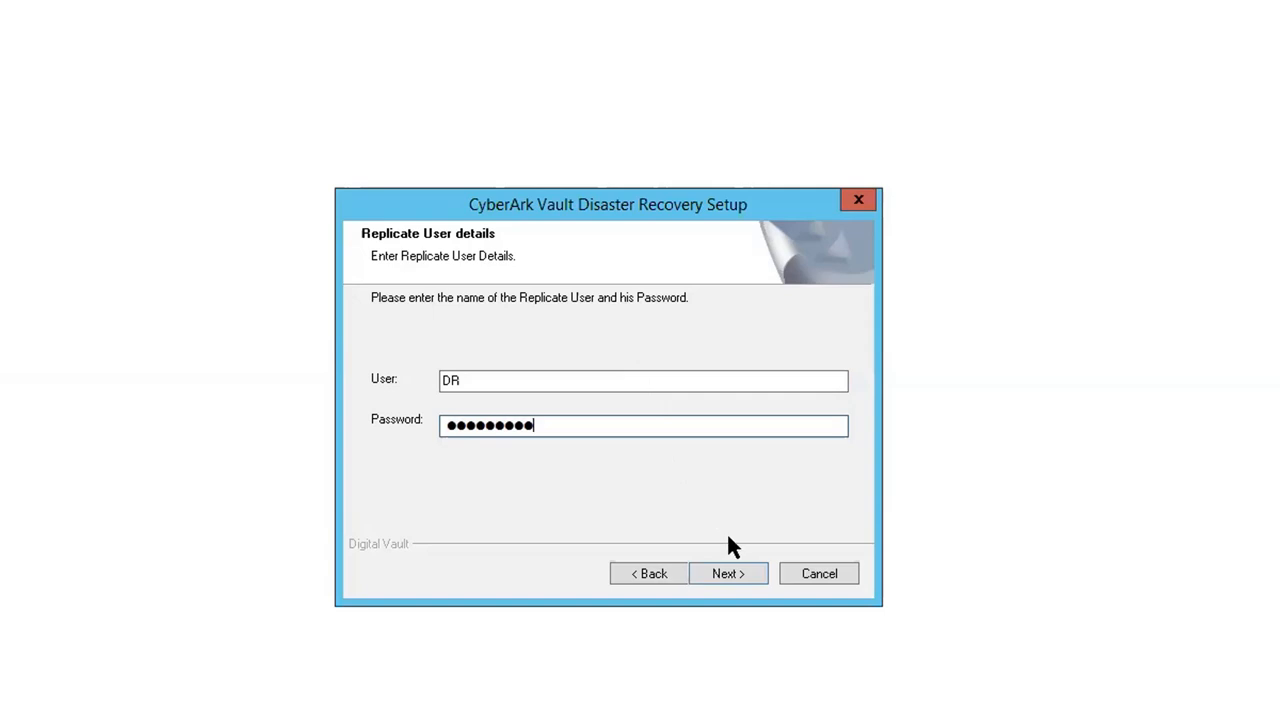
mouse_move(732, 578)
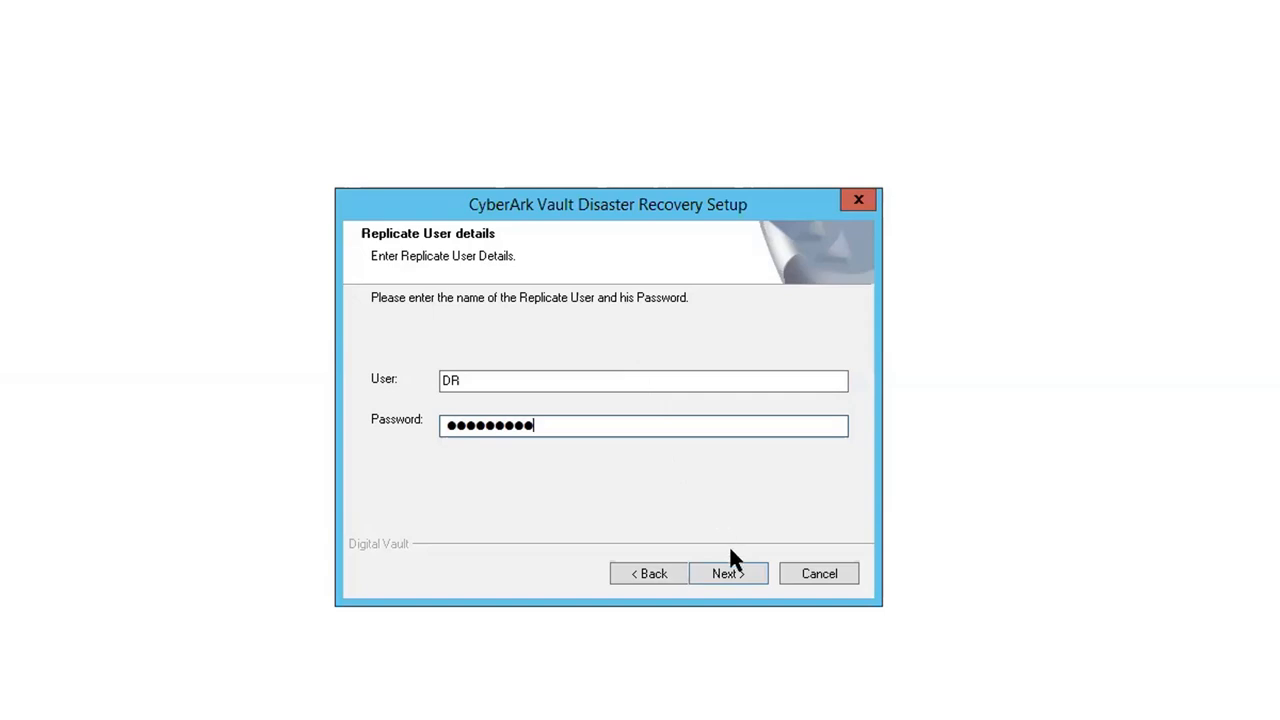
mouse_move(708, 514)
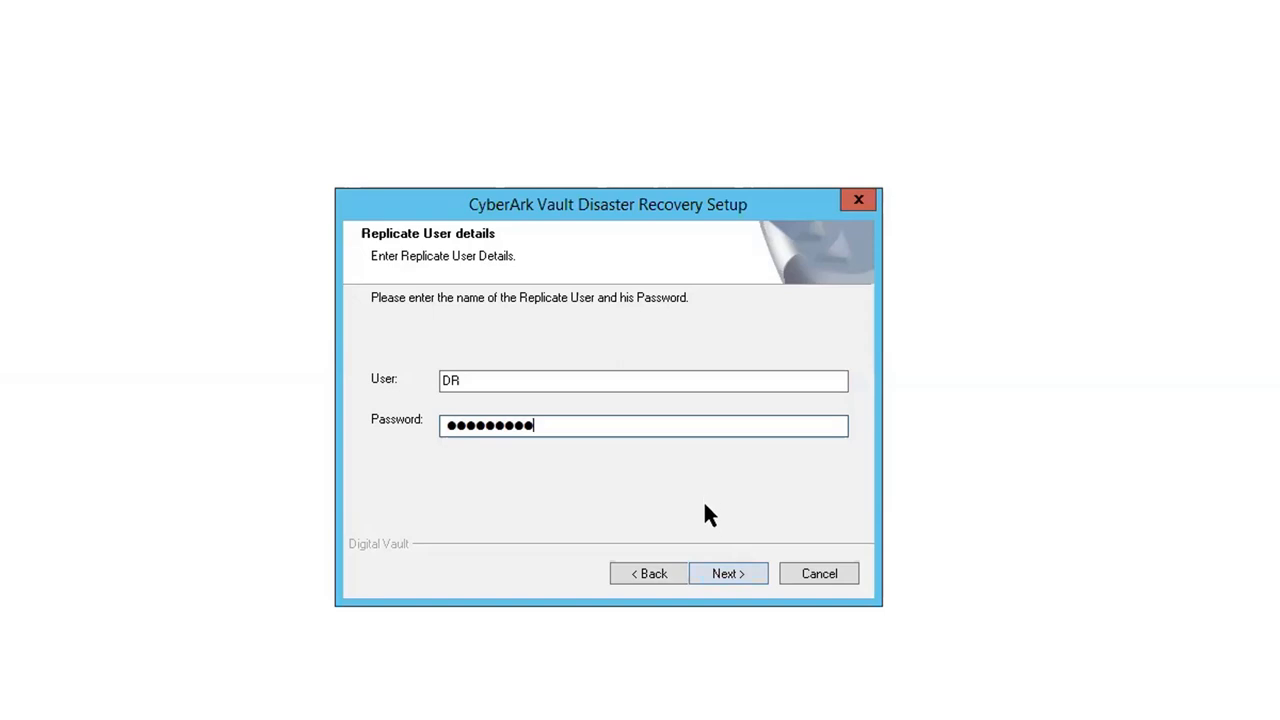
click(728, 572)
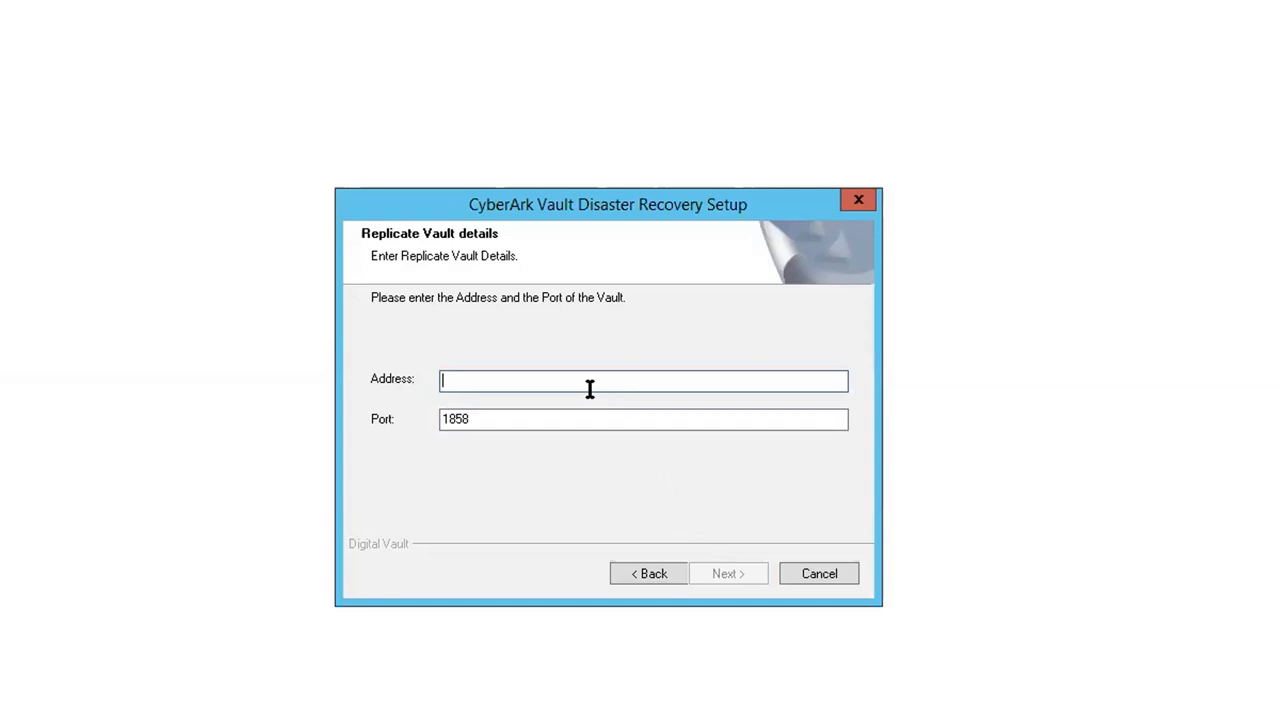
Enter the replicate vault address 192.168.2.22, keeping port 1858
text(192.168.2.22)
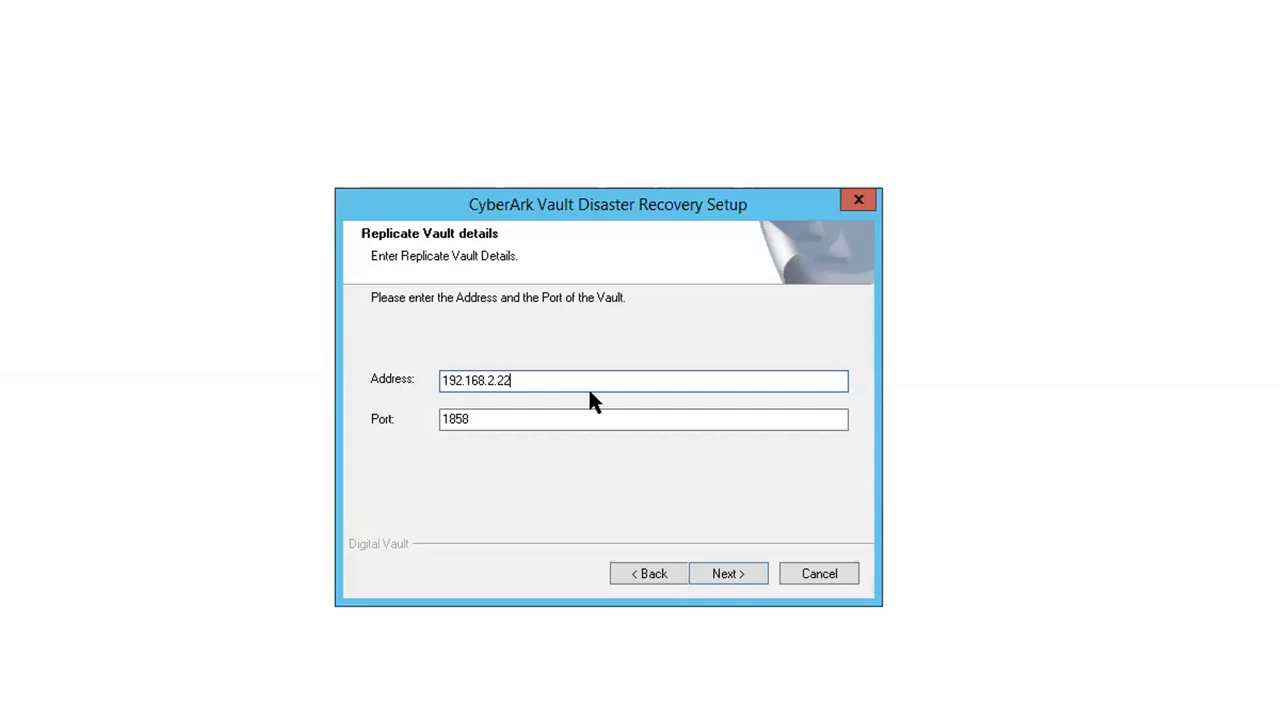
mouse_move(592, 408)
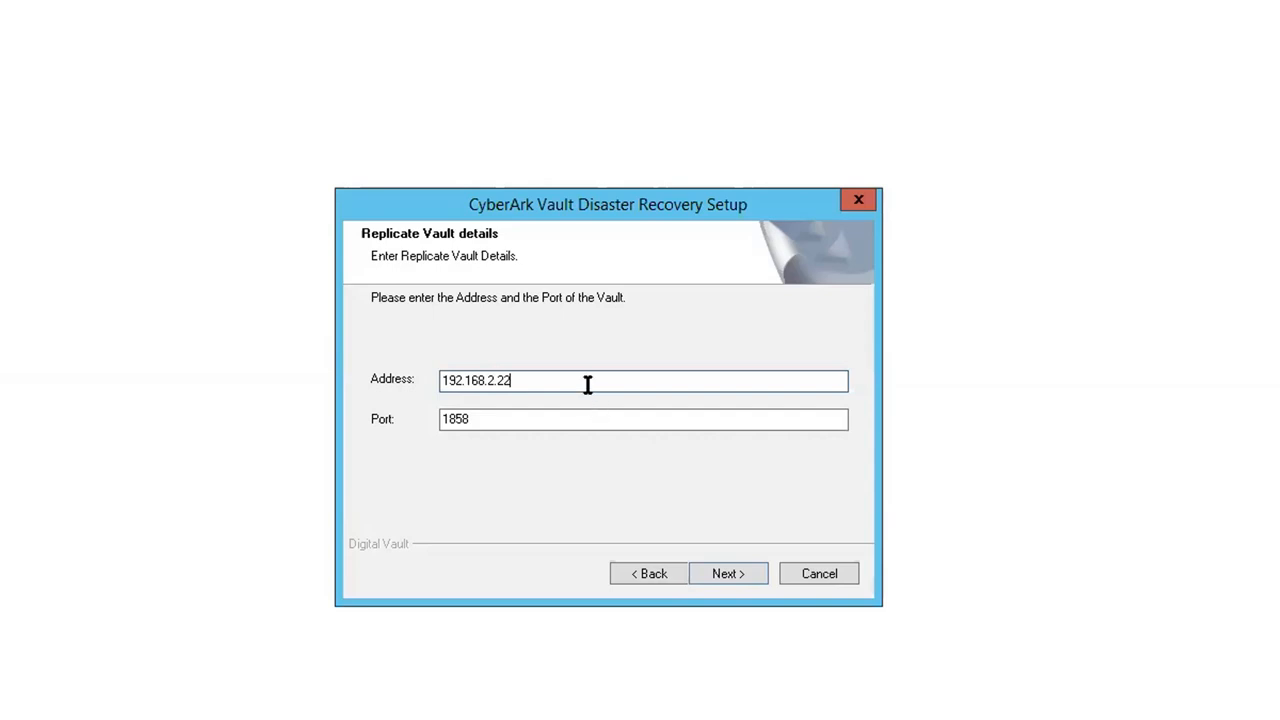
mouse_move(628, 428)
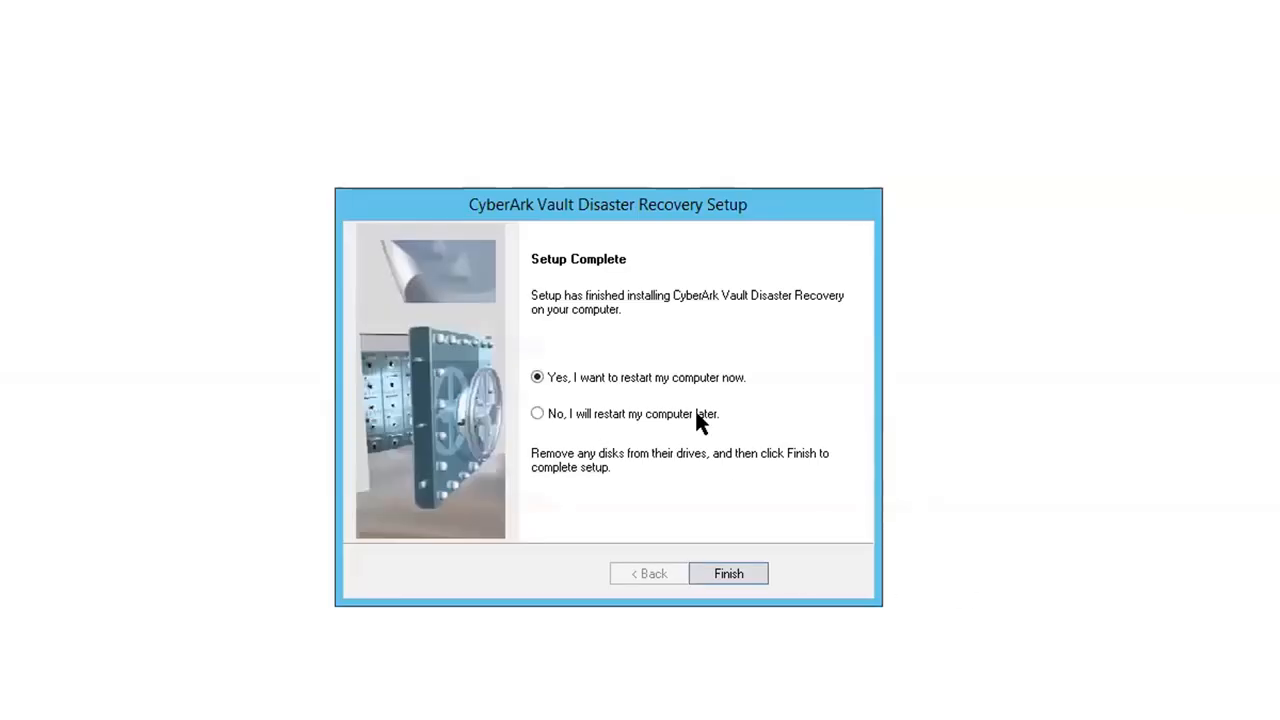
Finish setup with an immediate restart of the primary, then move to the DR vault 192.168.2.22 session
click(728, 572)
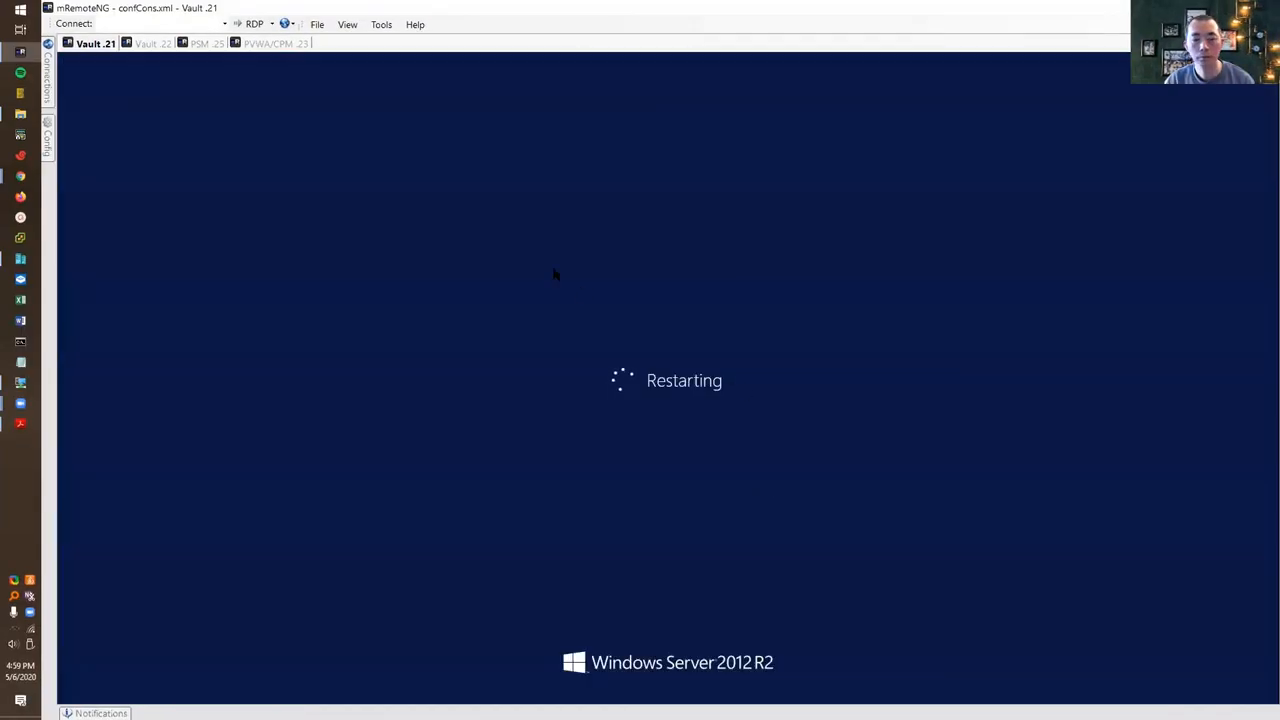
click(150, 46)
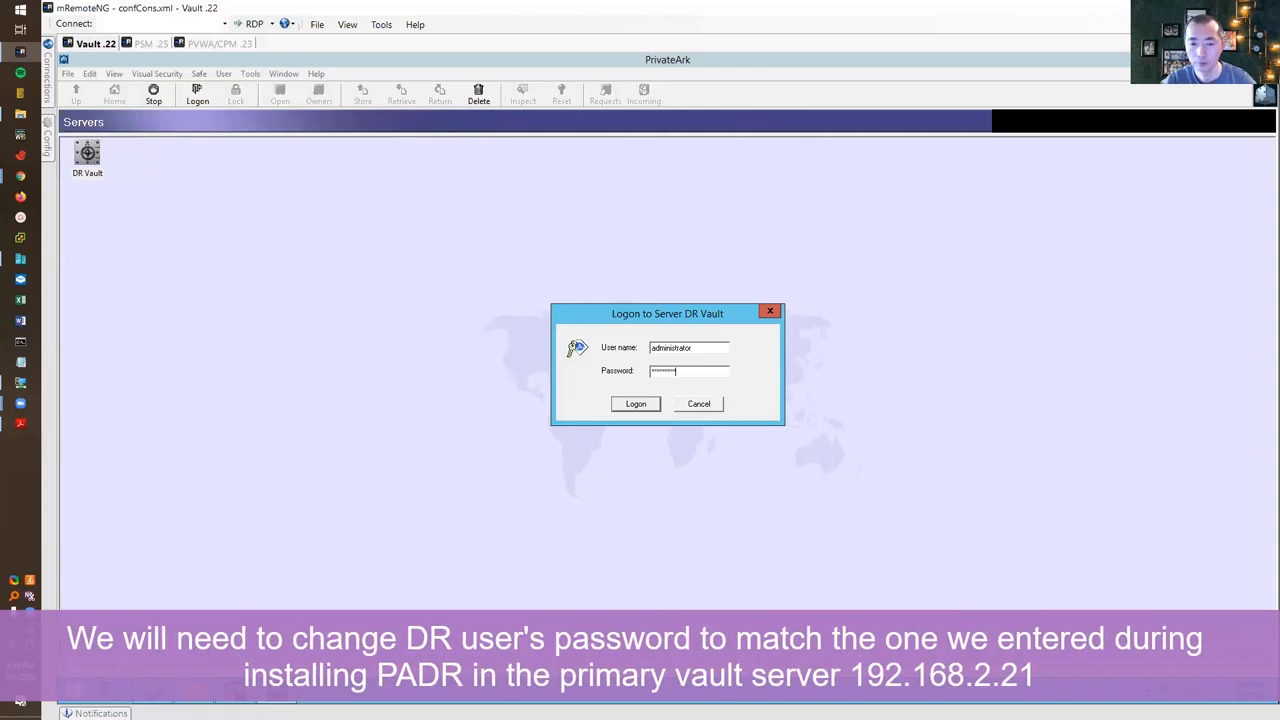
Log on to DR Vault as administrator and set the DR user's password to match the primary
click(636, 404)
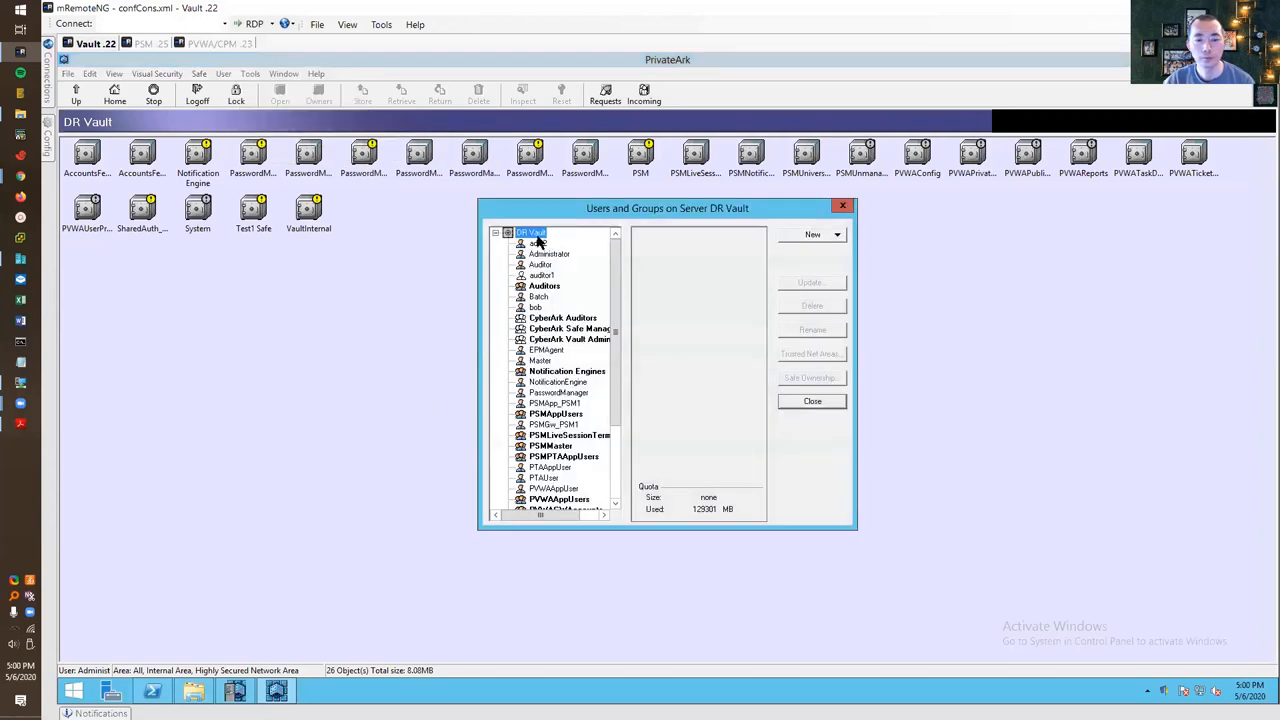
scroll(down, 3)
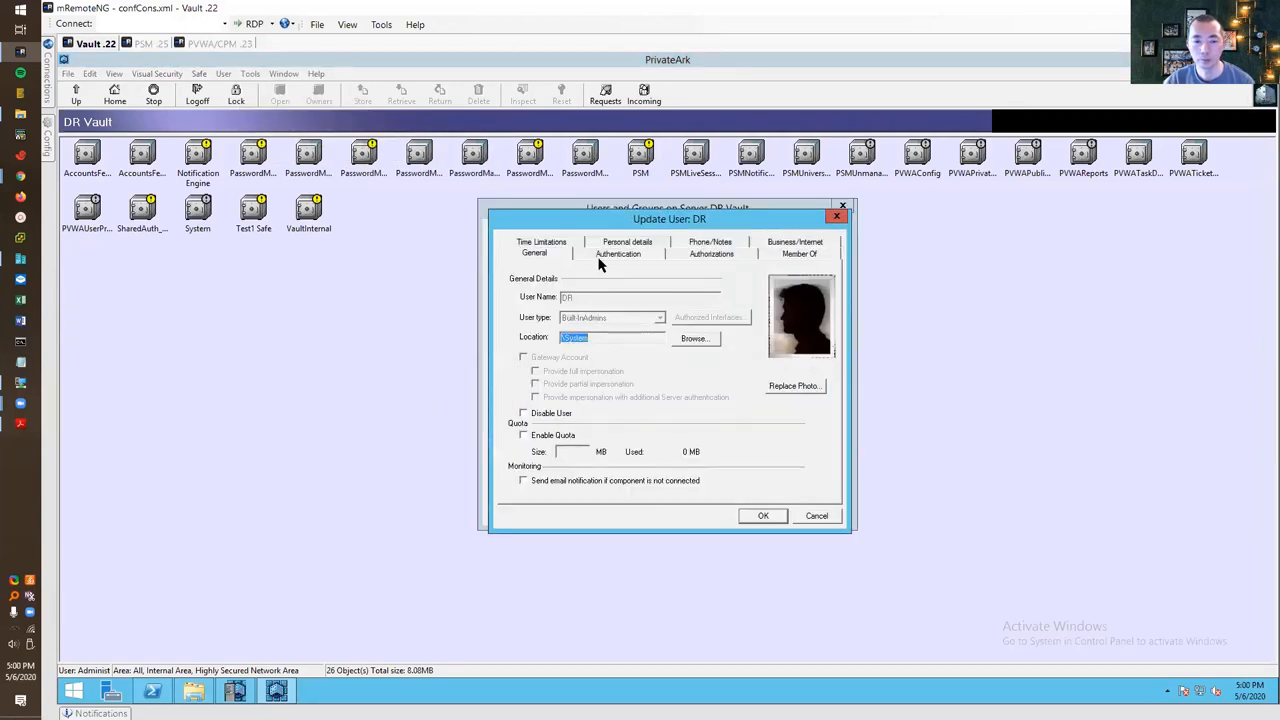
click(620, 252)
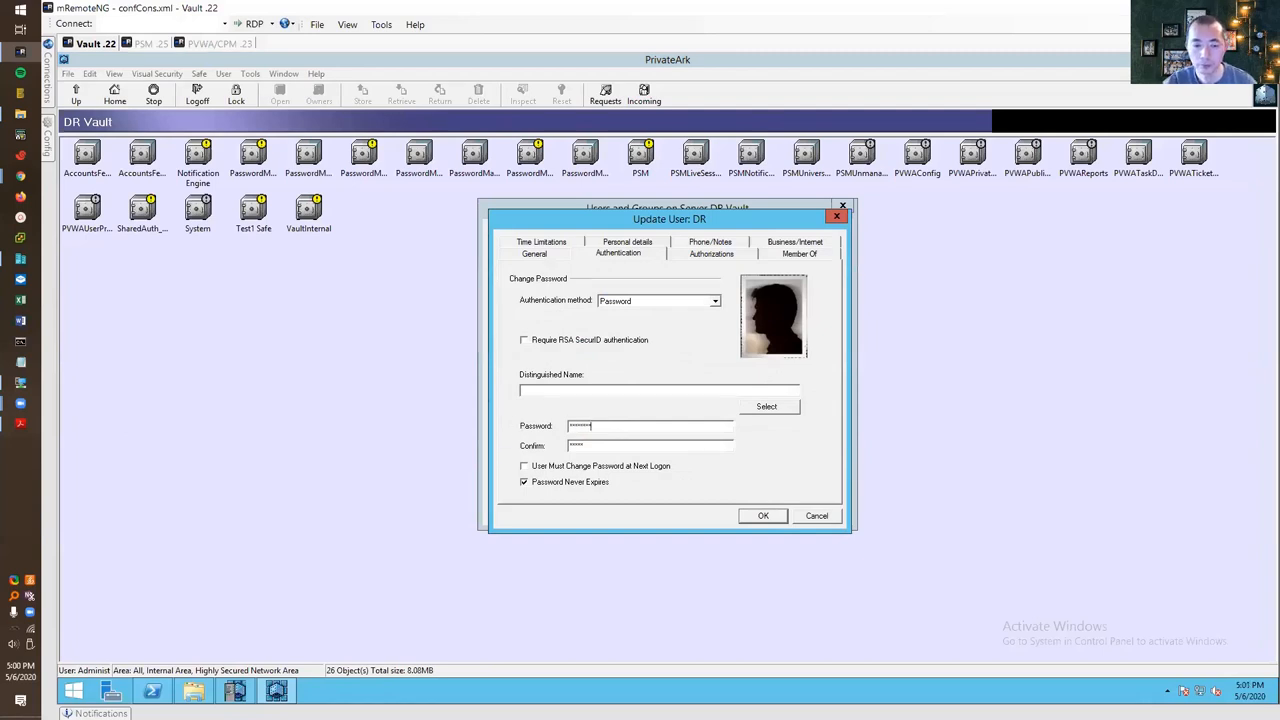
text(********)
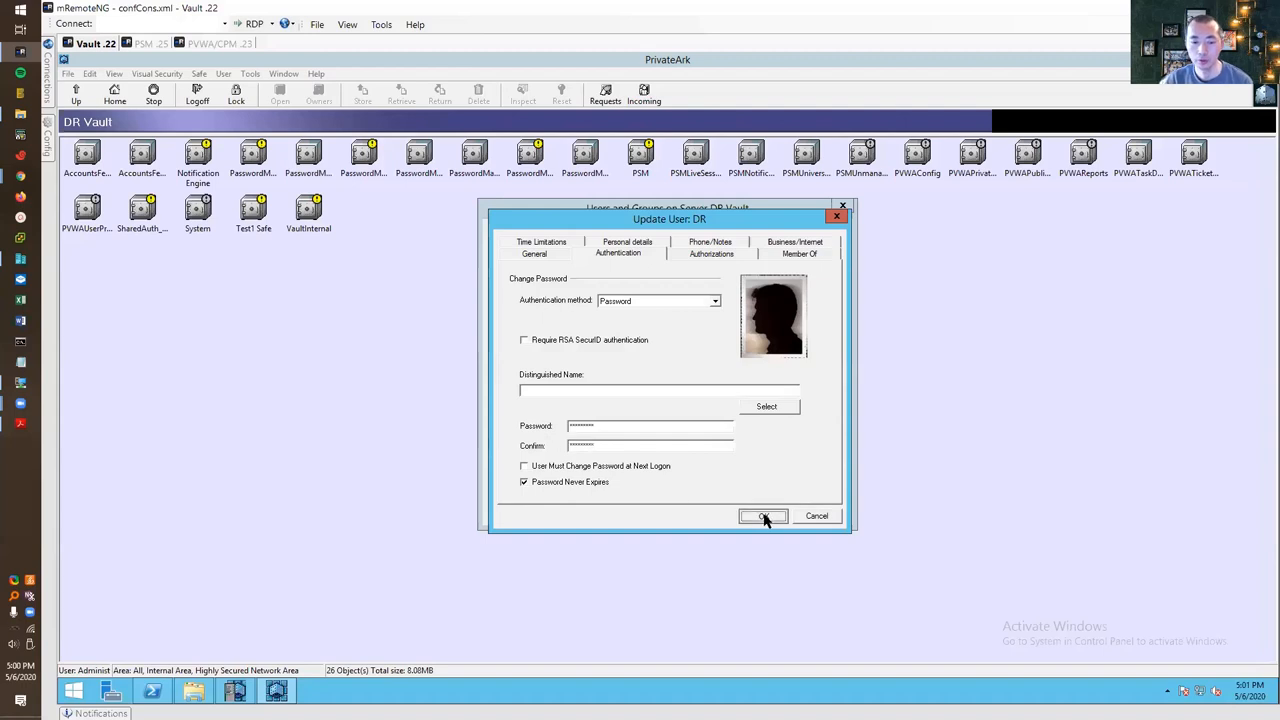
click(764, 516)
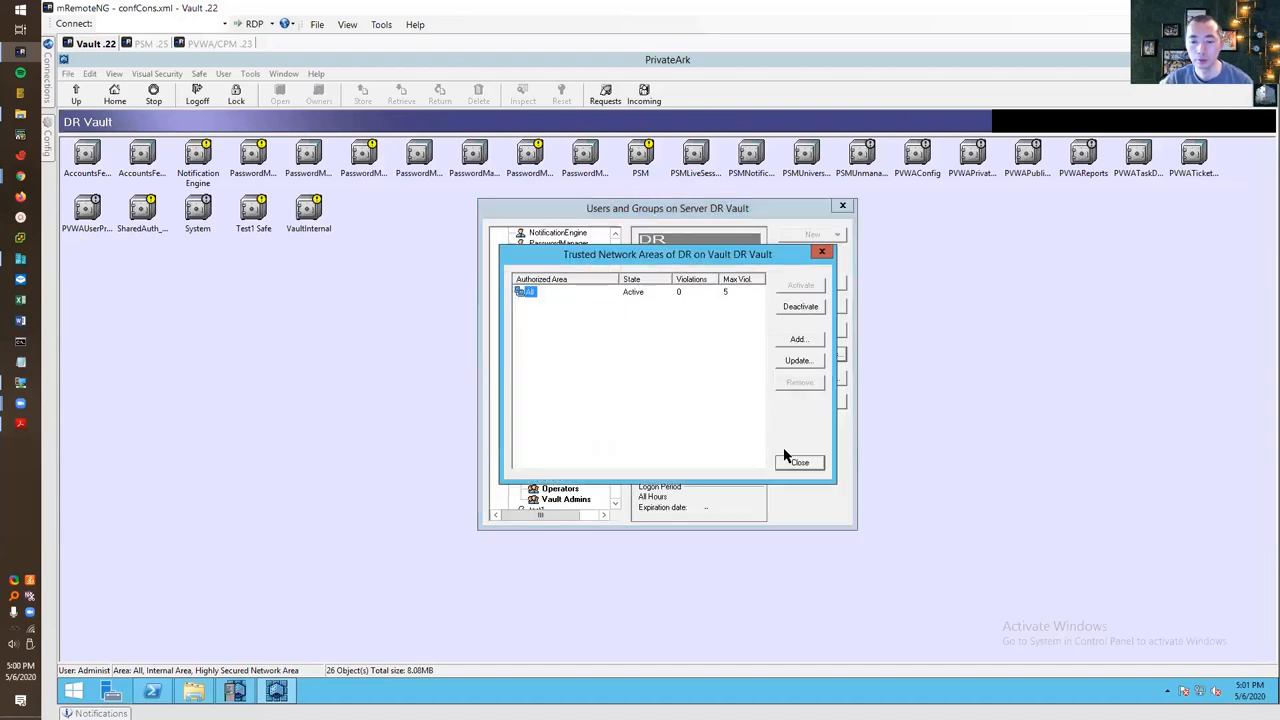
mouse_move(746, 402)
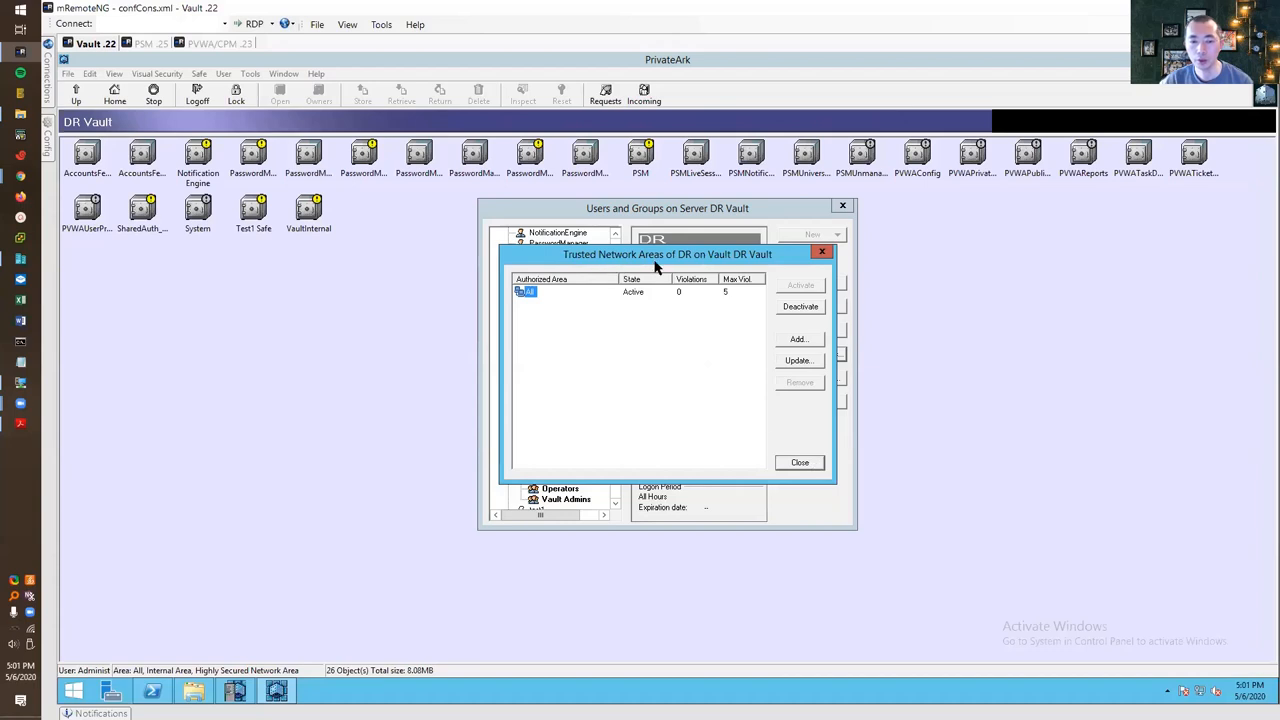
mouse_move(650, 300)
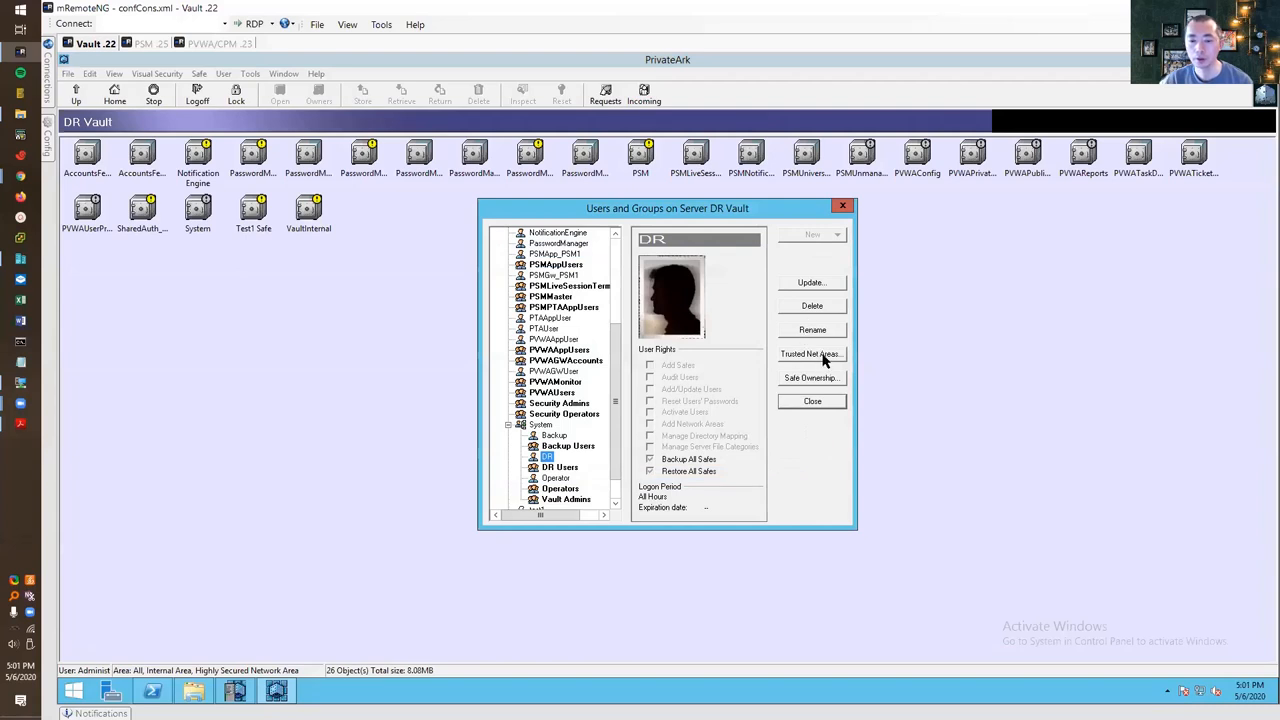
Review the DR user's Trusted Net Areas and close the list
click(812, 352)
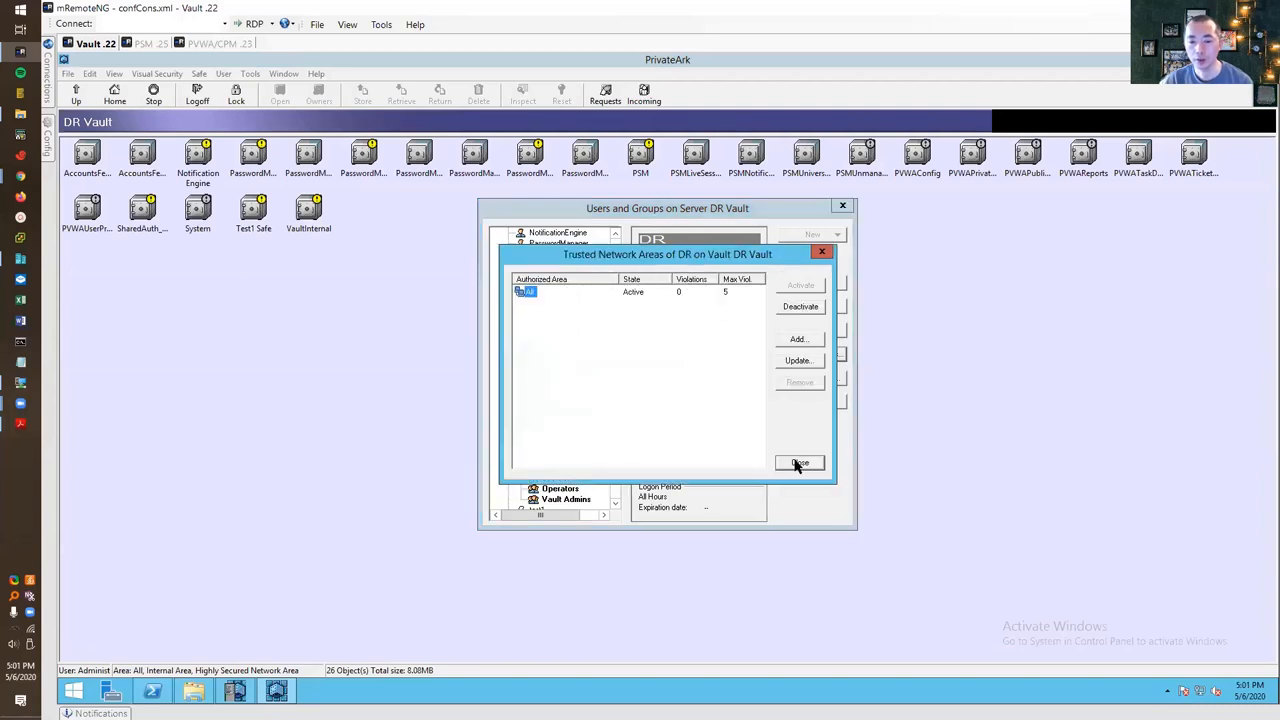
click(800, 462)
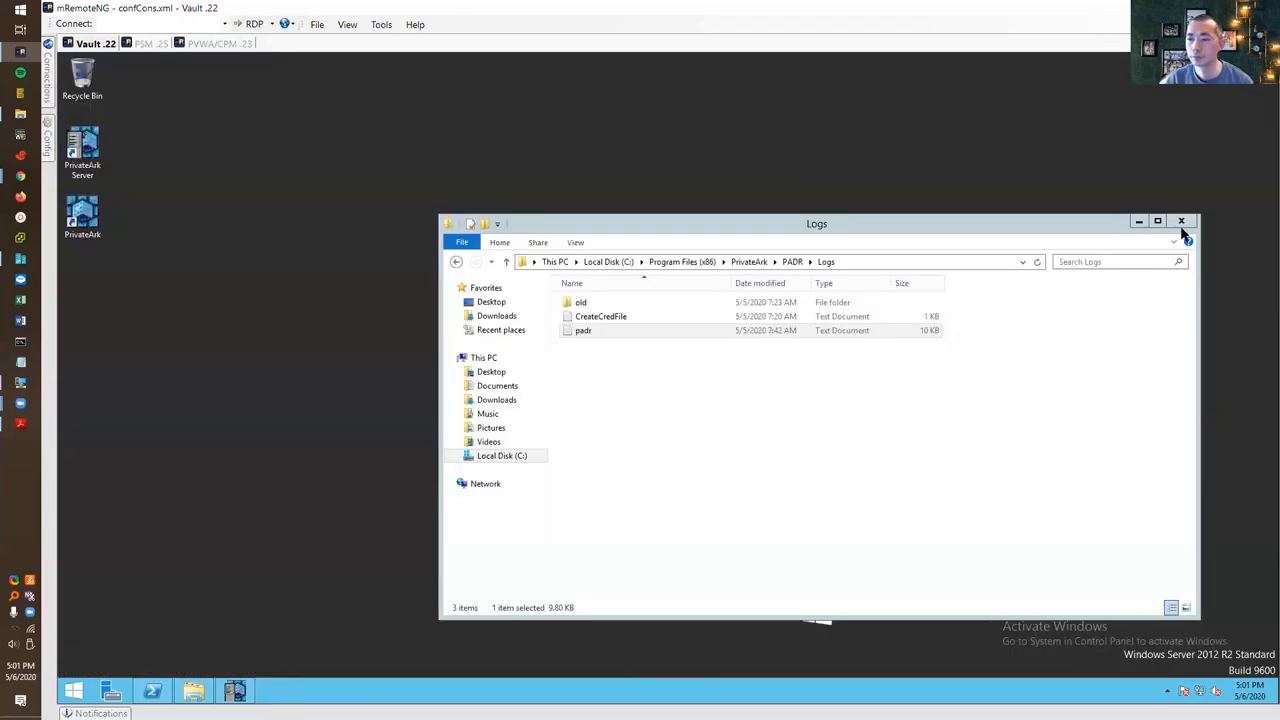
mouse_move(48, 100)
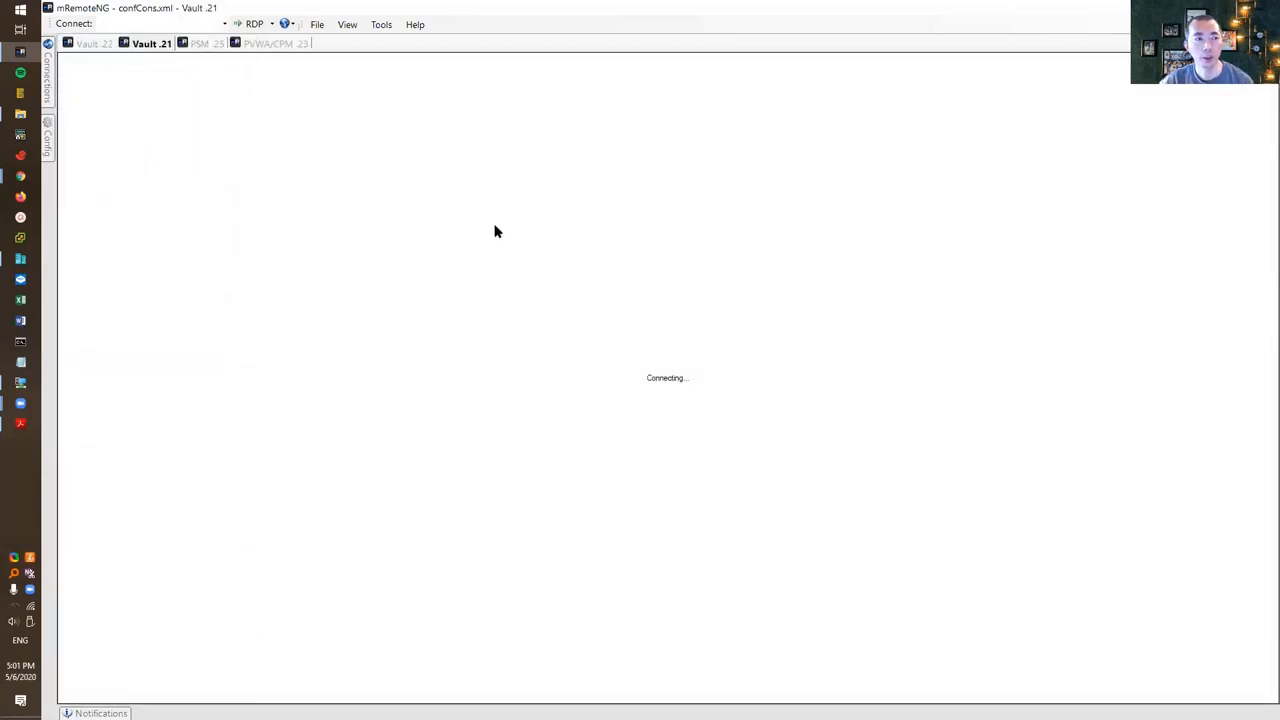
mouse_move(736, 360)
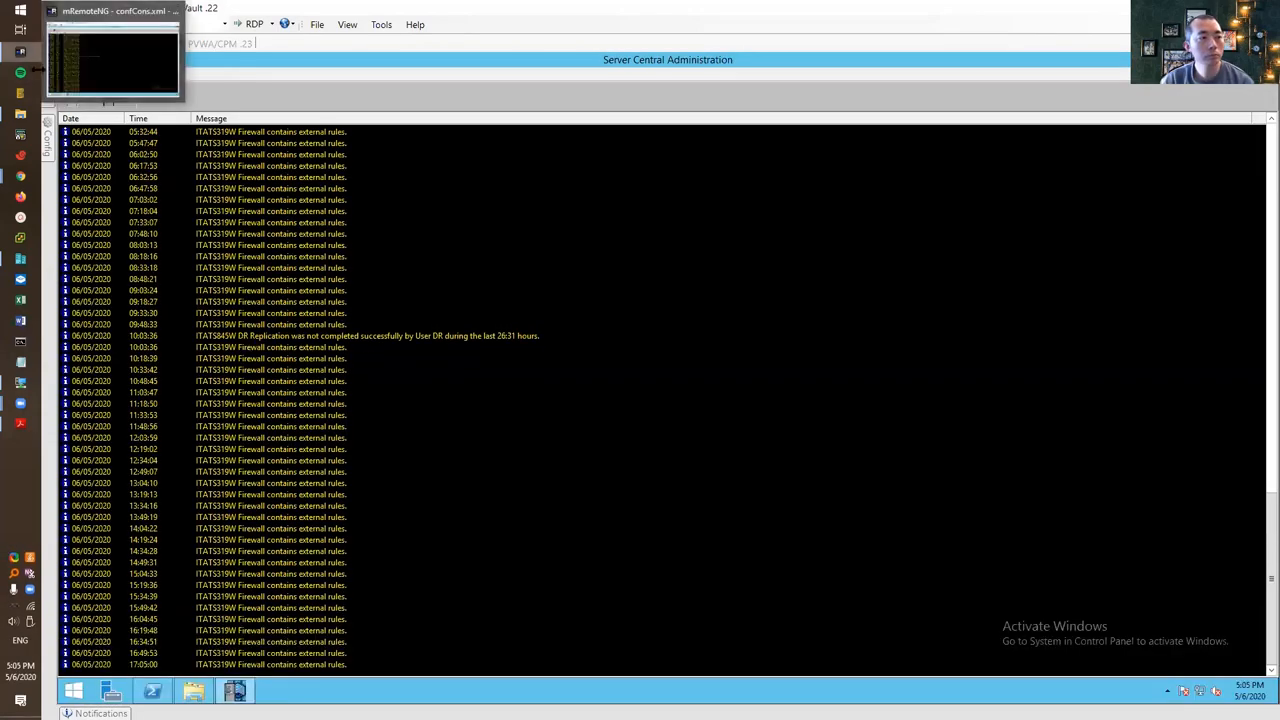
Return to the primary vault session and browse to its PrivateArk PADR folder
click(148, 44)
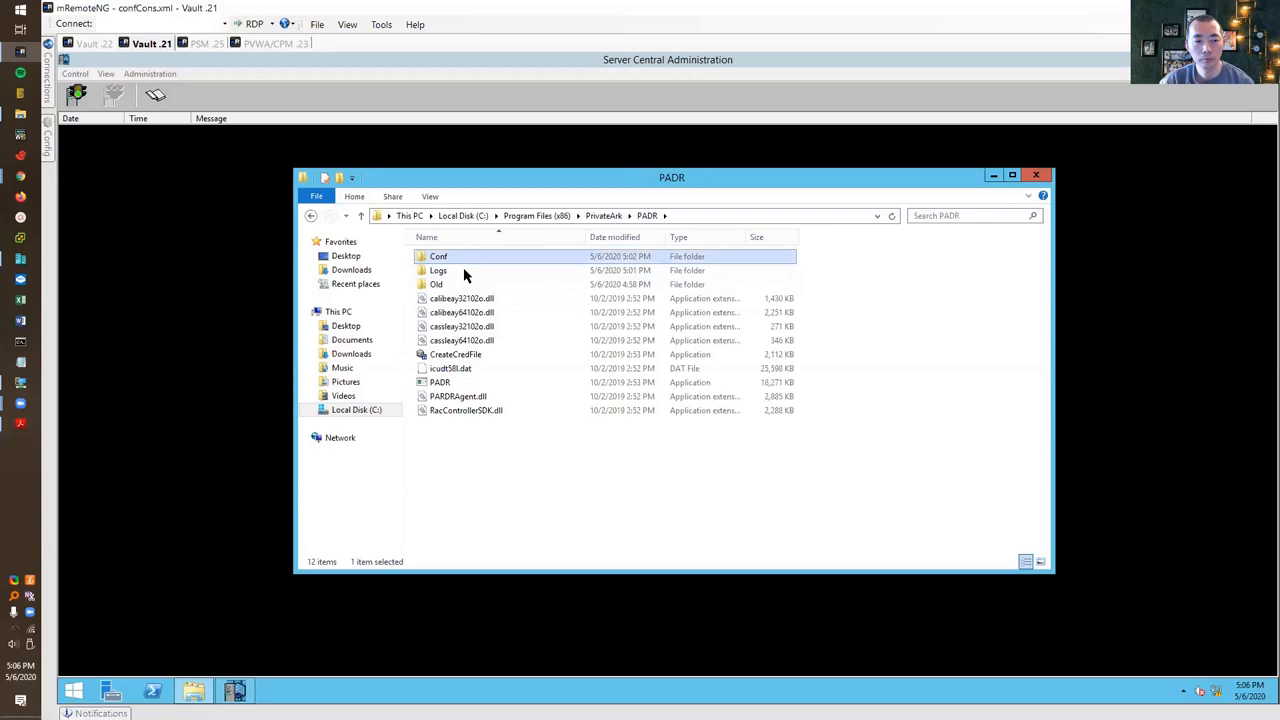
Read padr.log to its end confirming 'Metadata Replication is running successfully', then go back to the PADR folder
double_click(436, 270)
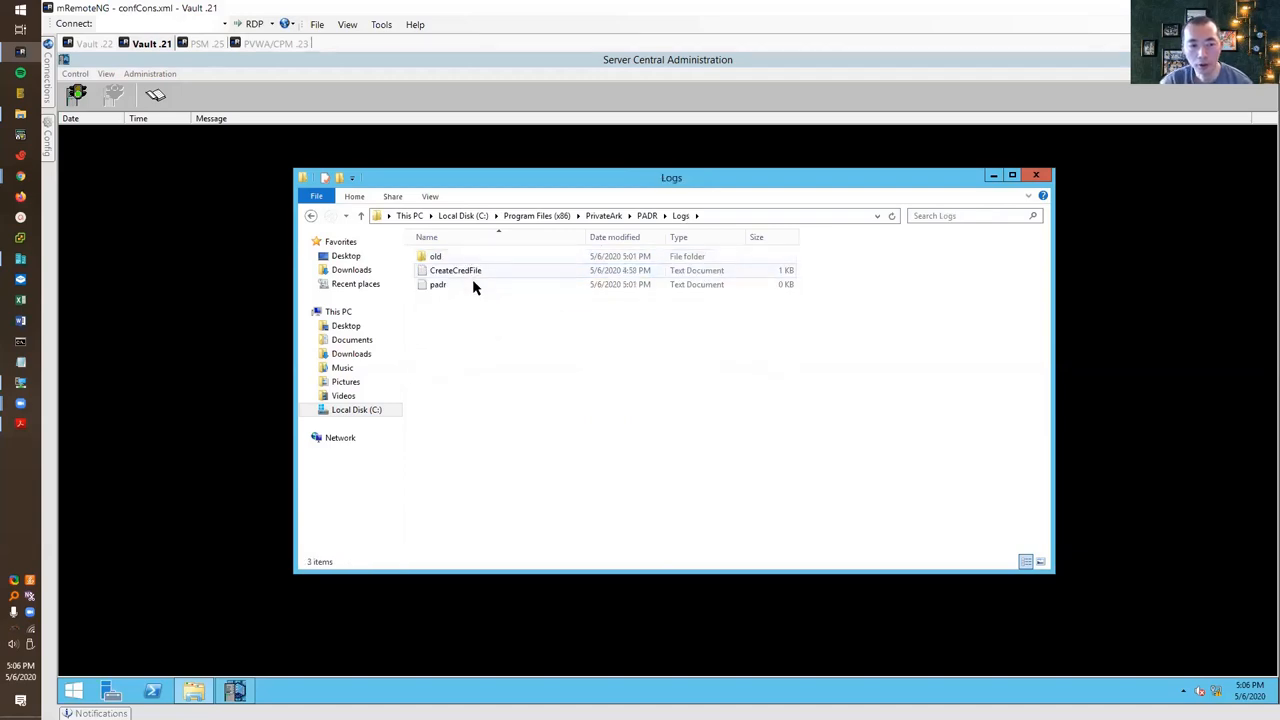
double_click(436, 284)
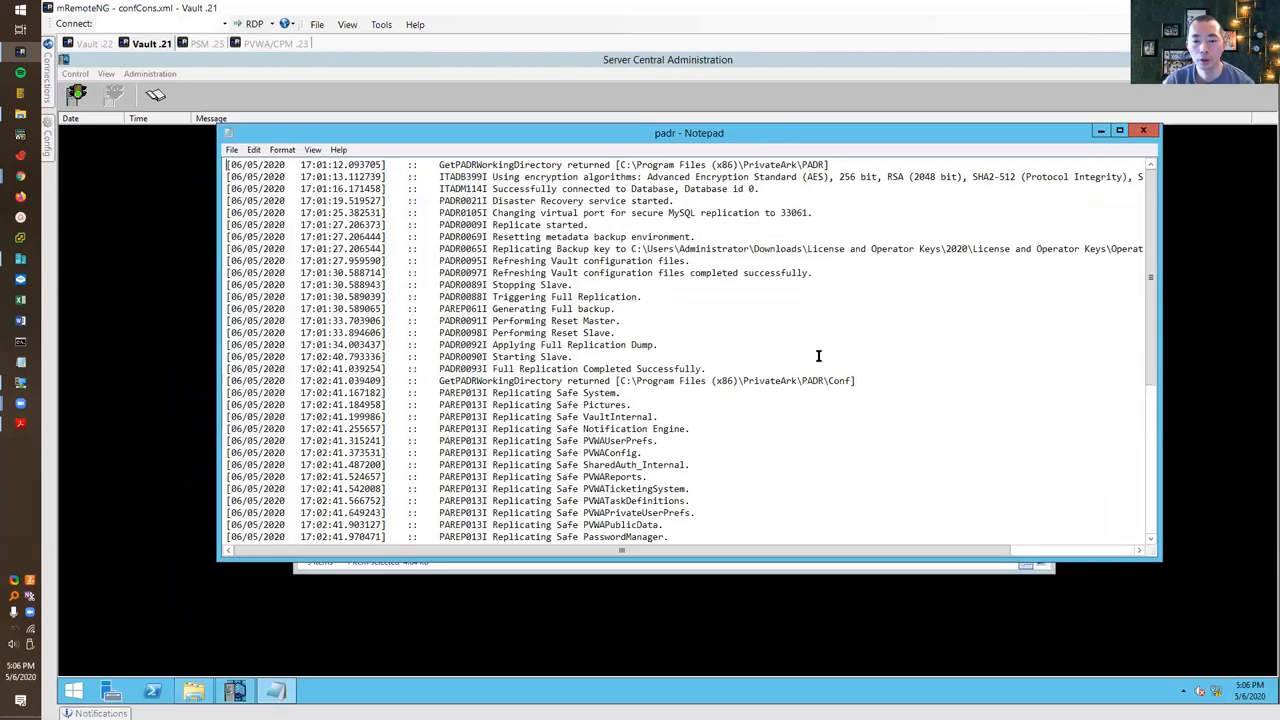
scroll(down, 3)
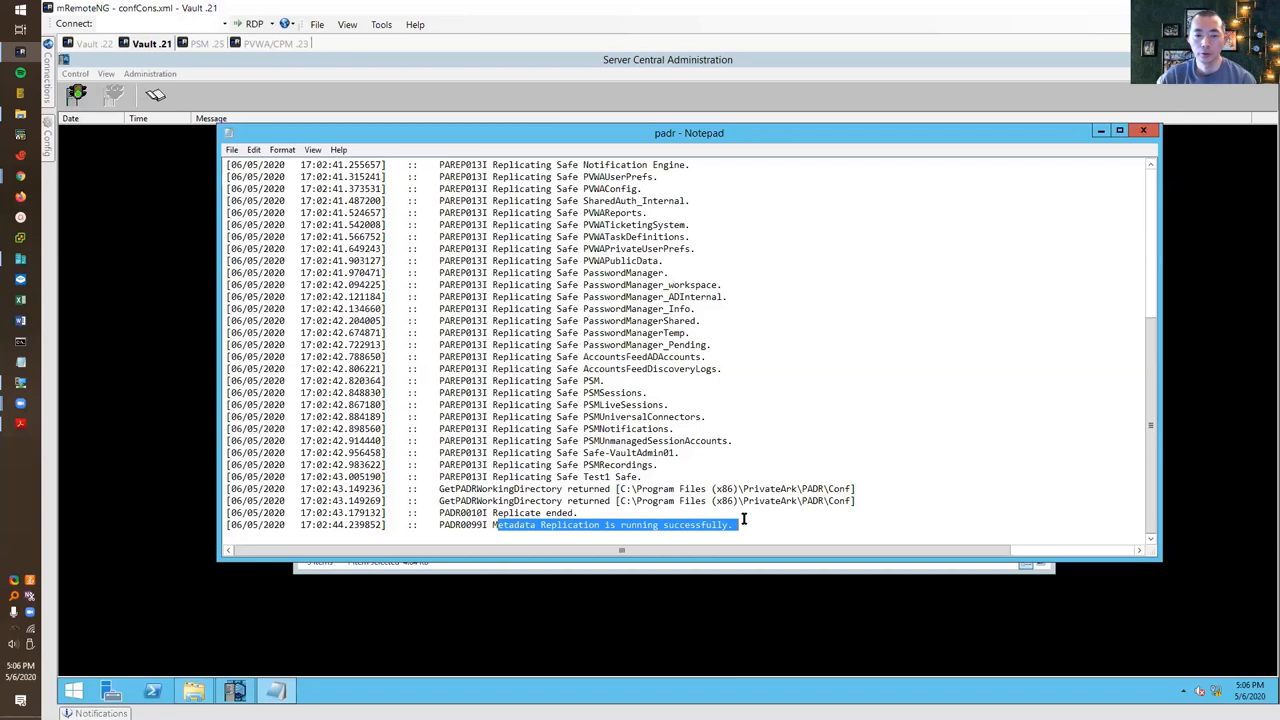
mouse_move(744, 432)
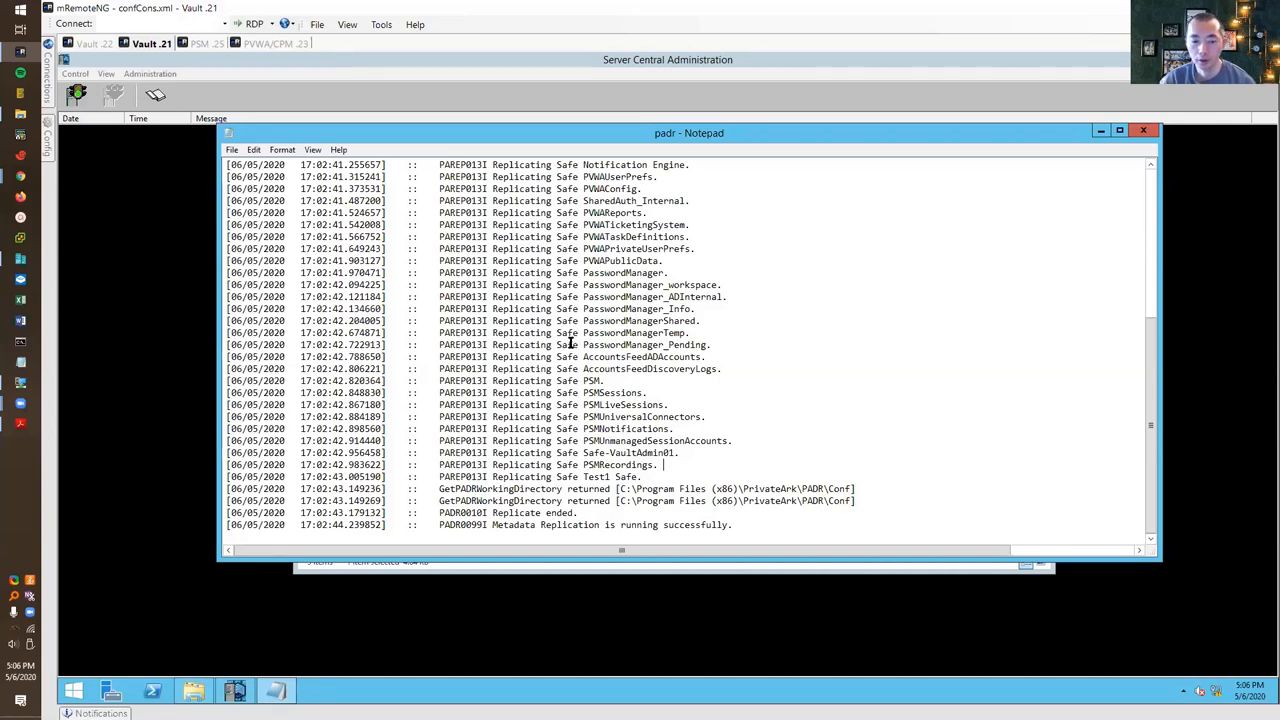
mouse_move(558, 392)
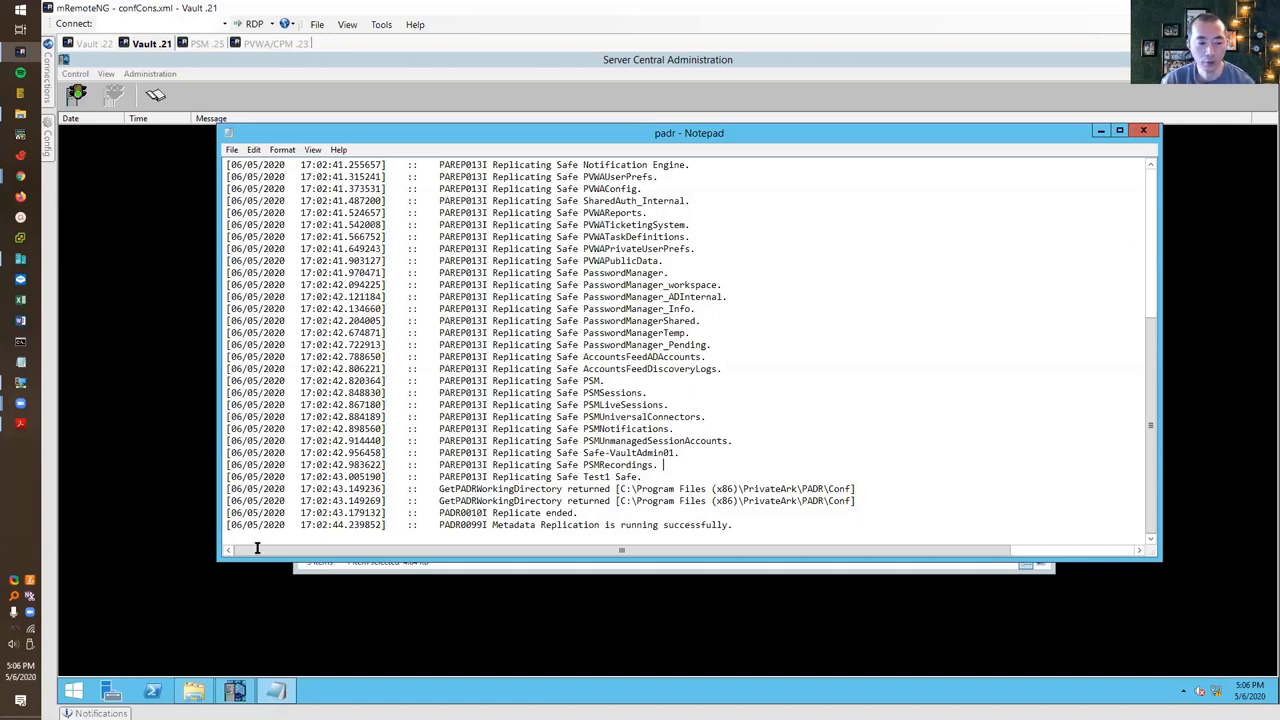
click(1144, 130)
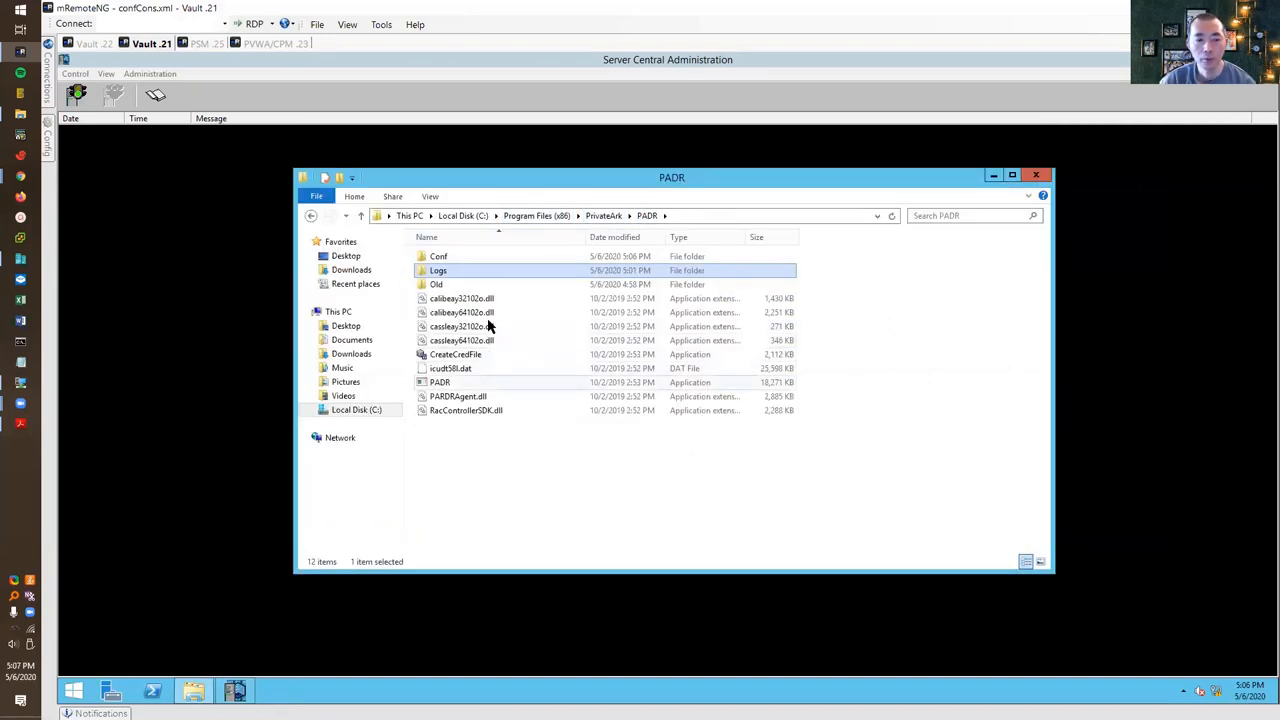
Open Vault 21's padr.ini from the PADR Conf folder in Notepad
double_click(438, 256)
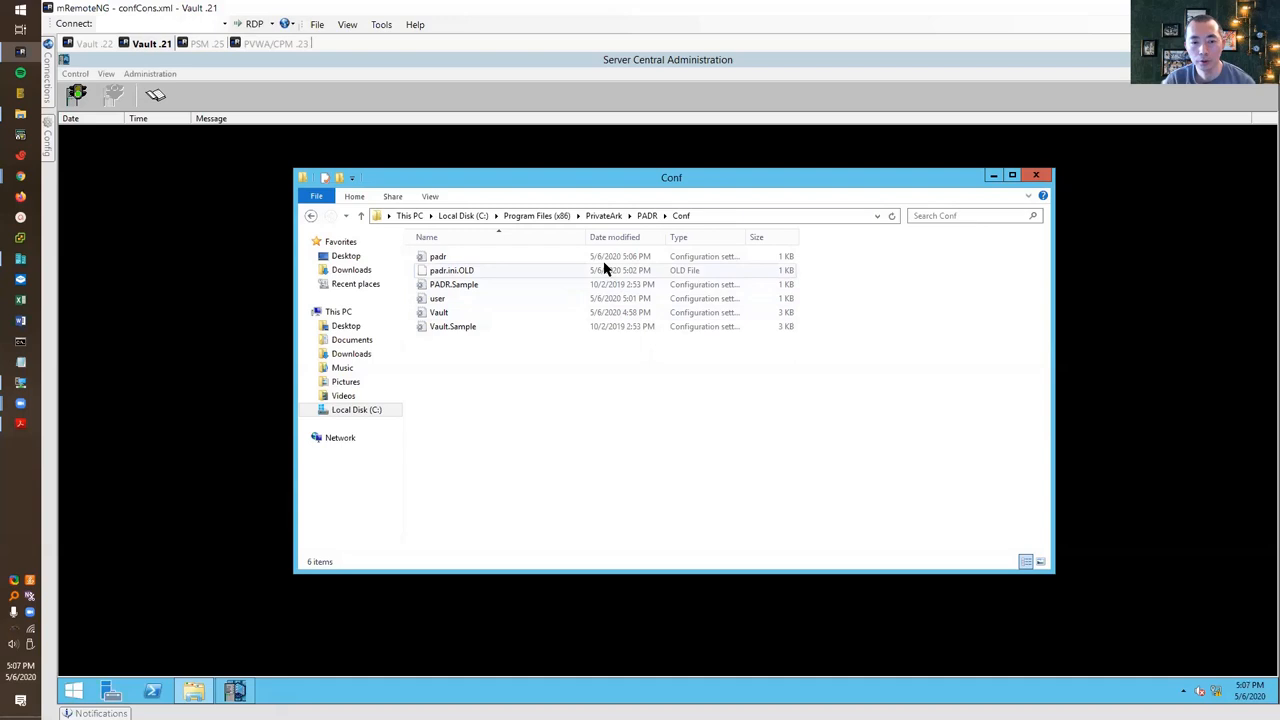
click(436, 256)
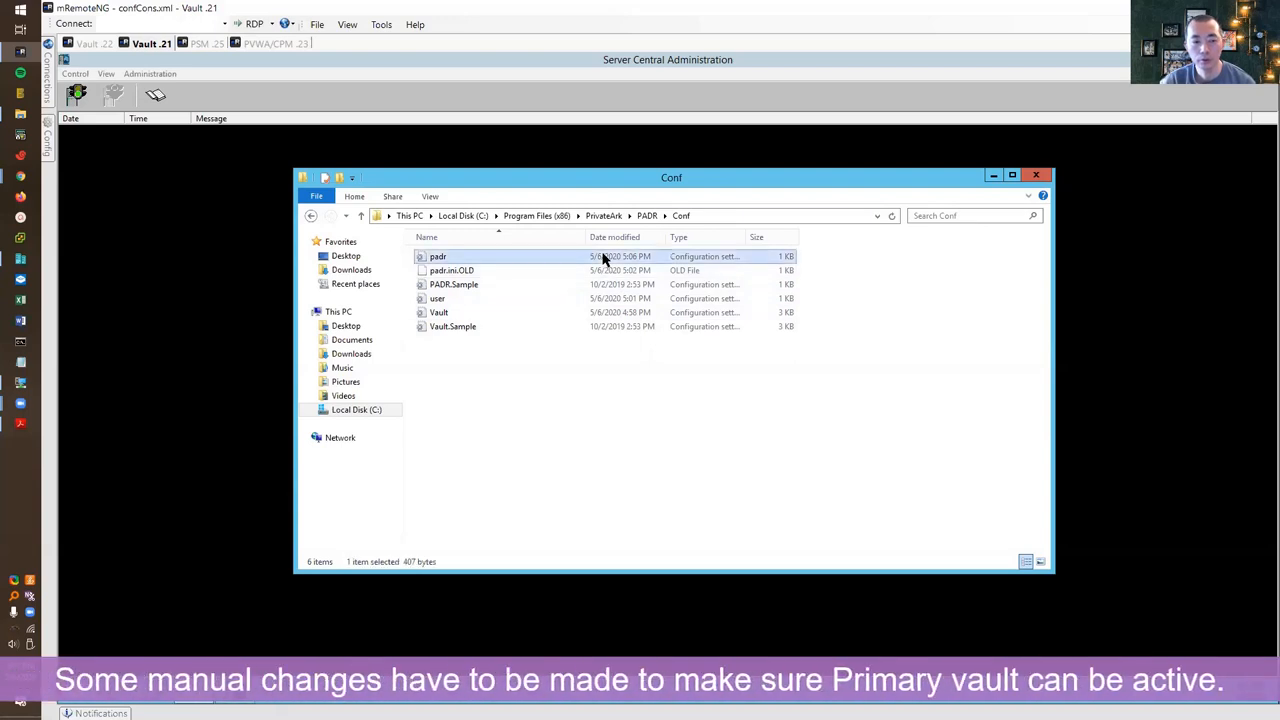
double_click(438, 256)
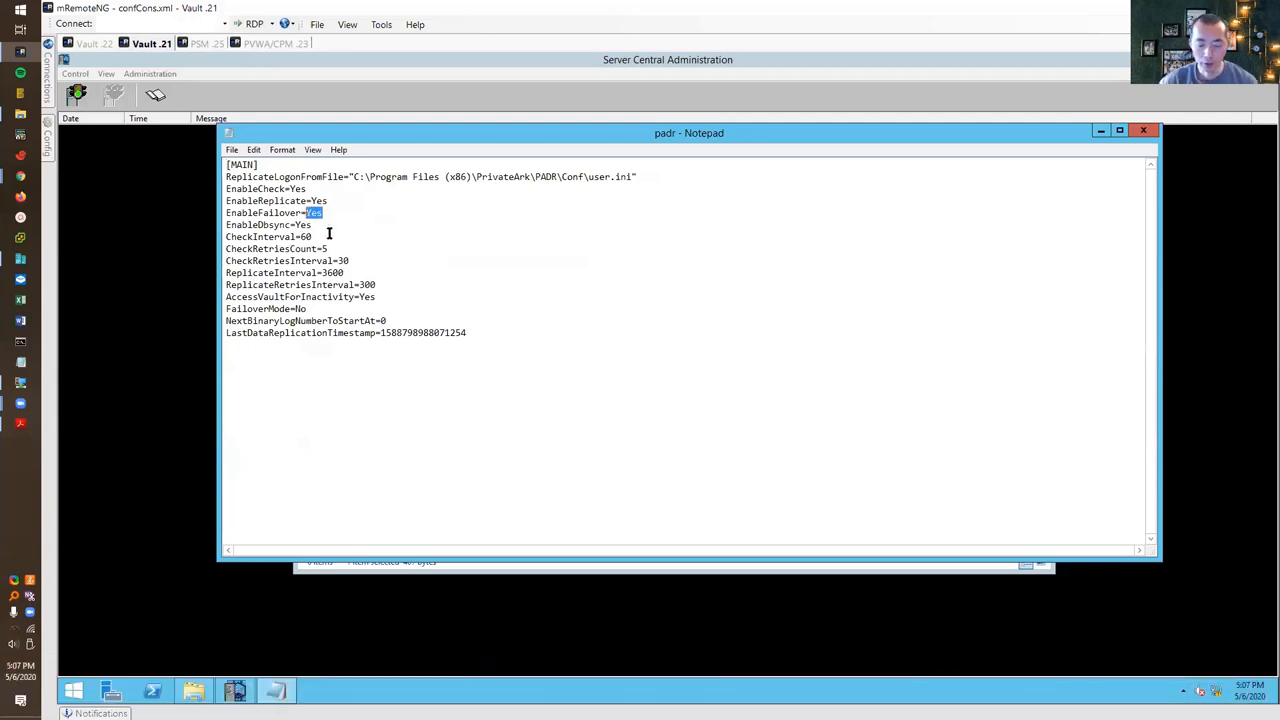
Set EnableFailover=No, add ActivateManualFailover=Yes as the last line, and close the file to save
key(Delete)
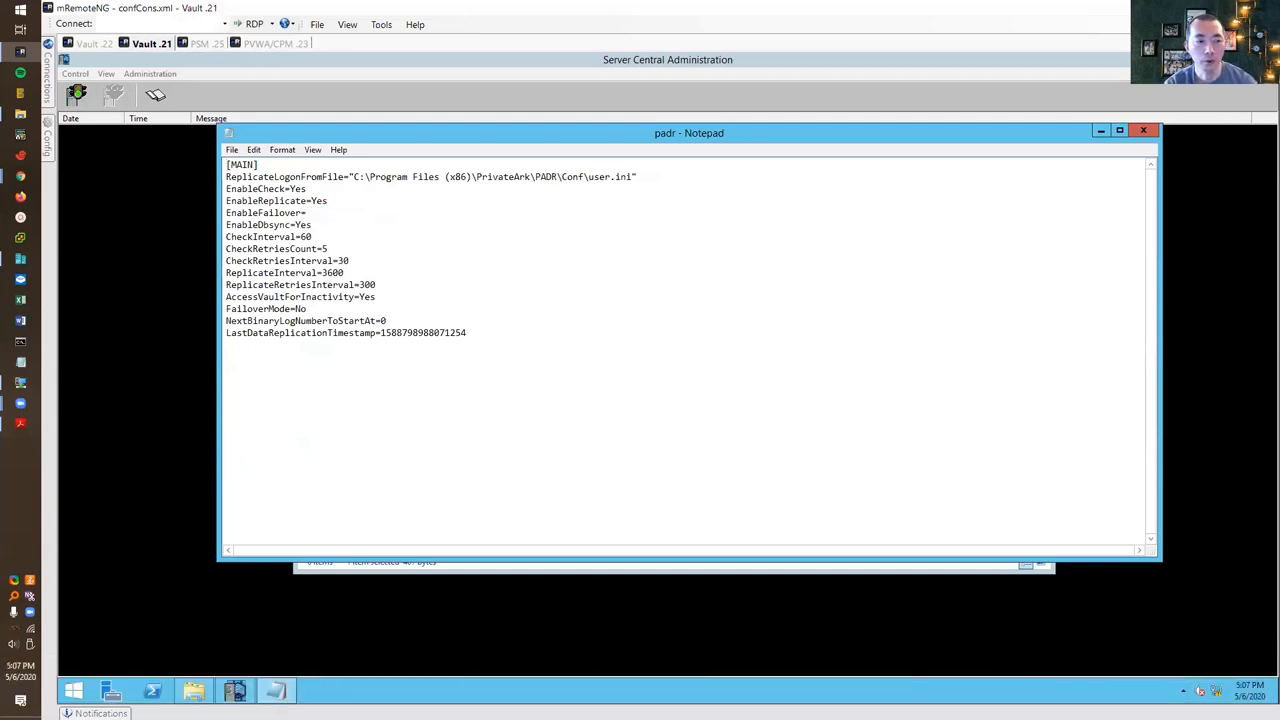
text(No)
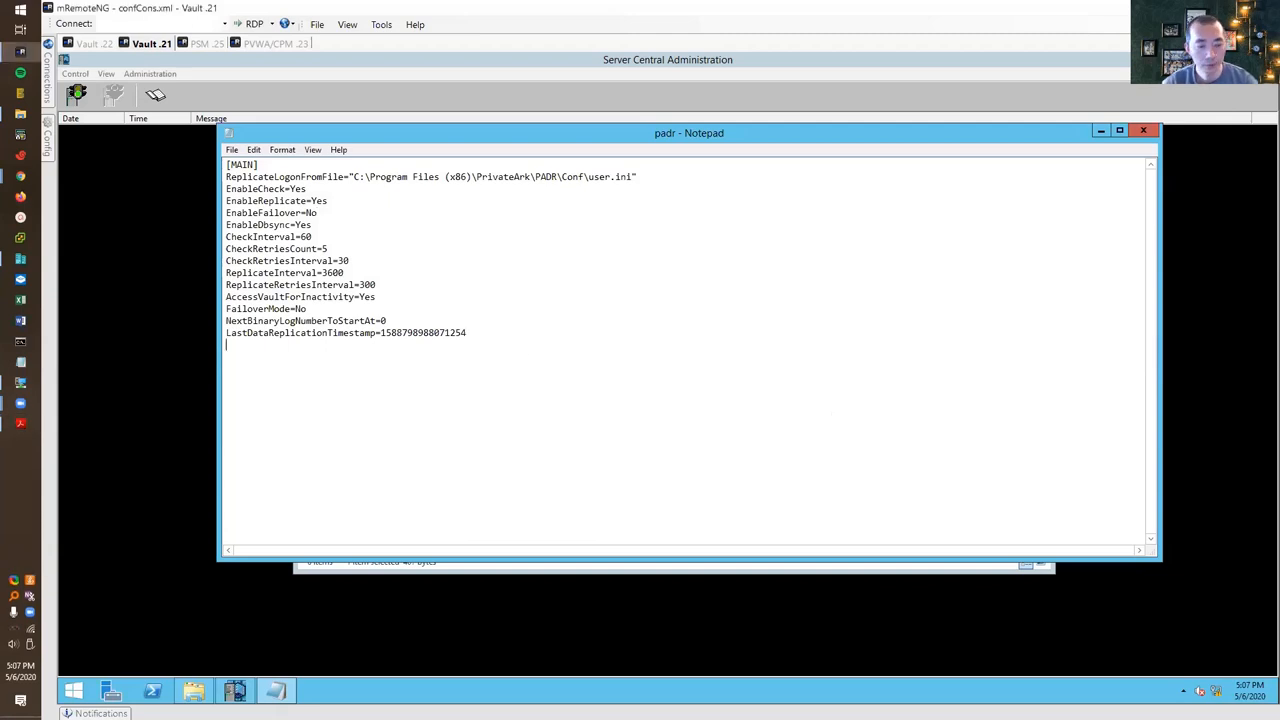
text(ActivateManualFailover=Yes)
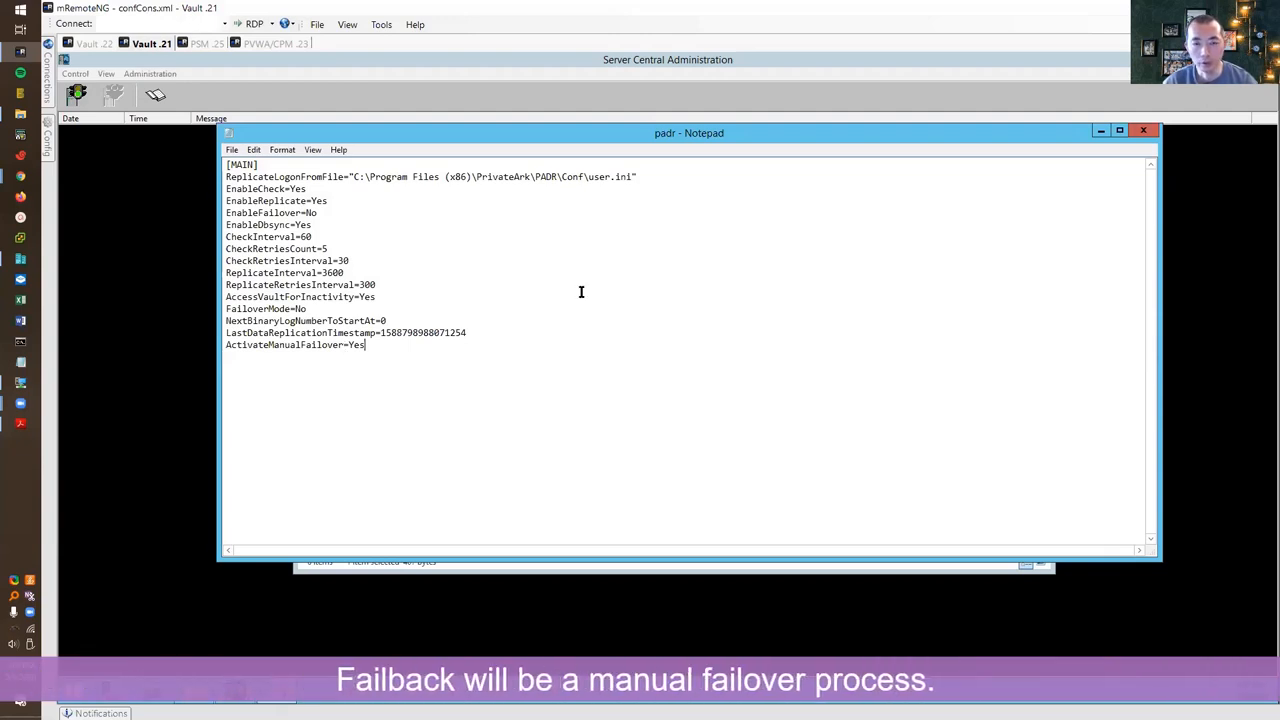
click(1144, 130)
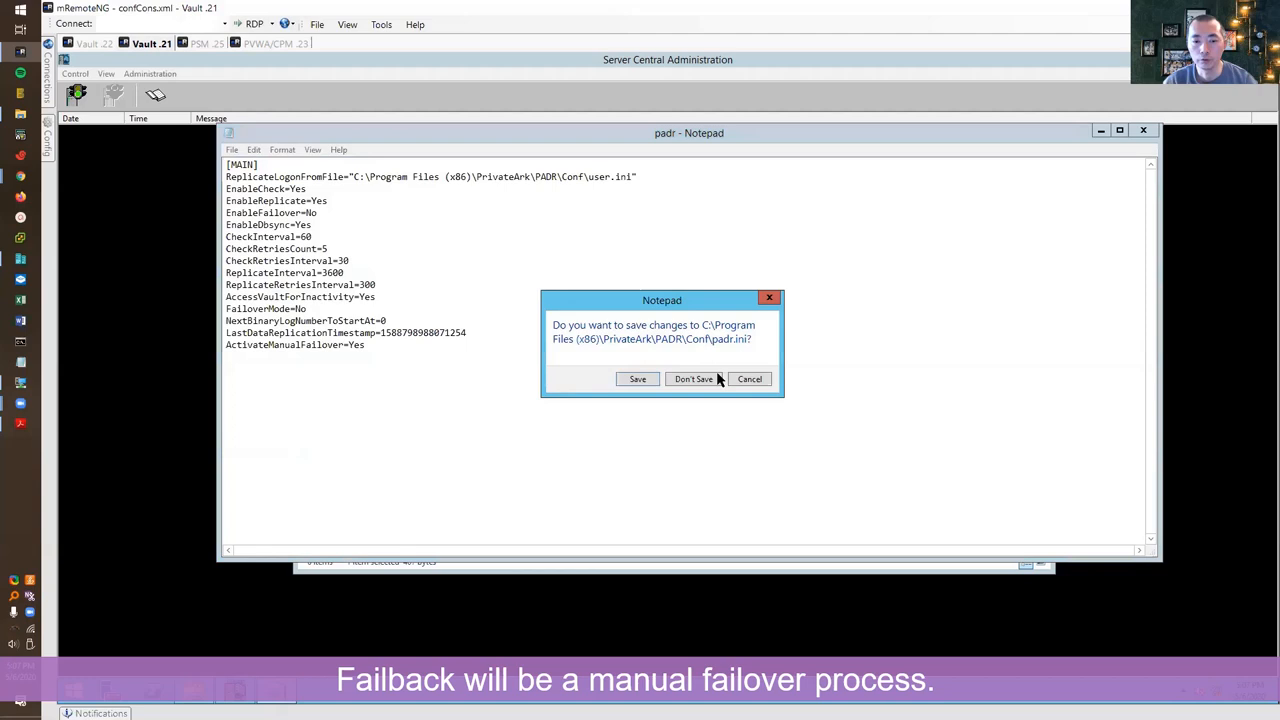
mouse_move(656, 386)
text(s)
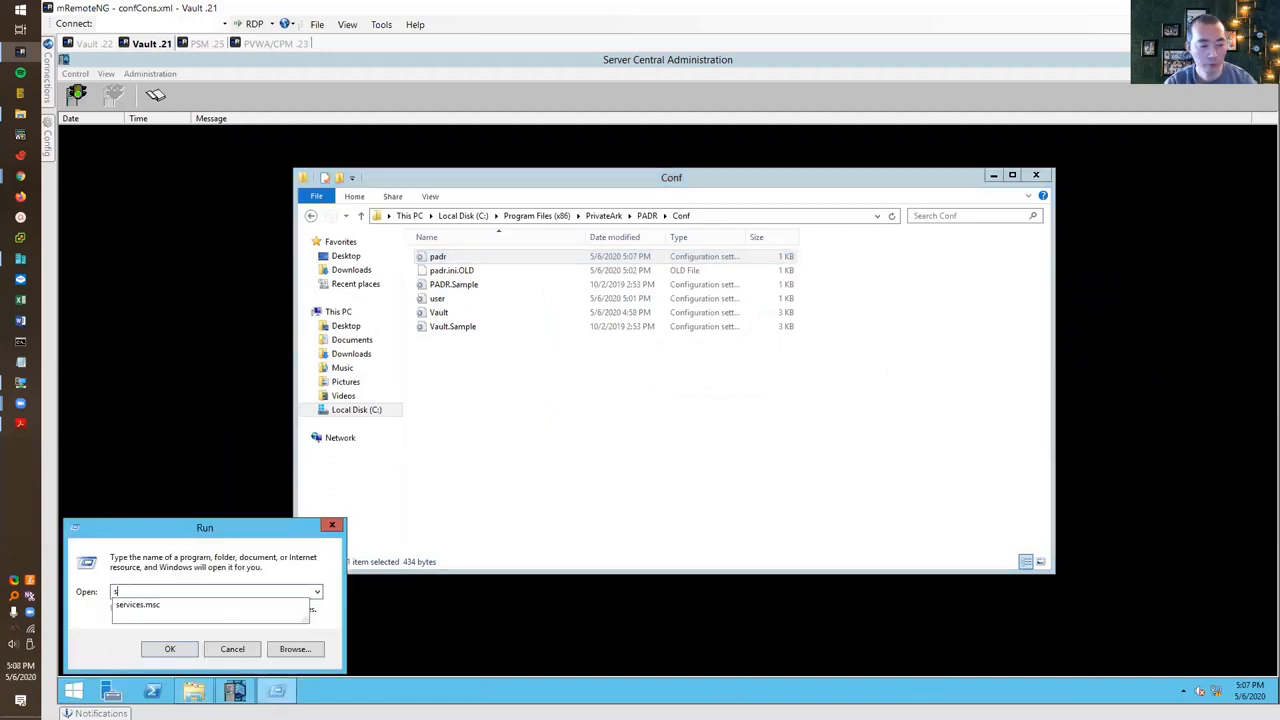
Start the CyberArk Vault Disaster Recovery service from services.msc on Vault 21
click(232, 648)
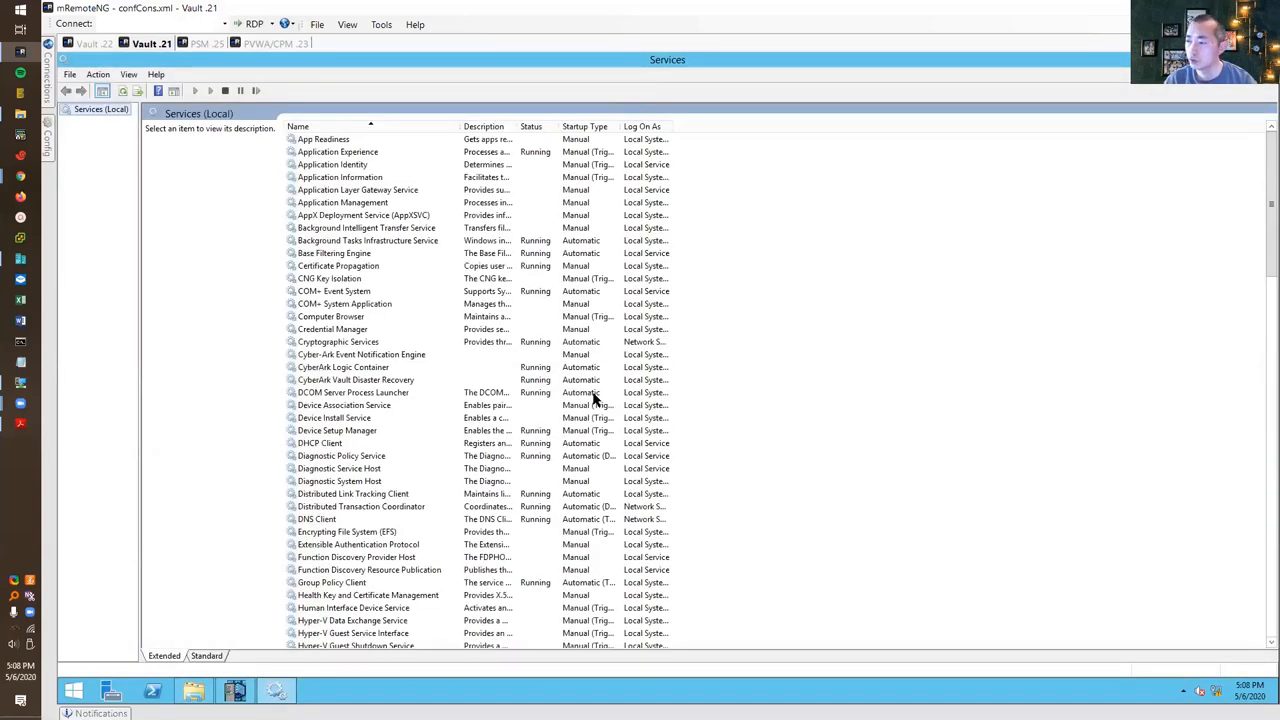
mouse_move(428, 400)
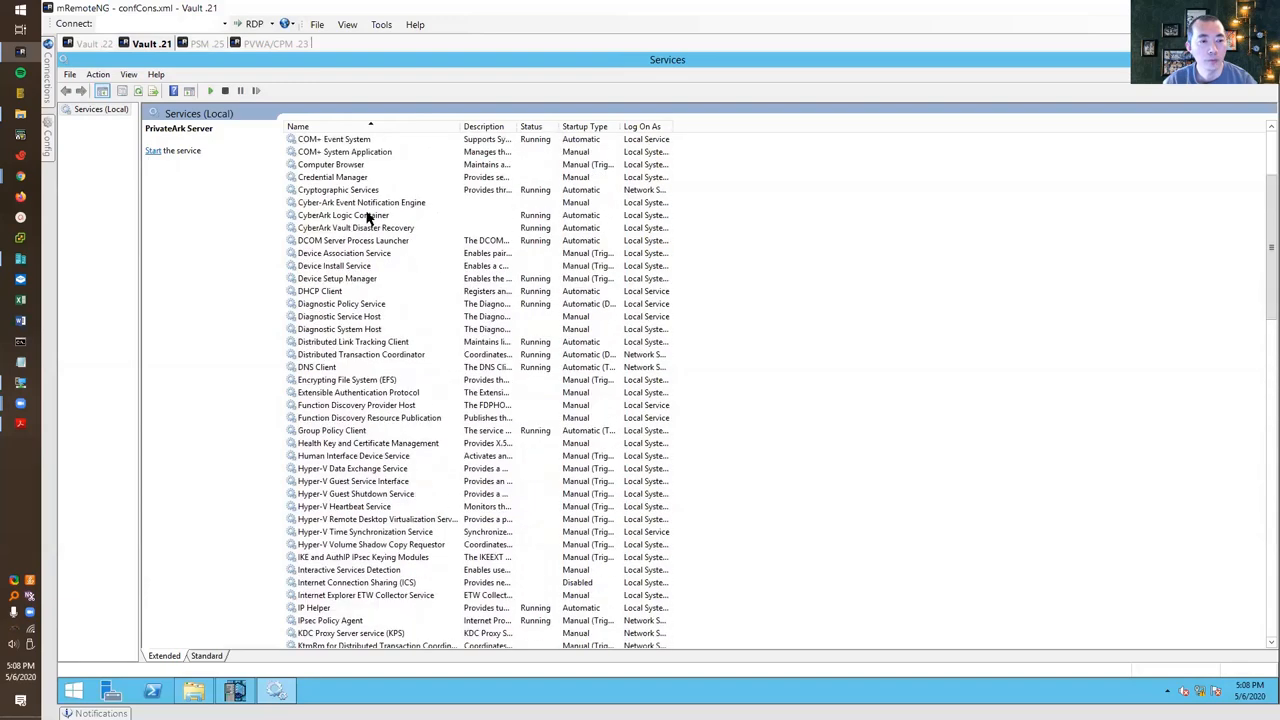
click(356, 228)
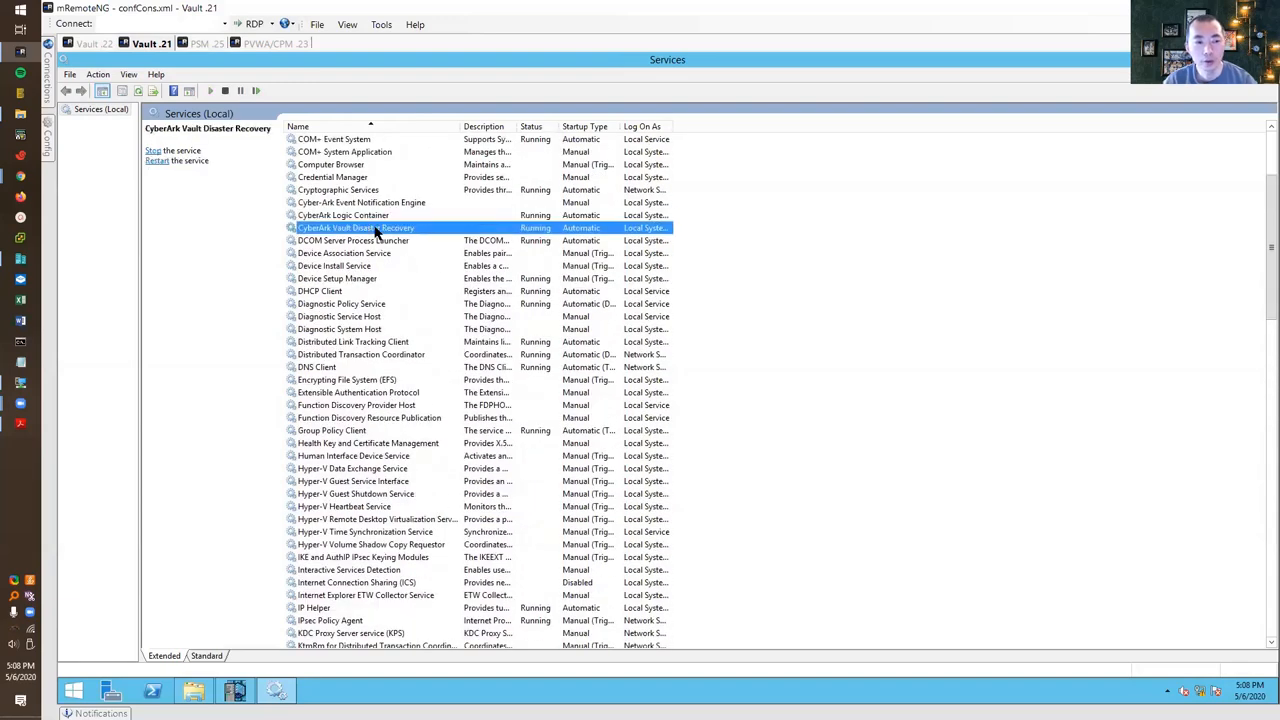
click(152, 150)
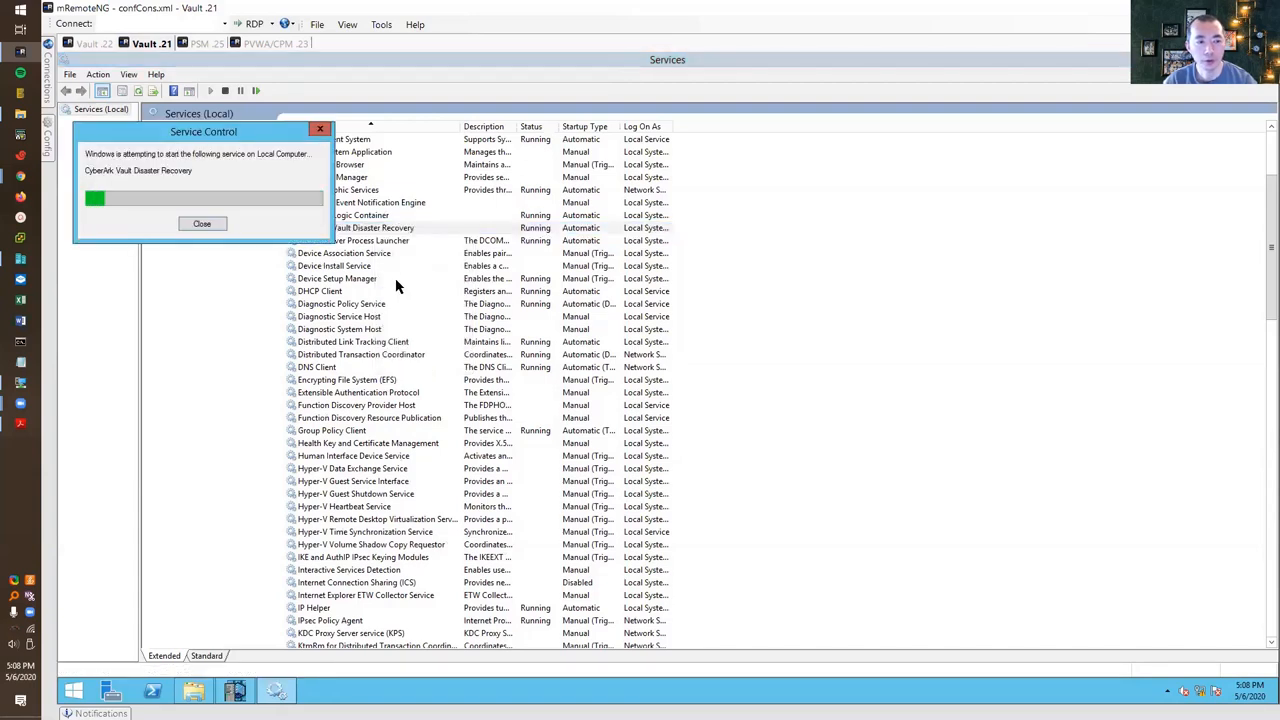
click(202, 224)
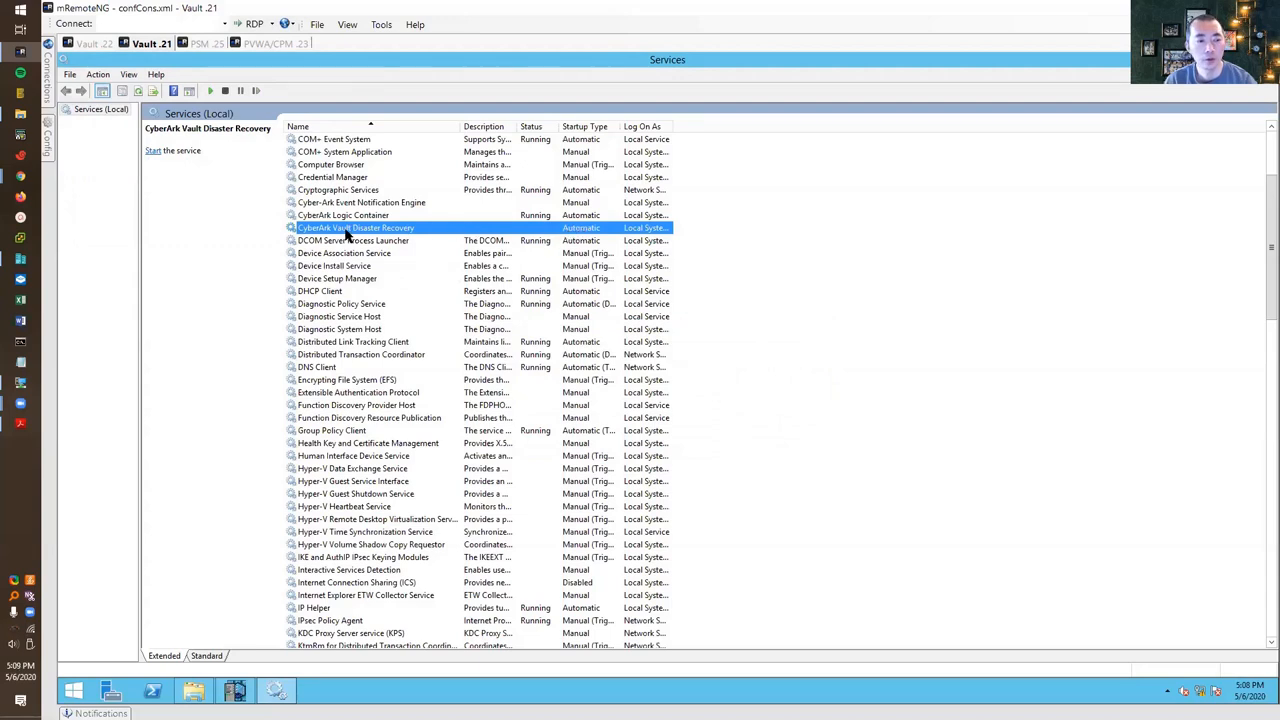
mouse_move(576, 228)
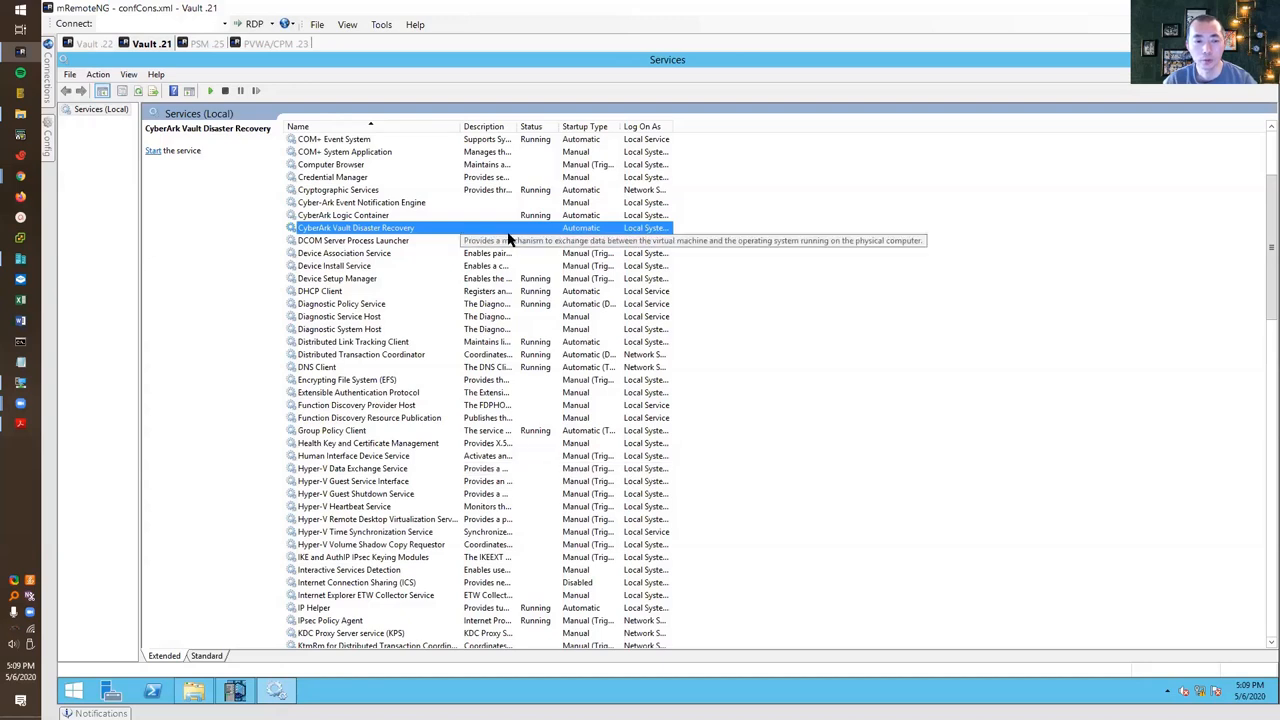
mouse_move(480, 236)
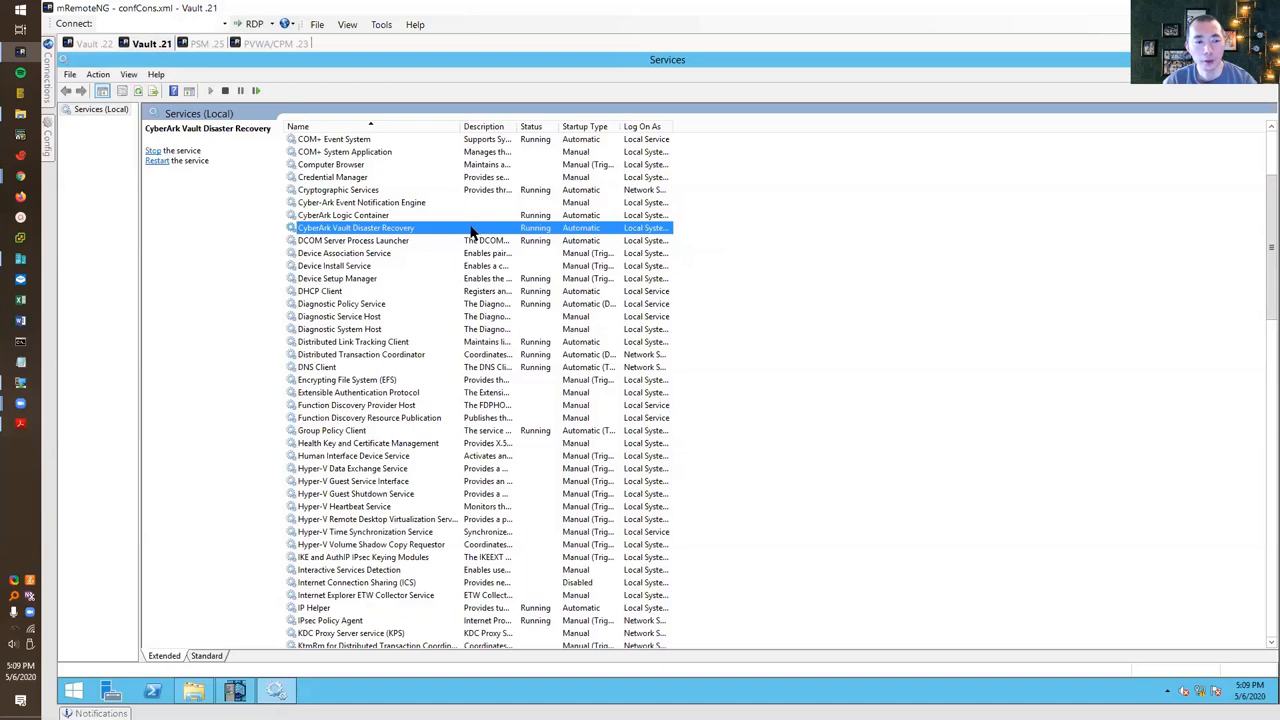
mouse_move(446, 240)
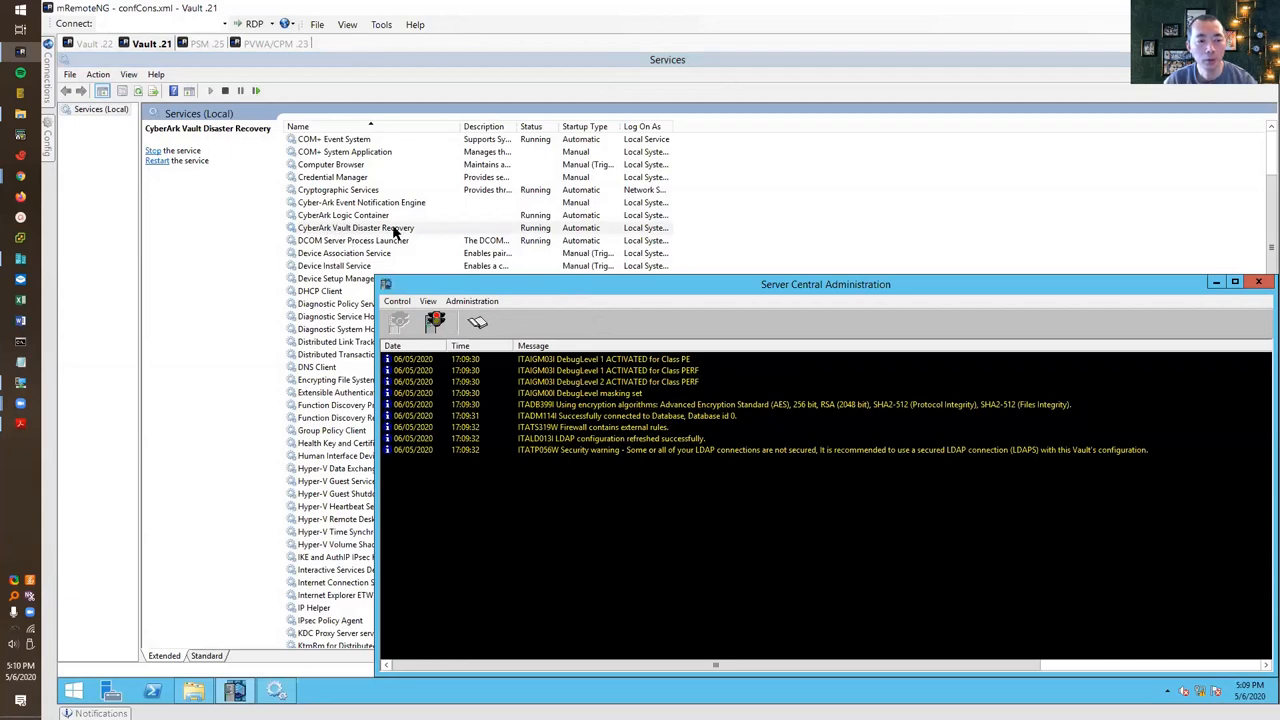
mouse_move(562, 316)
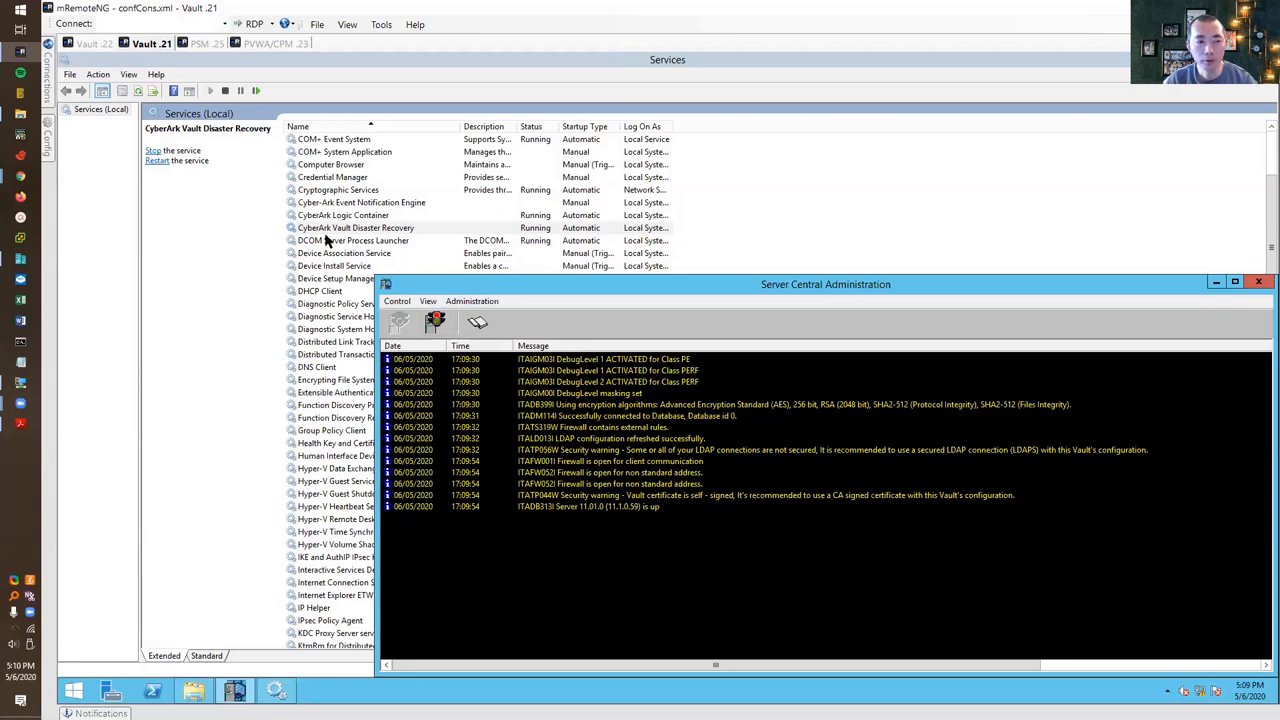
mouse_move(410, 240)
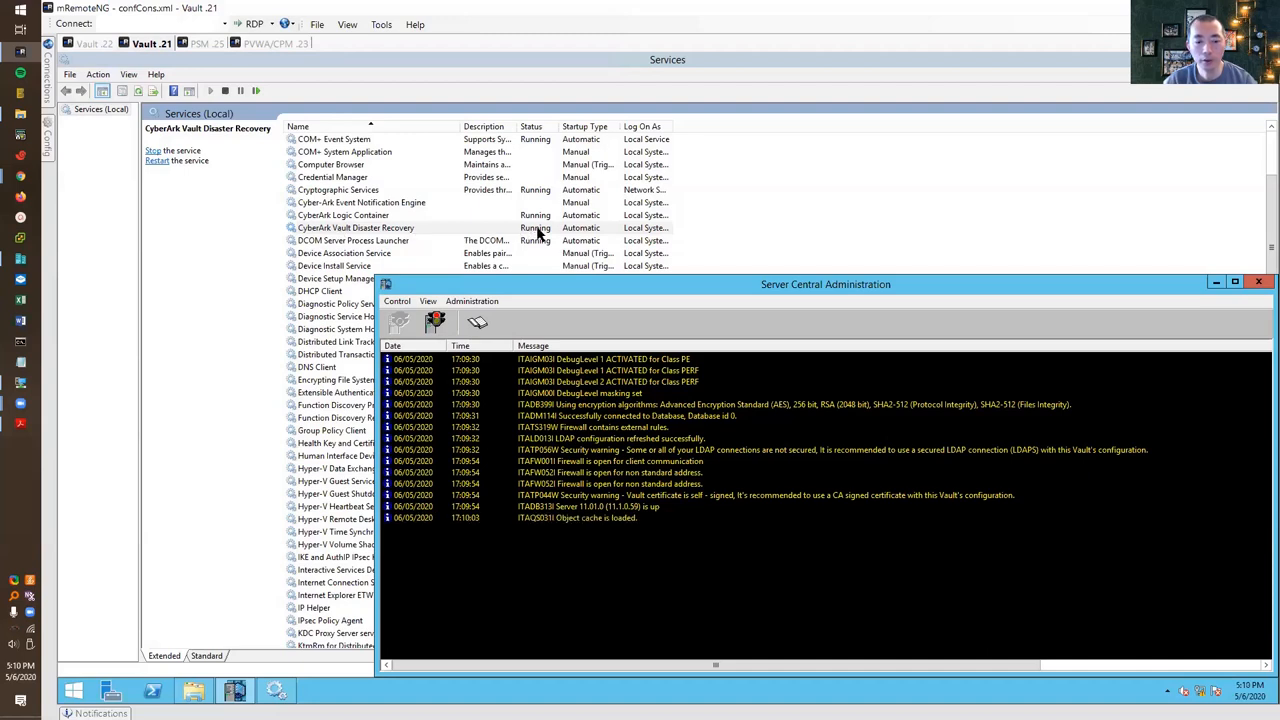
mouse_move(716, 348)
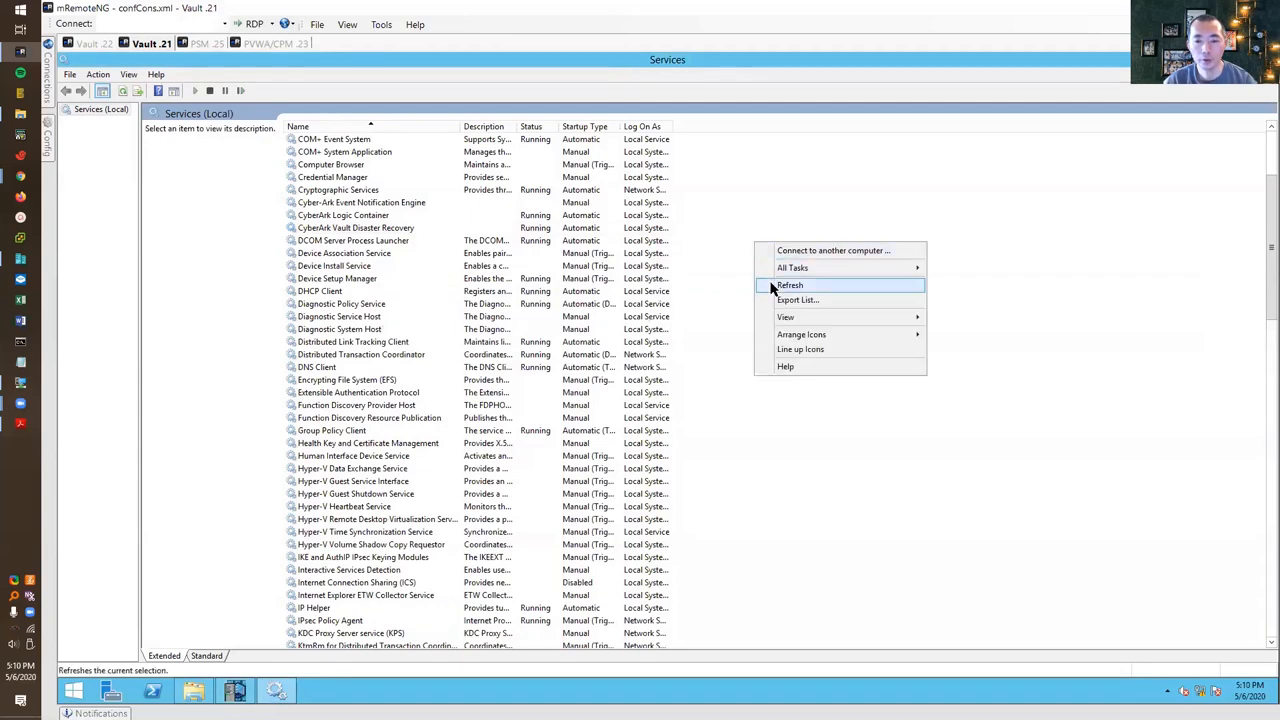
Refresh Services to confirm the DR service is stopped, then move to the Vault 22 session
click(790, 284)
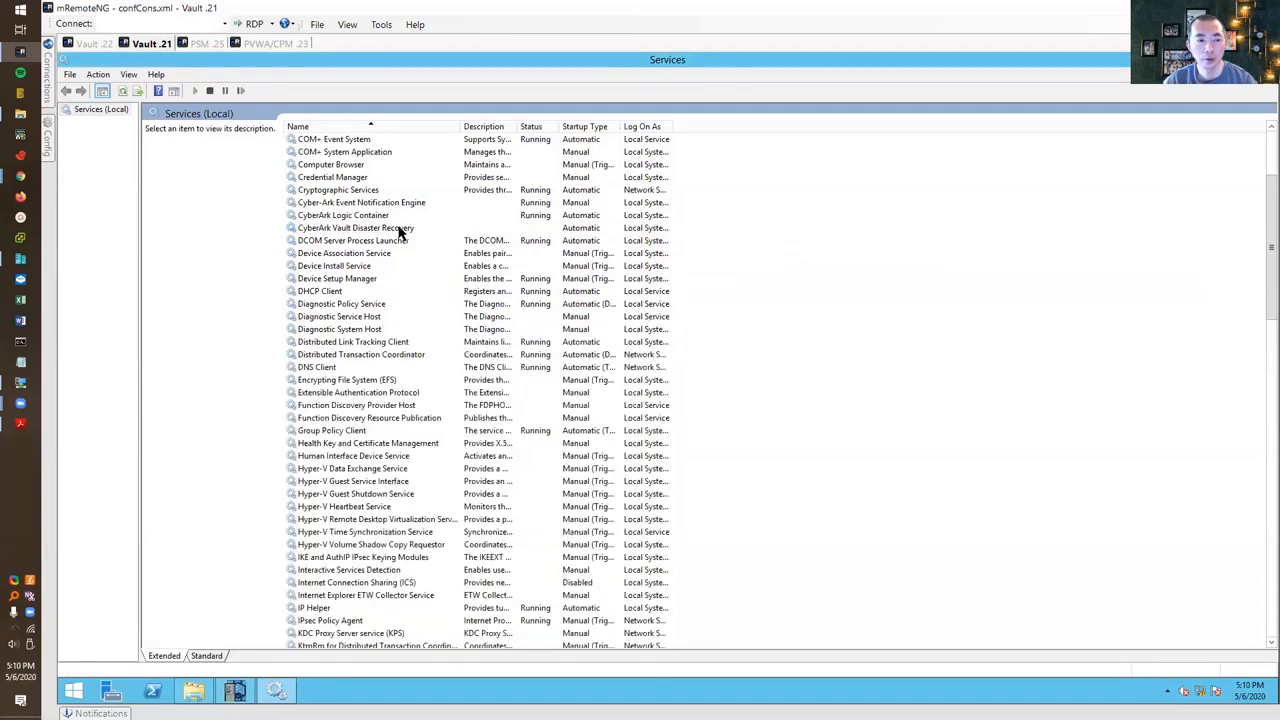
click(356, 228)
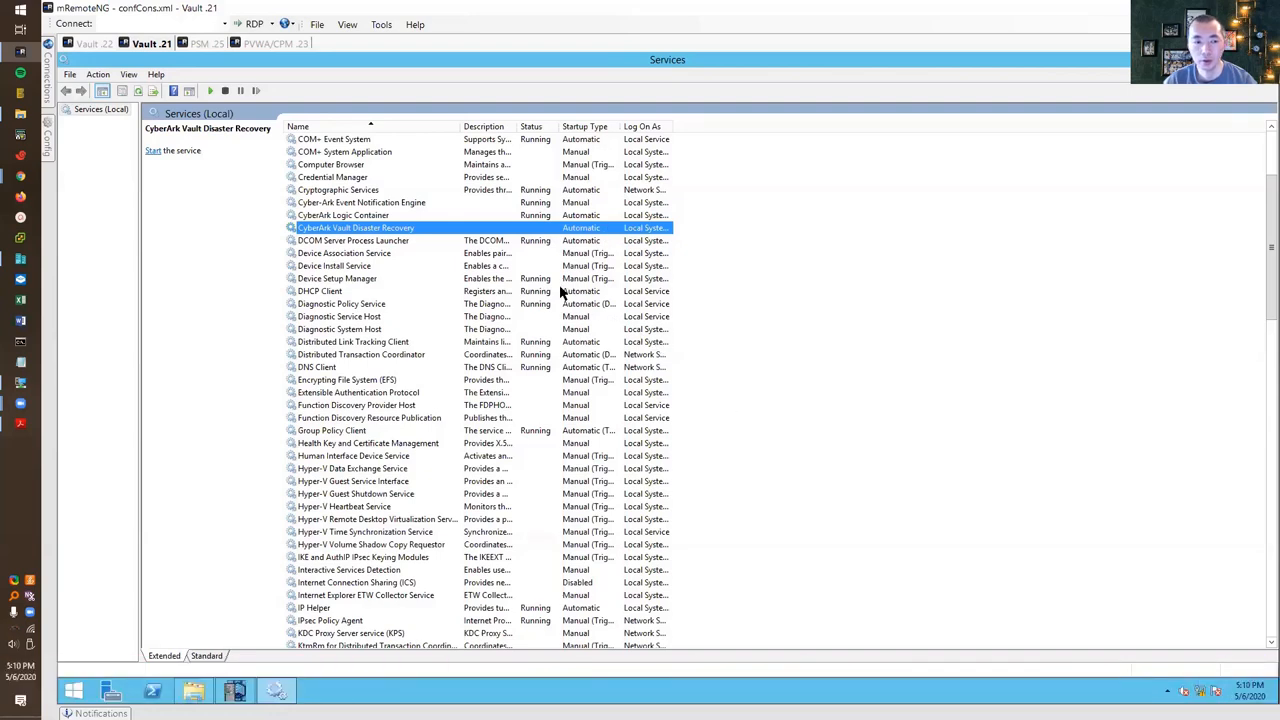
mouse_move(564, 304)
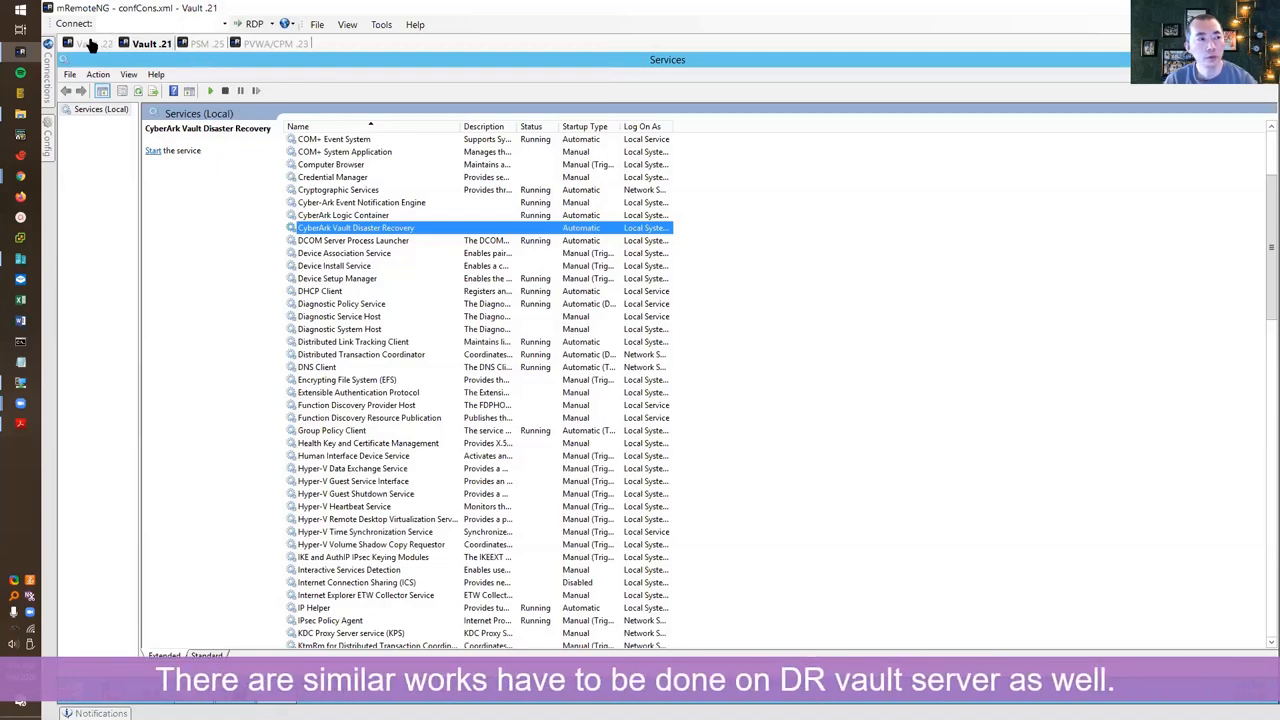
click(84, 46)
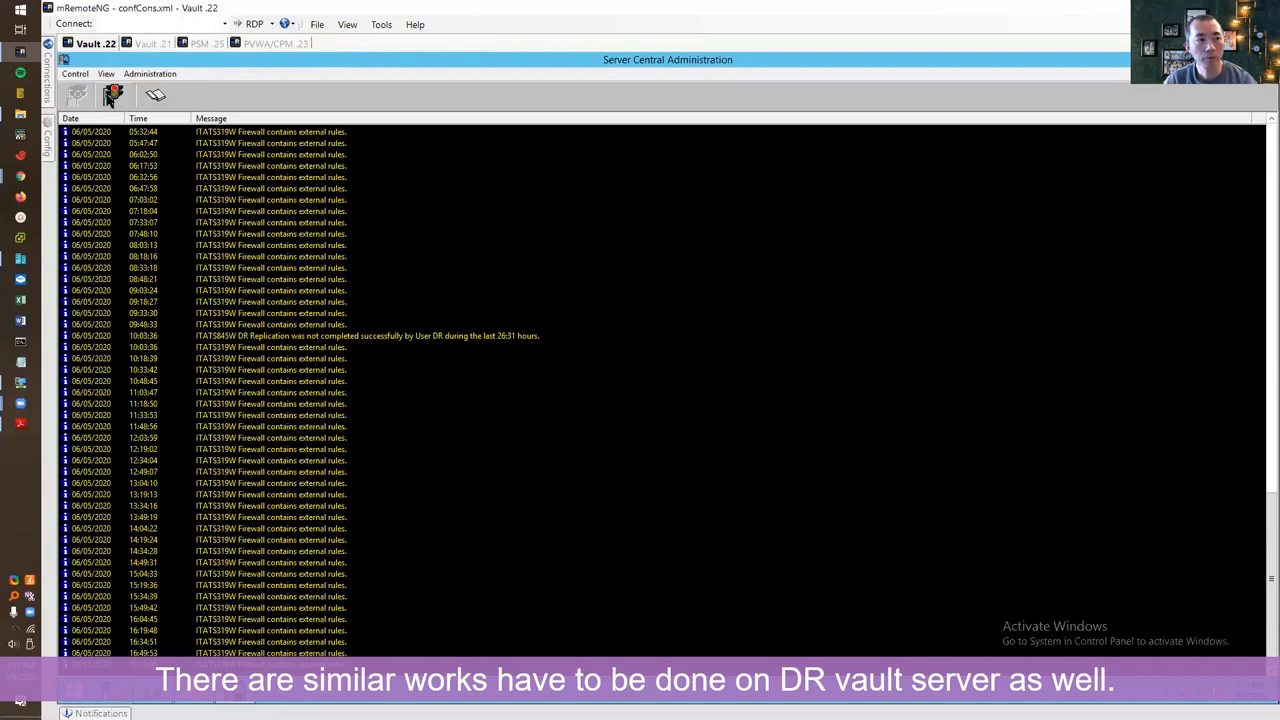
Review the vault log in Server Central Administration on DR Vault 22
click(156, 50)
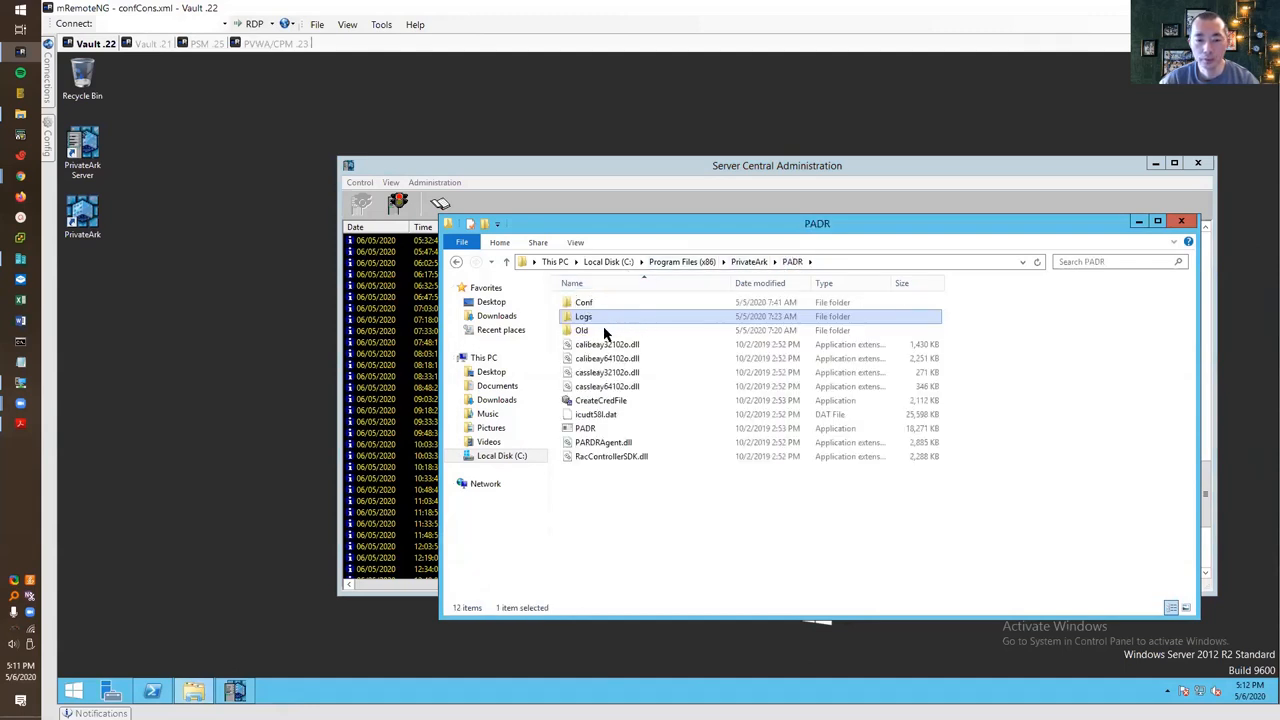
Open Vault 22's padr.ini and change FailoverMode from Yes to No
double_click(582, 302)
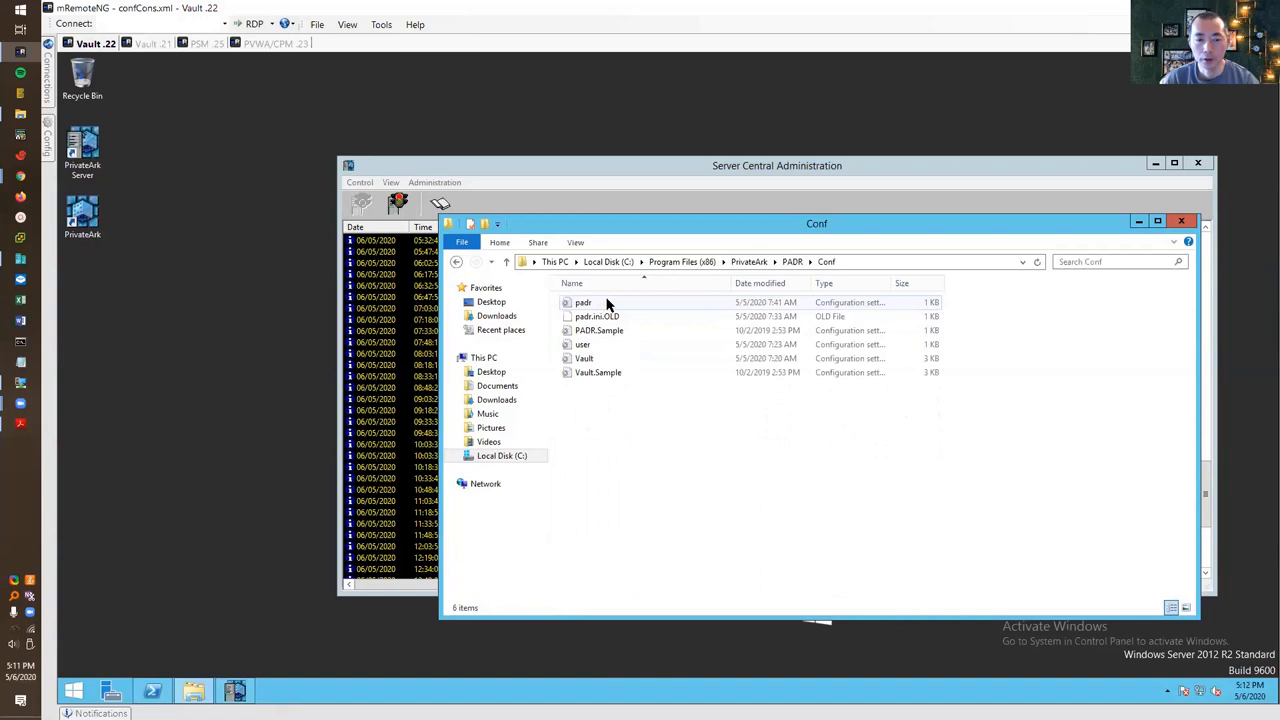
double_click(582, 302)
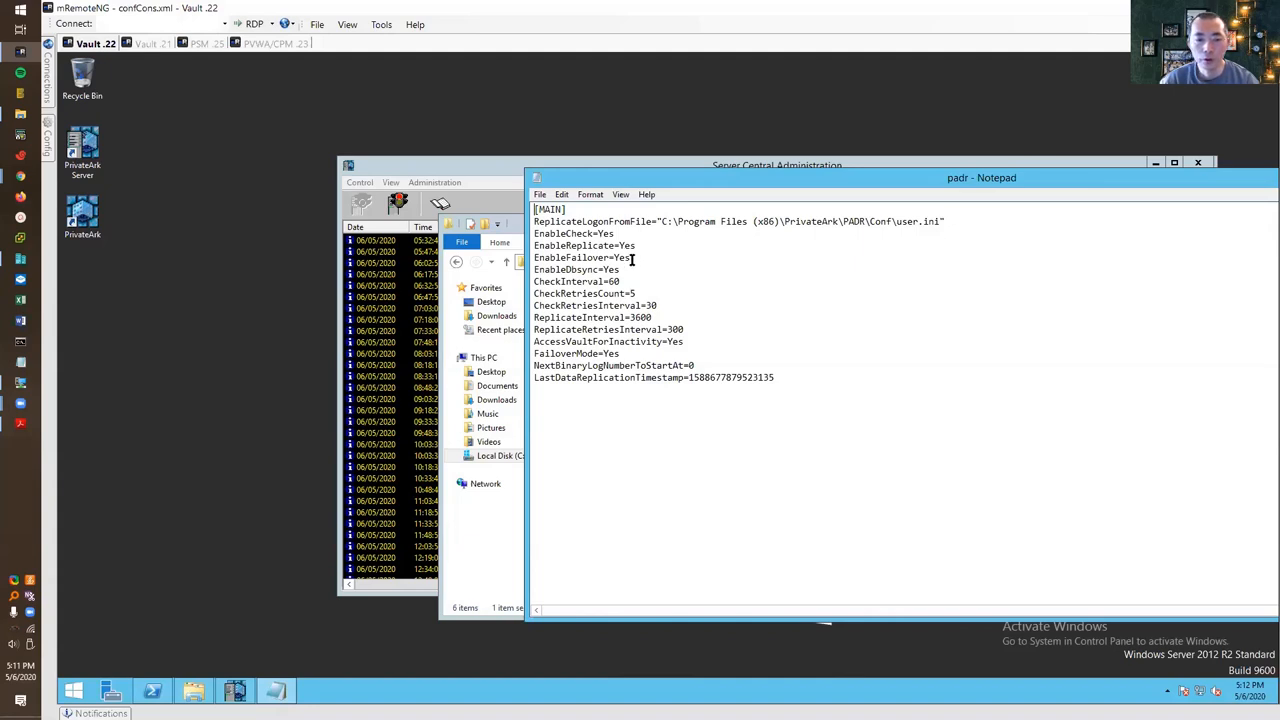
double_click(616, 256)
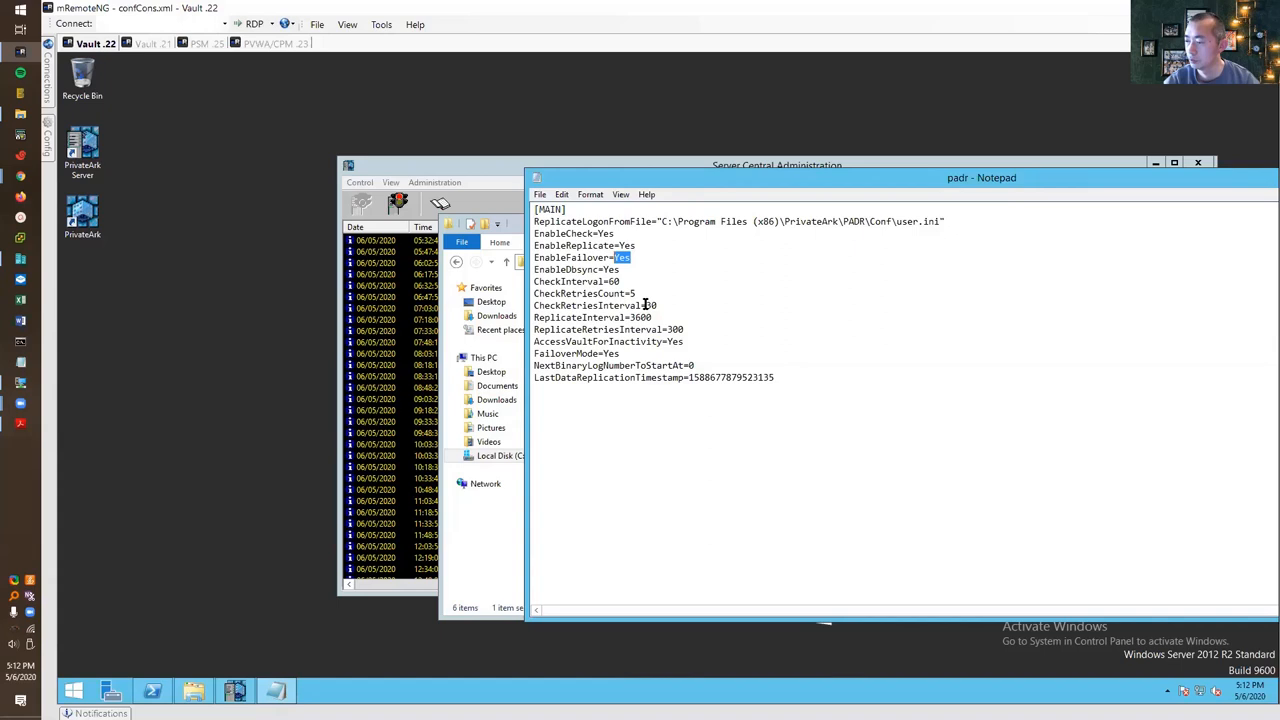
text(No)
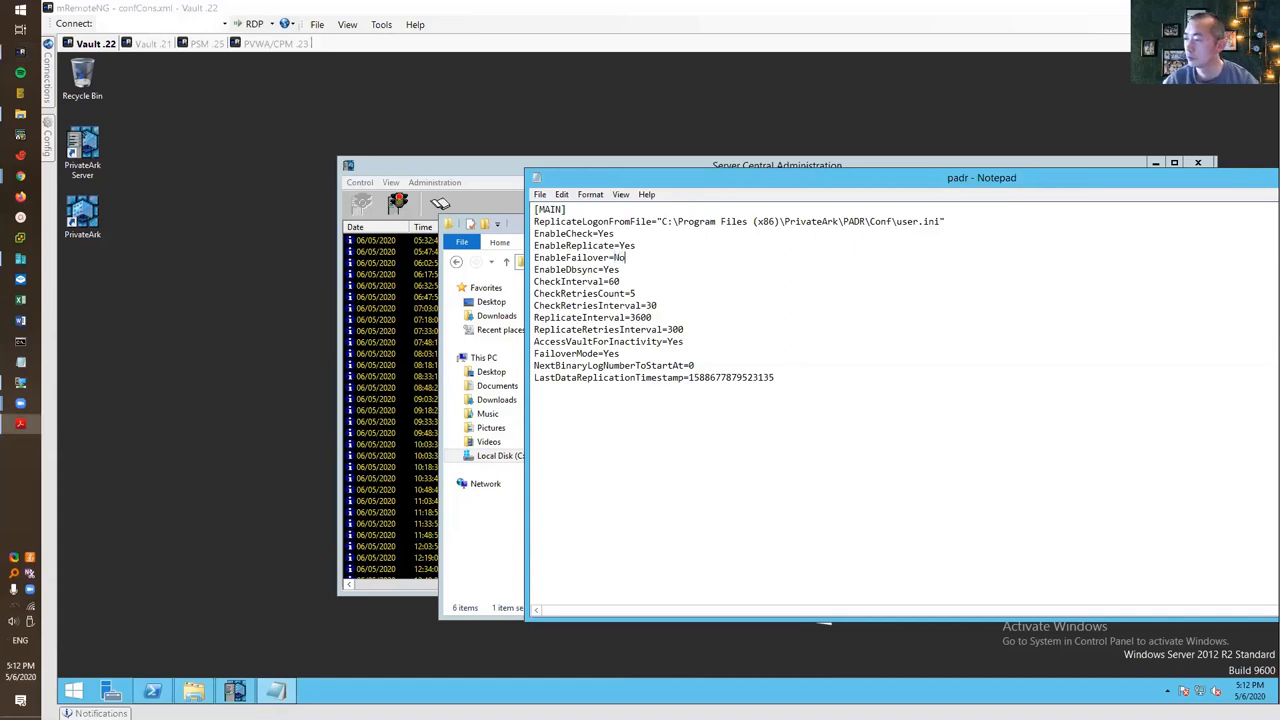
mouse_move(730, 304)
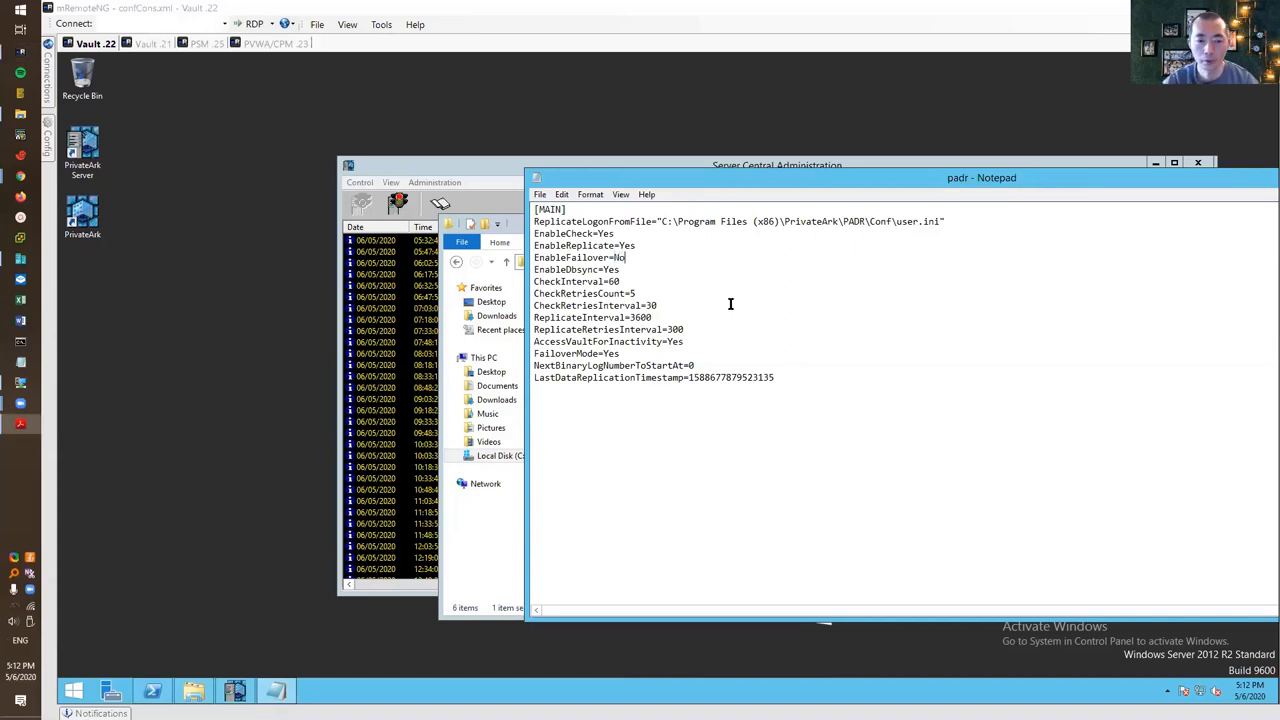
mouse_move(694, 260)
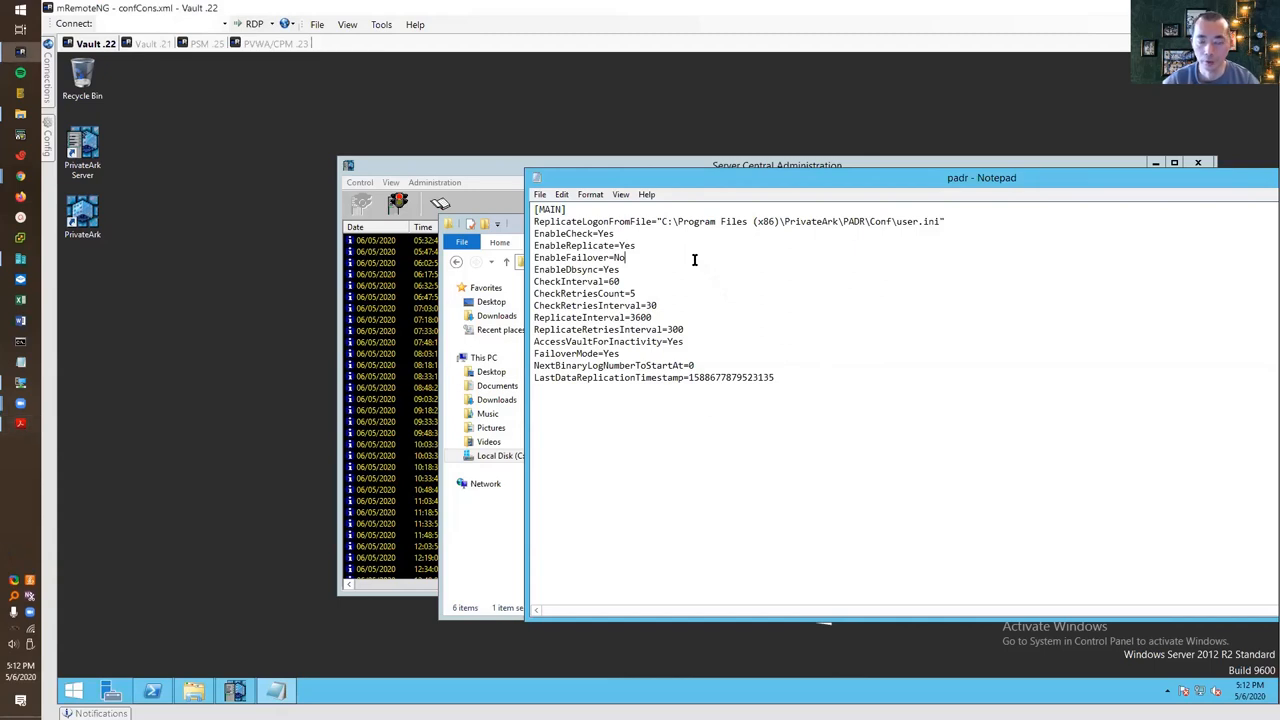
text(Yes)
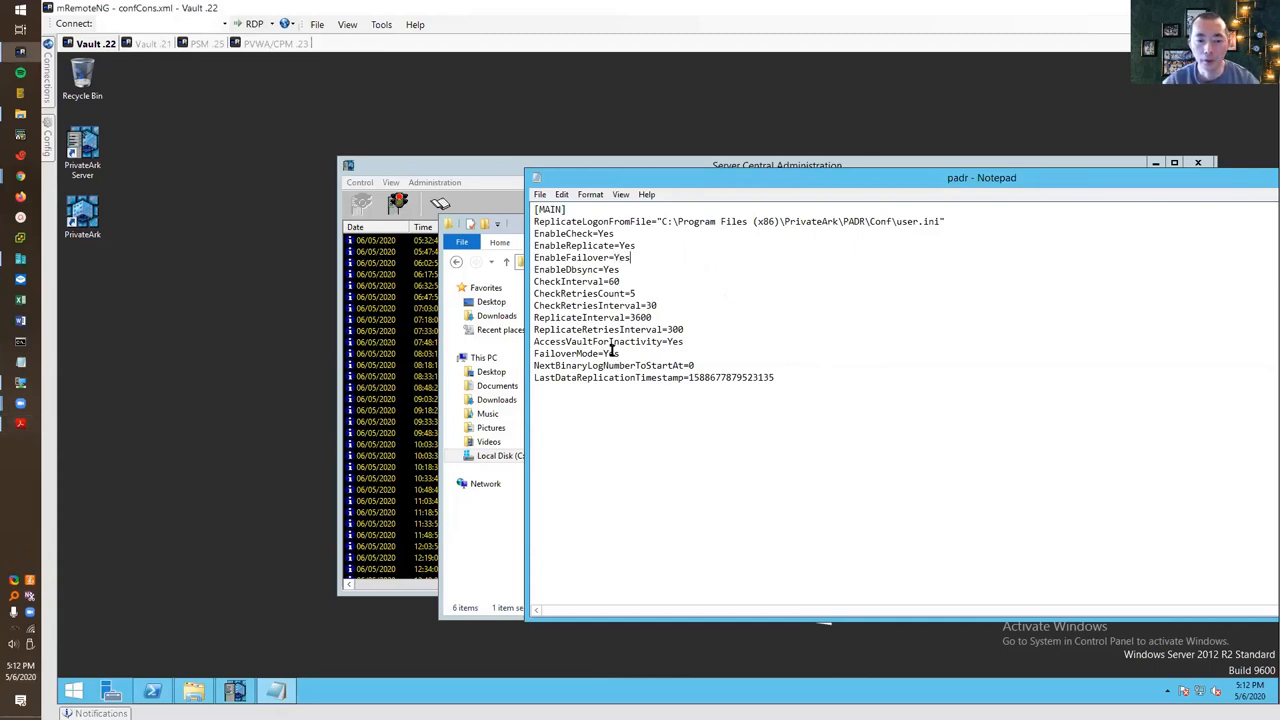
text(No)
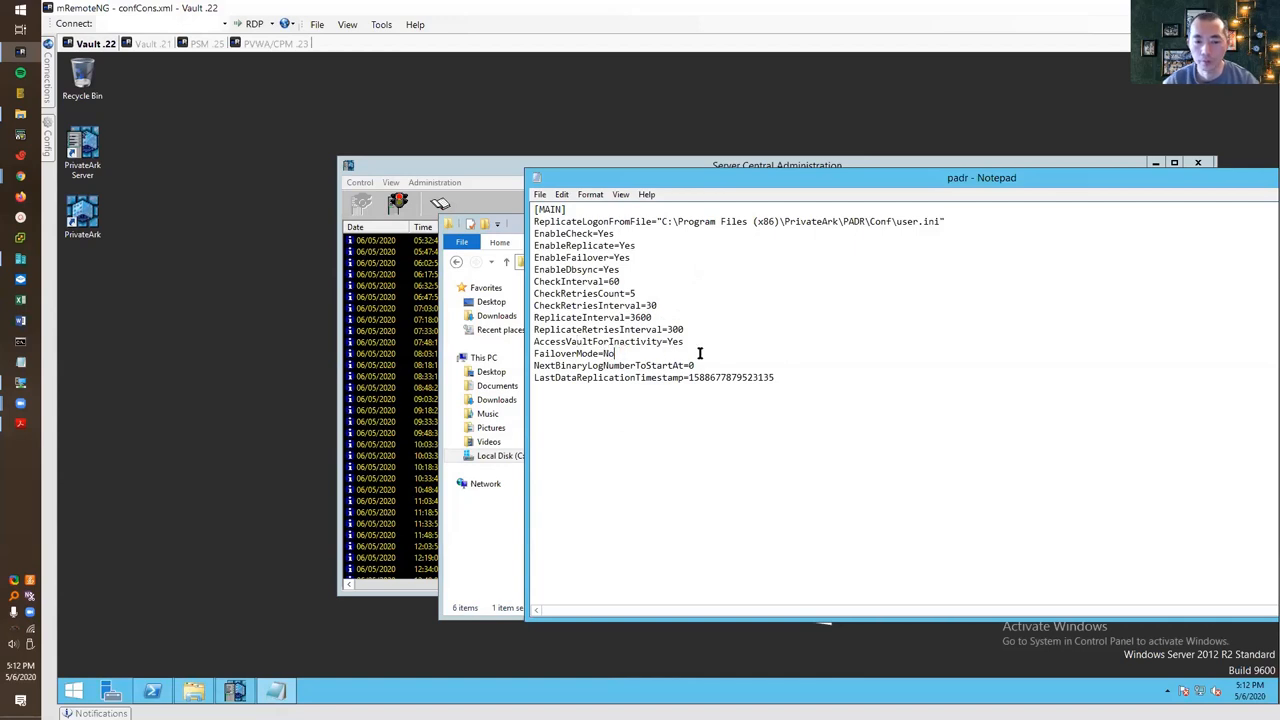
Remove the NextBinaryLogNumberToStartAt and LastDataReplicationTimestamp lines and save padr.ini
drag(534, 364, 772, 376)
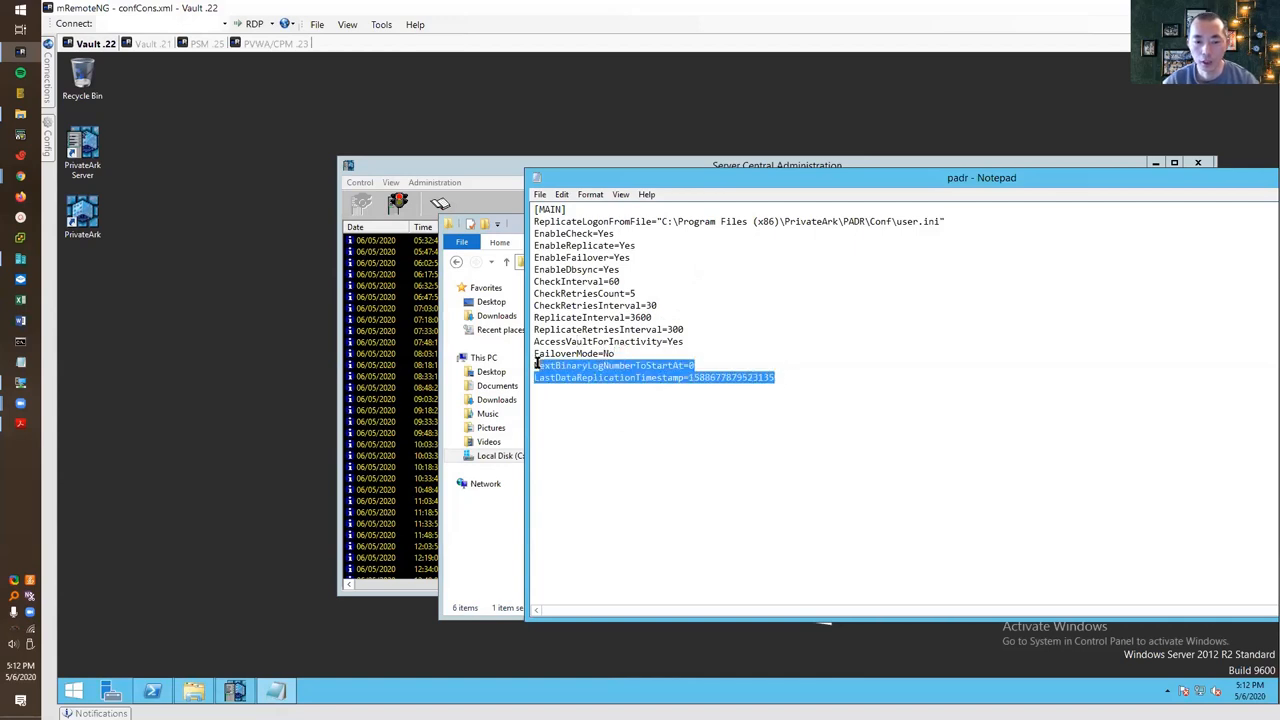
mouse_move(682, 432)
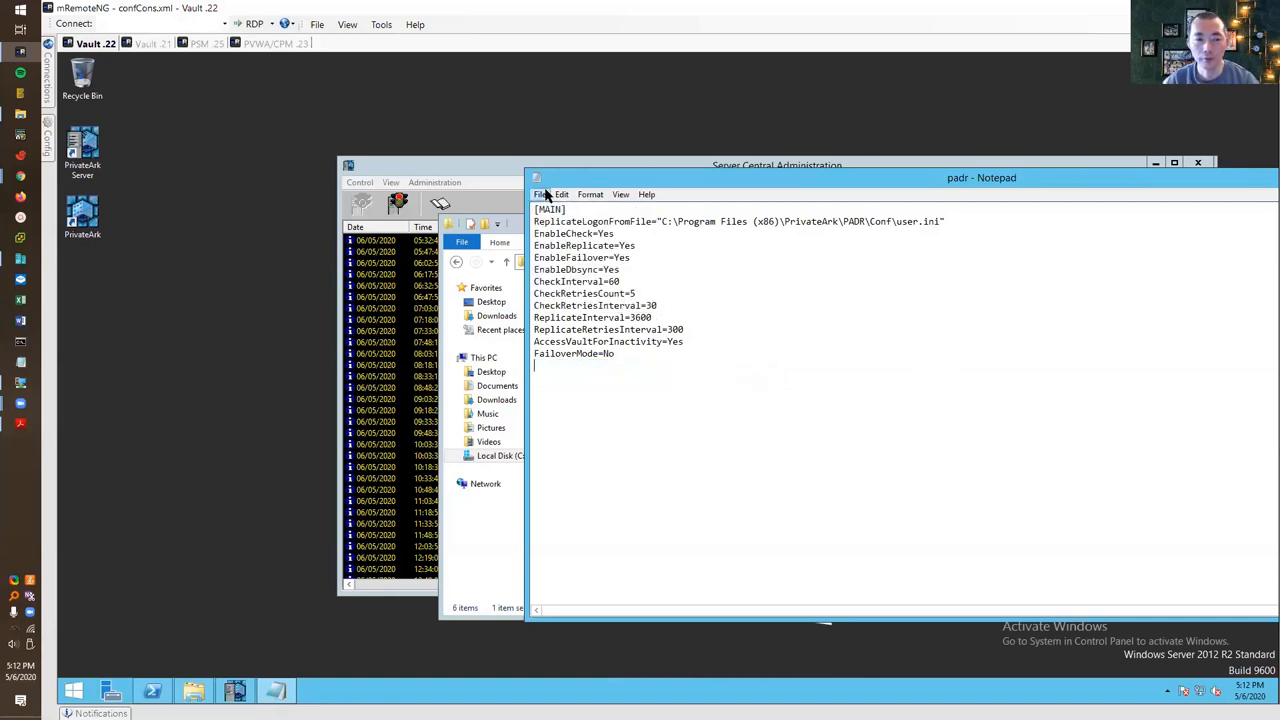
click(1198, 160)
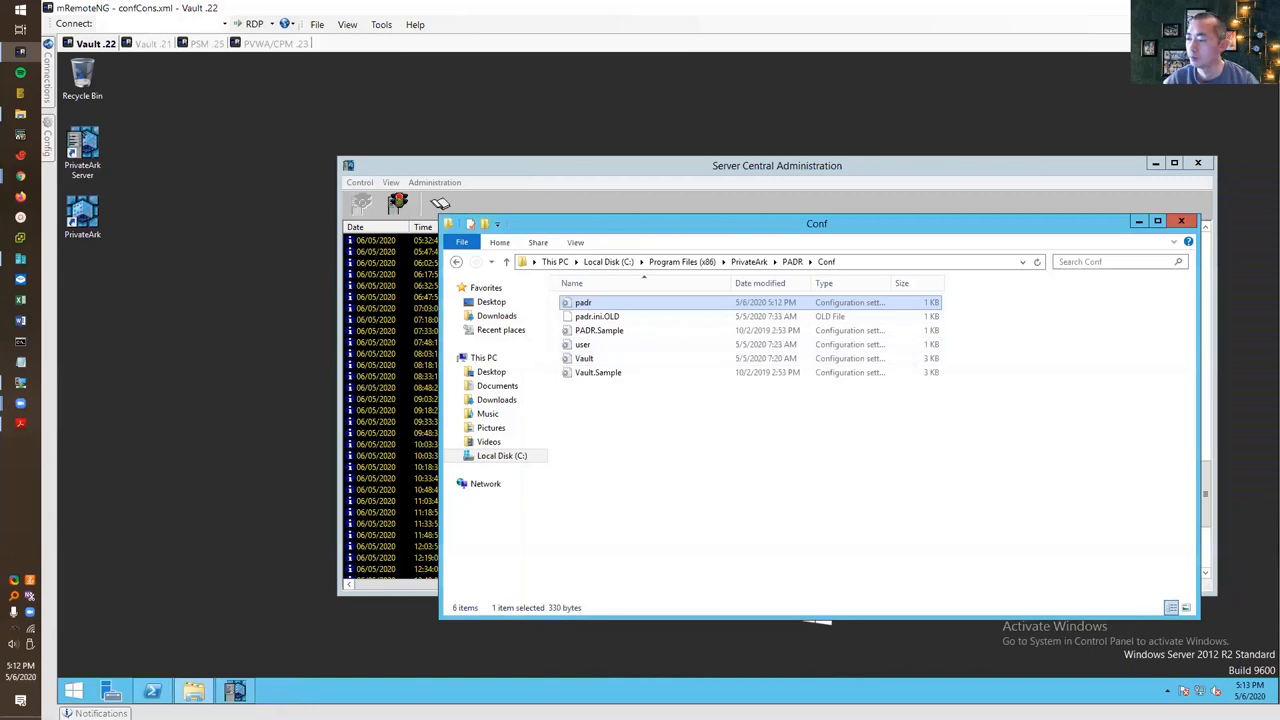
mouse_move(648, 460)
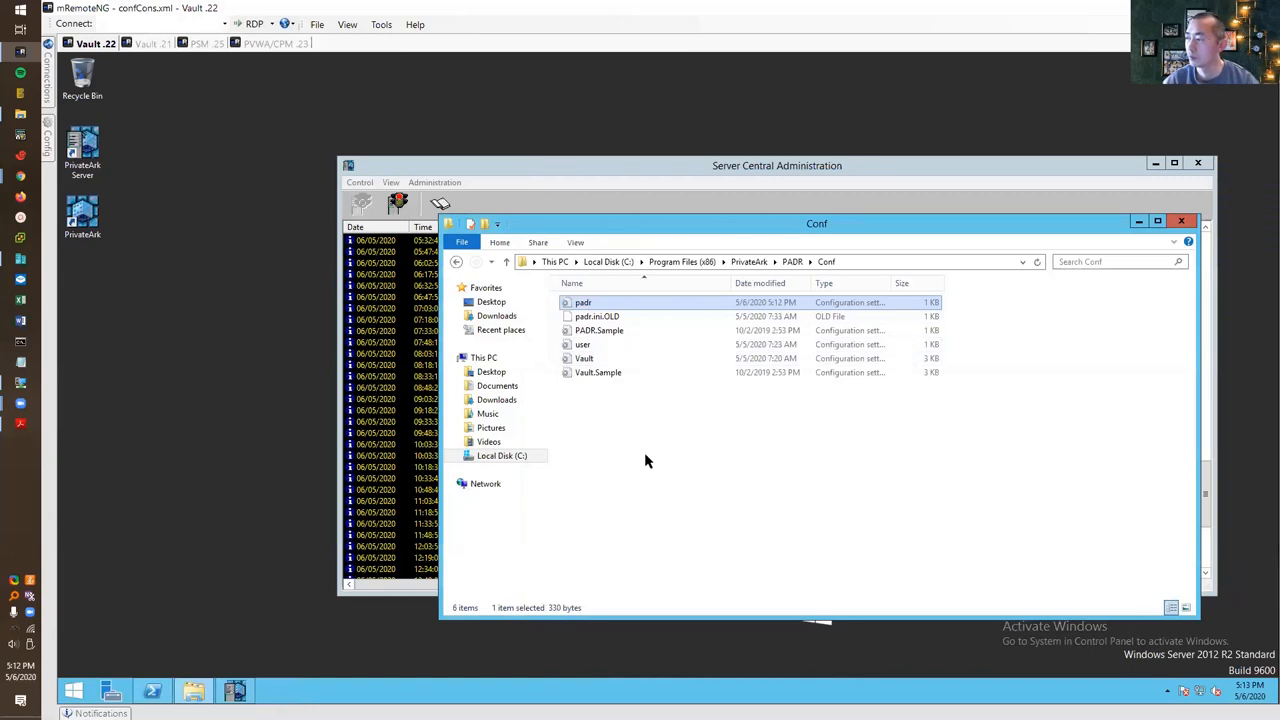
mouse_move(582, 462)
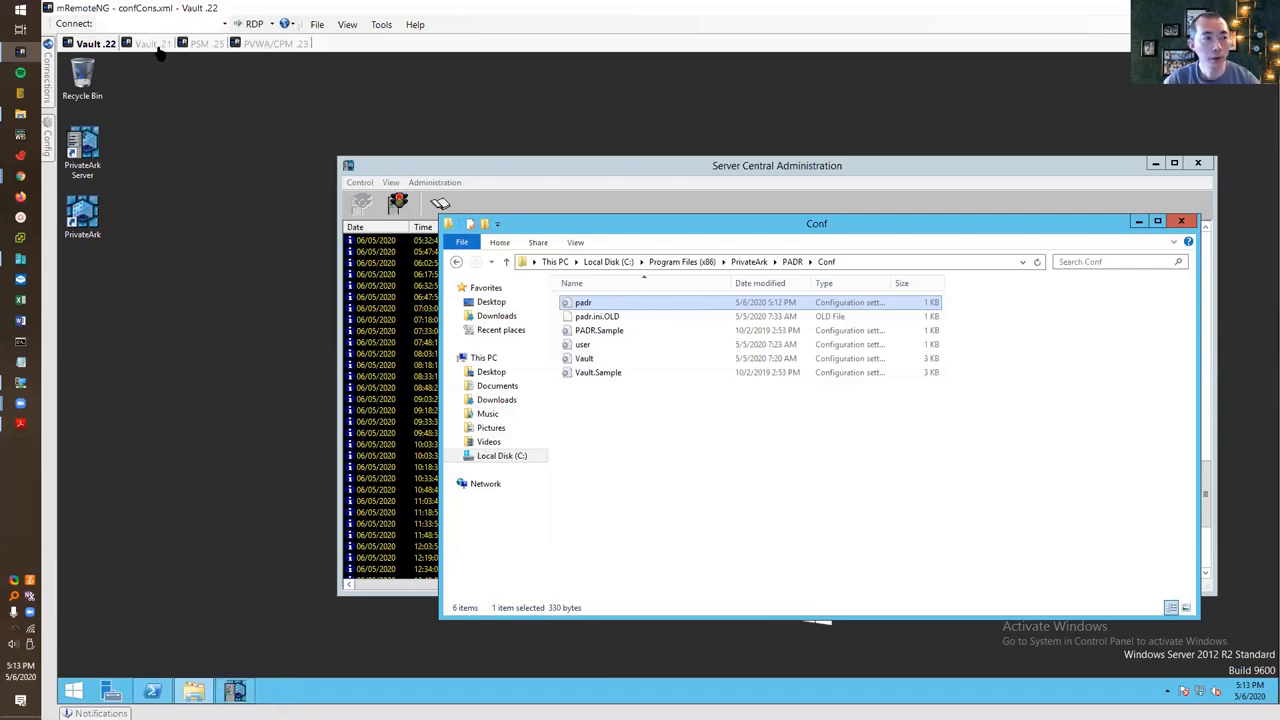
Switch to the primary Vault 21 session showing the PrivateArk logon prompt
click(156, 44)
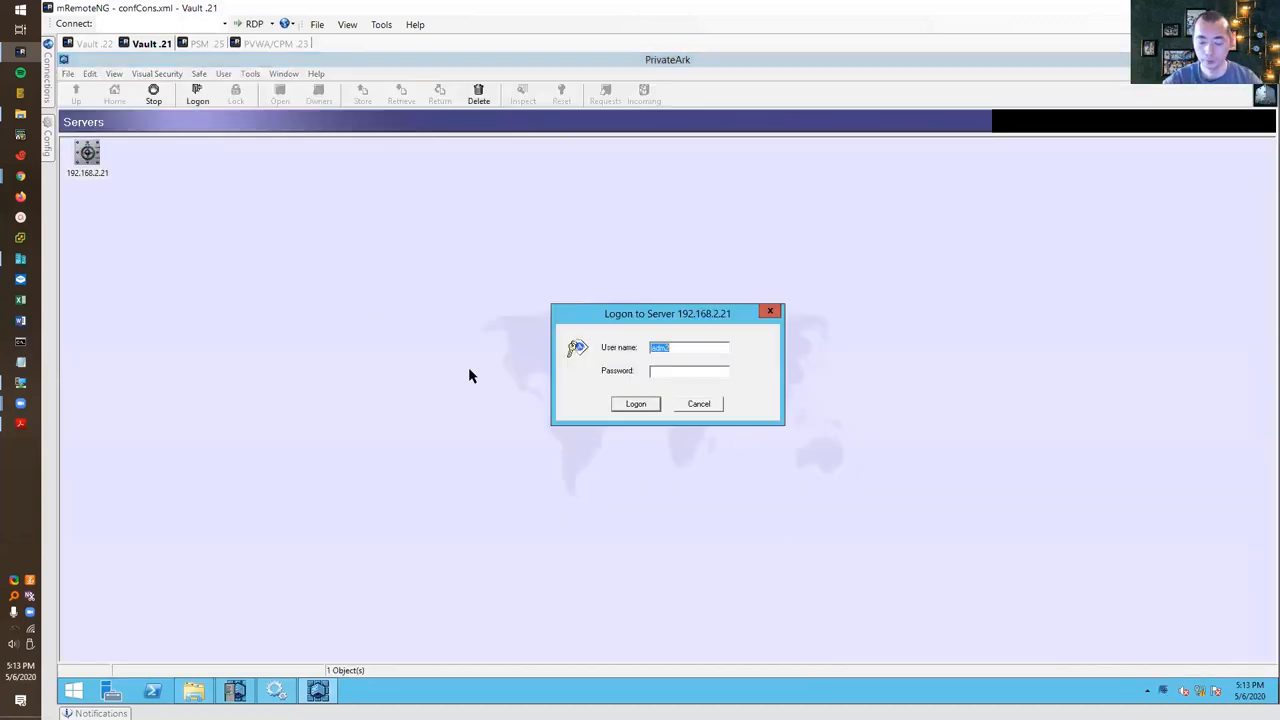
Log on to the primary vault and inspect the DR user under Users and Groups
click(636, 404)
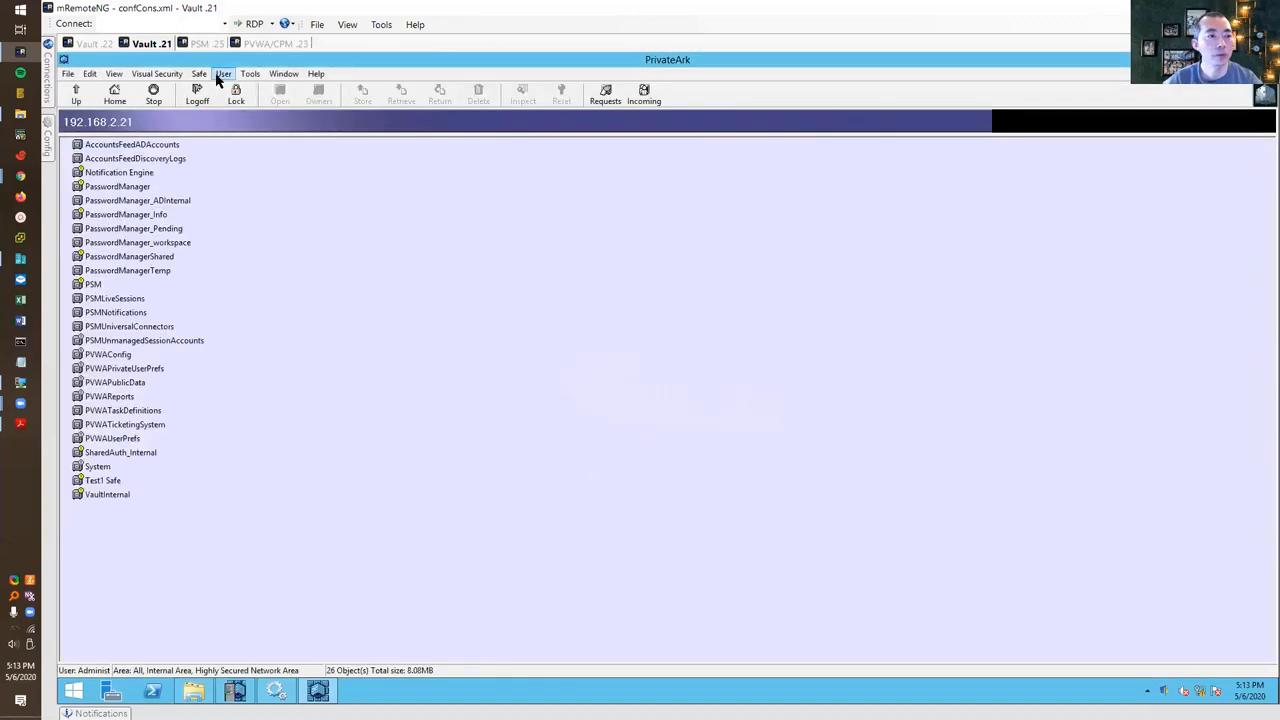
click(256, 72)
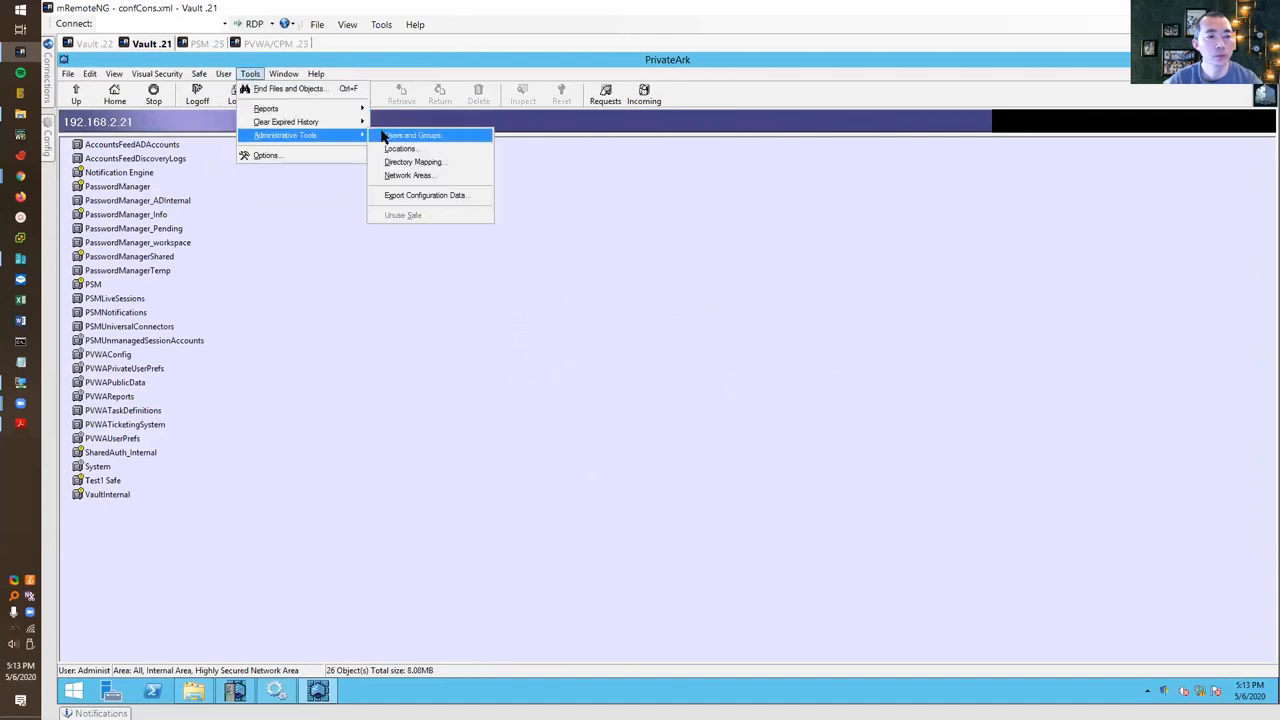
click(416, 134)
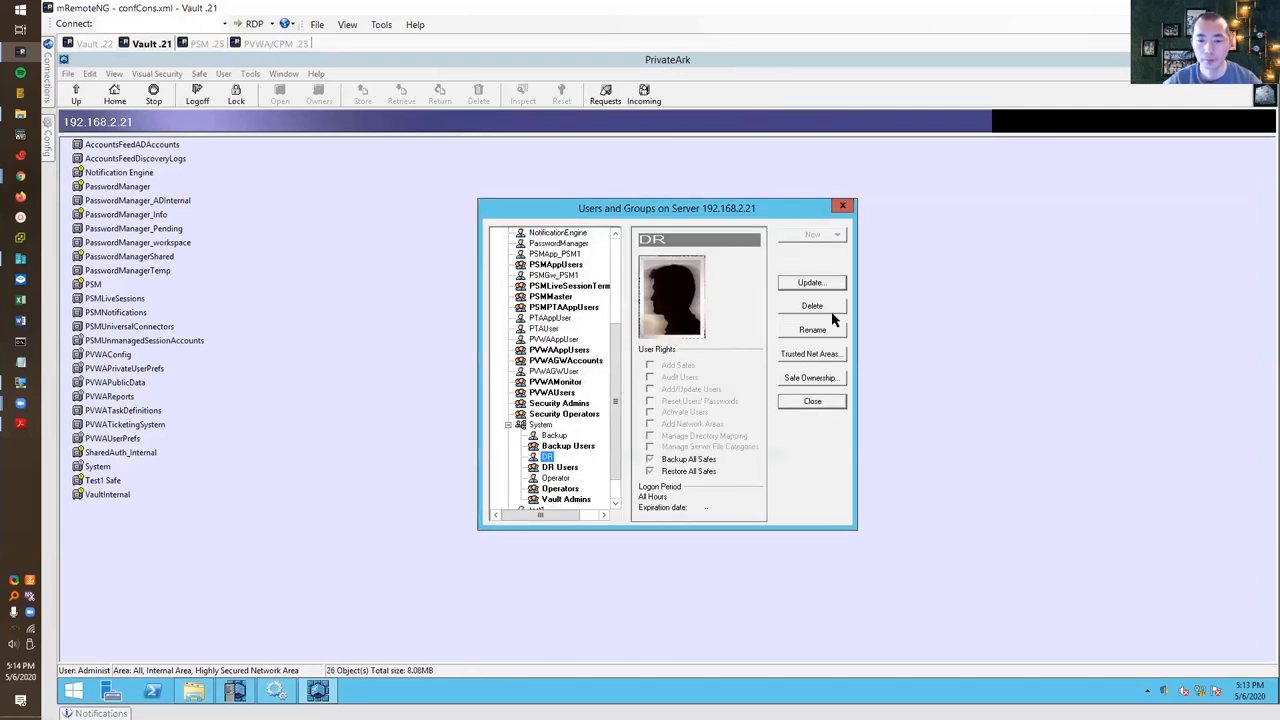
click(812, 400)
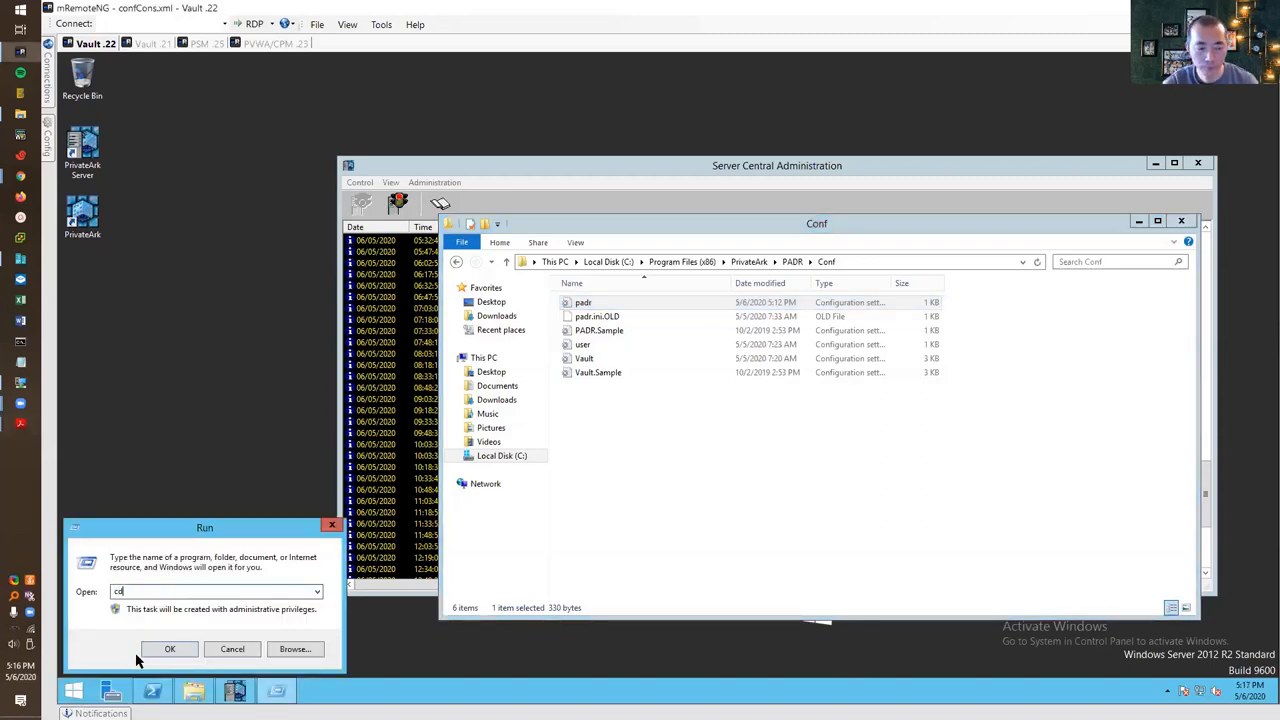
In an admin Command Prompt, list the PrivateArk Server and Conf folders, then move to PADR
click(168, 648)
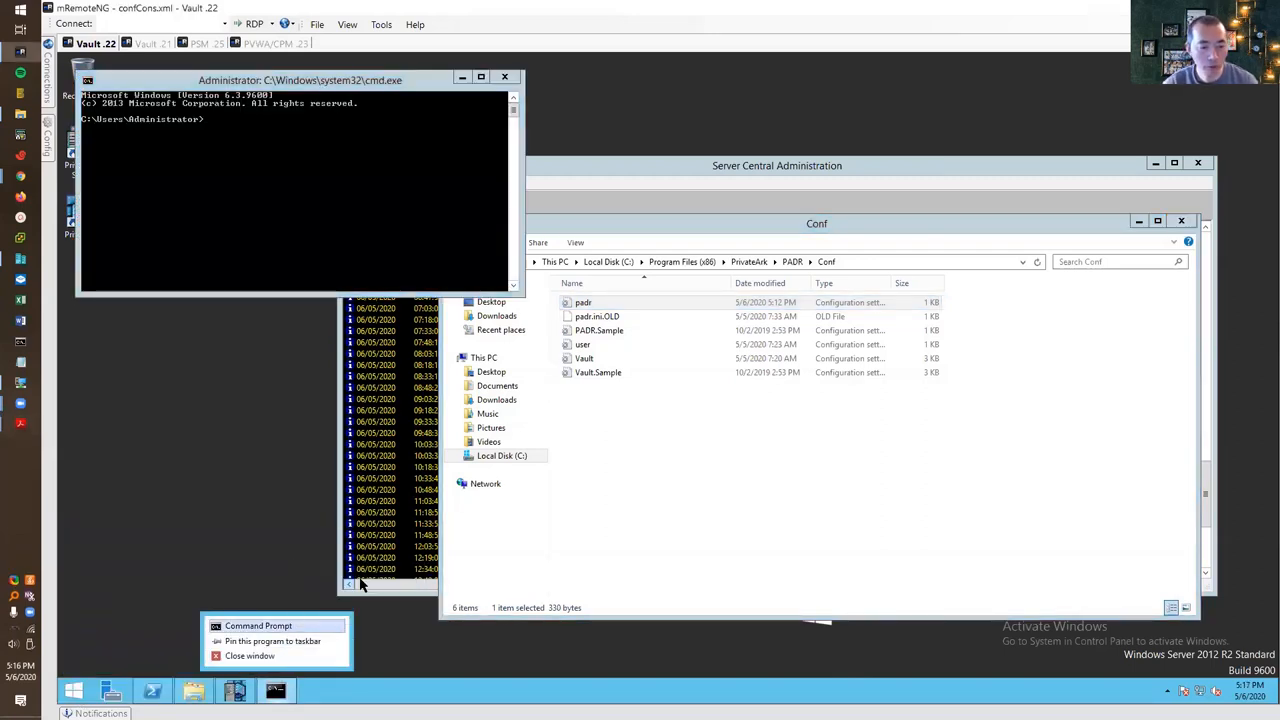
click(258, 624)
text(cd "\Program Files (x86)
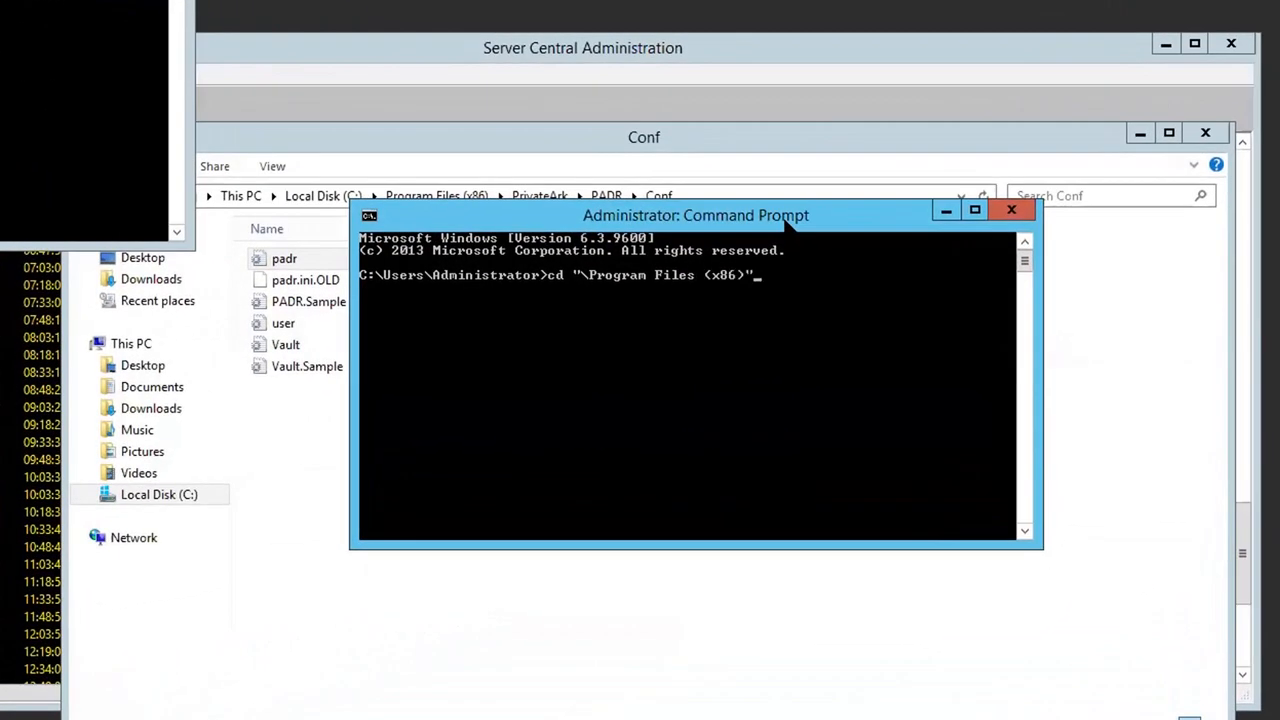
text(\PrivateArk"\p)
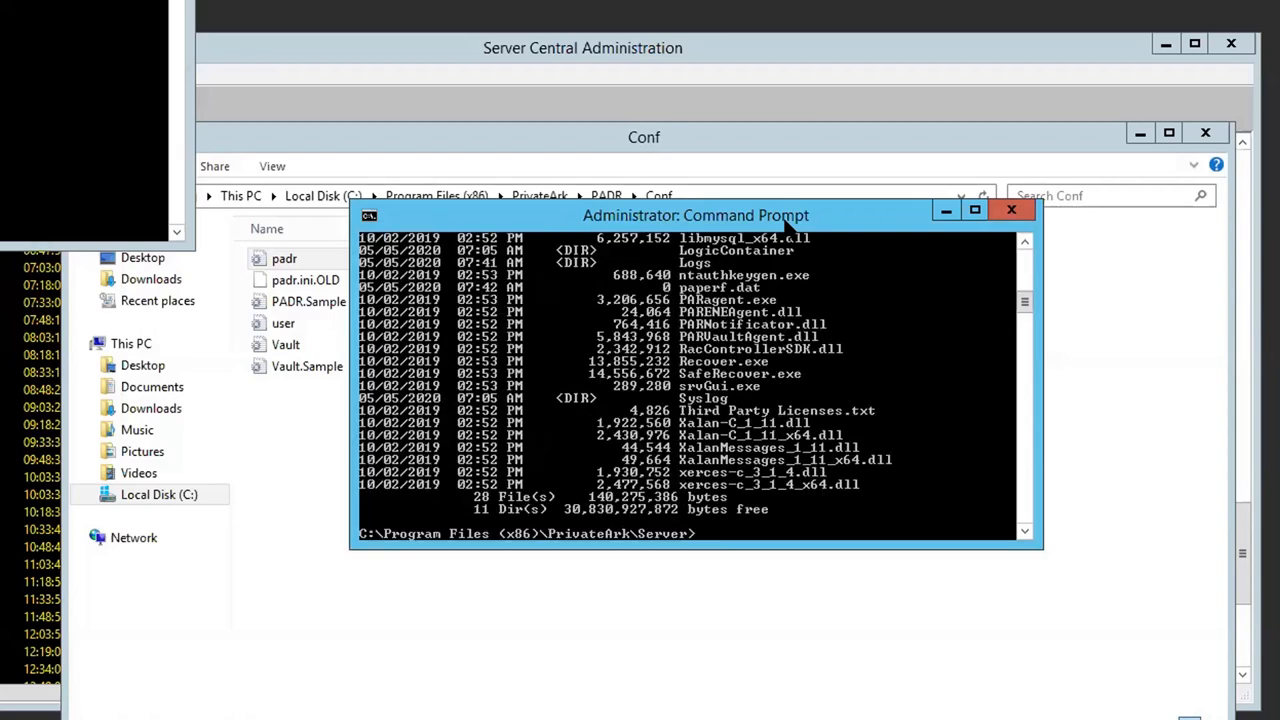
text(dir)
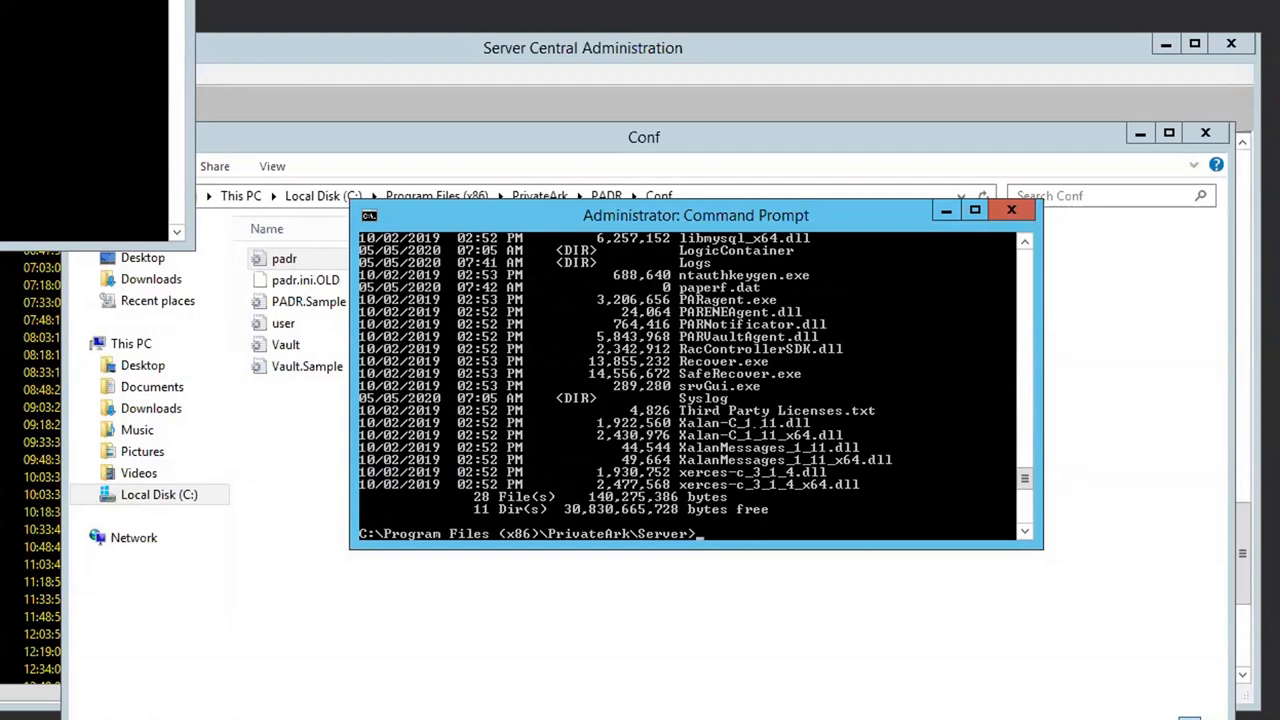
text(cd Conf)
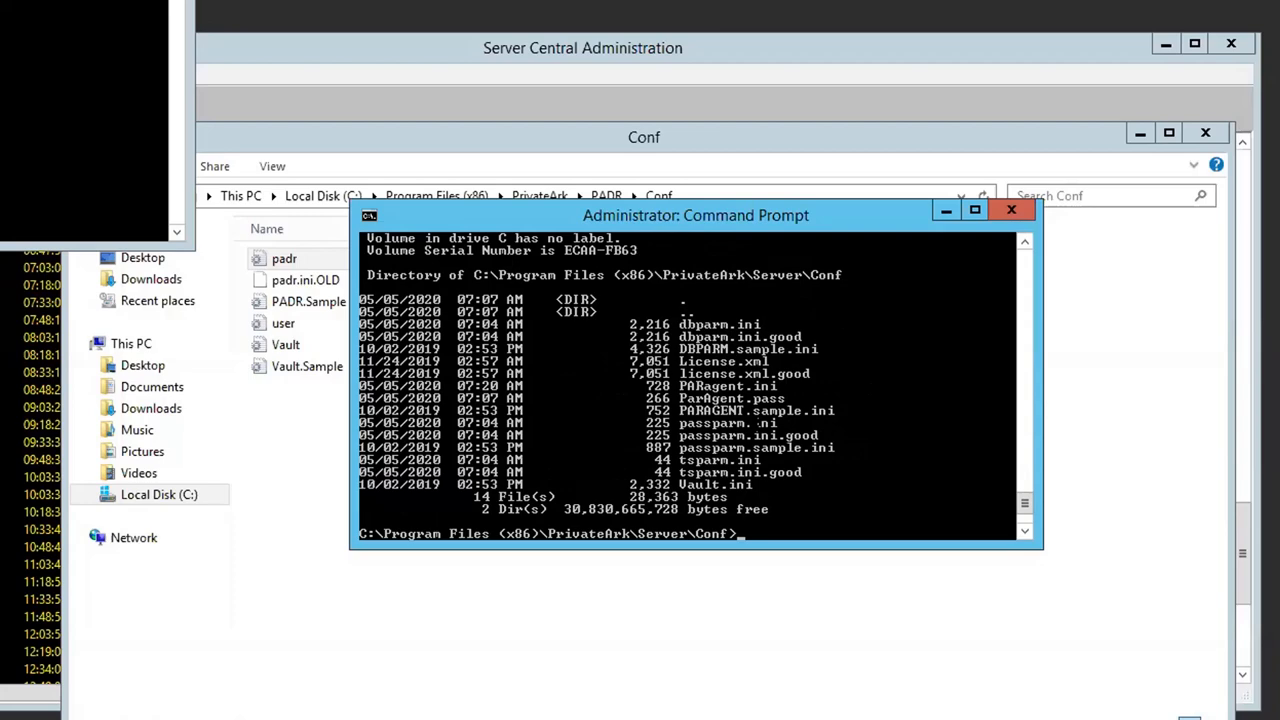
text(cd ..)
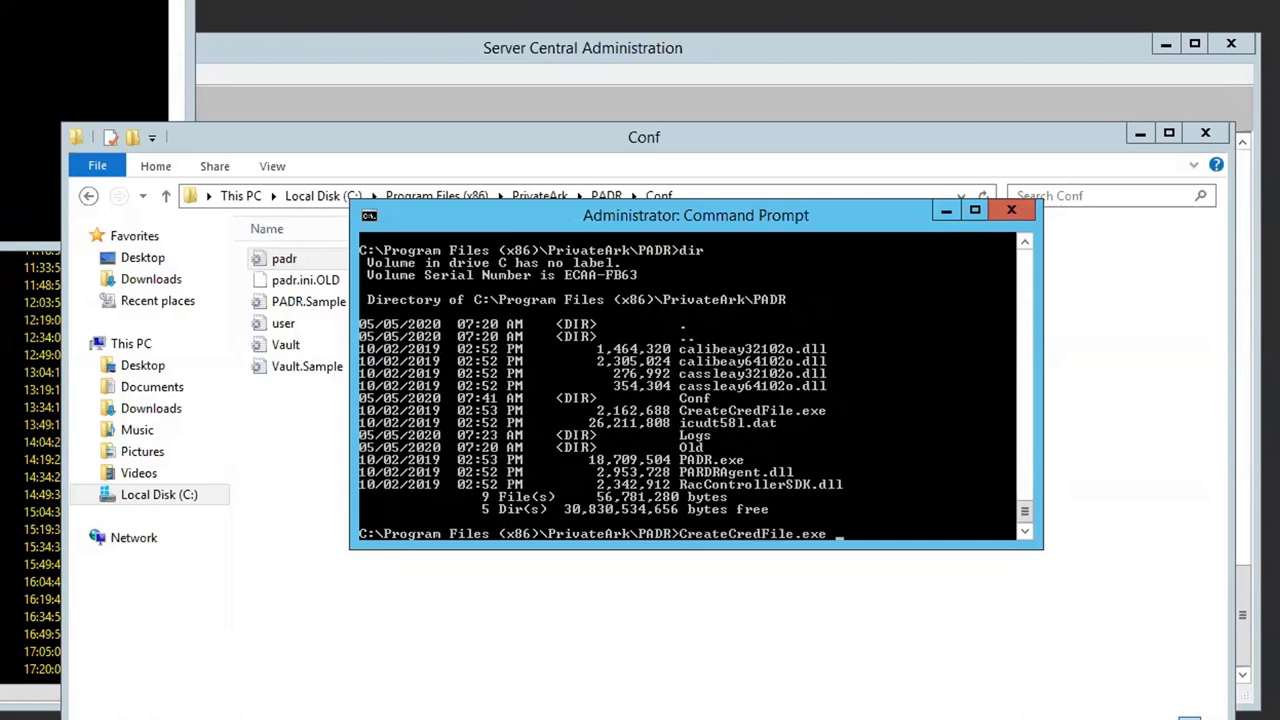
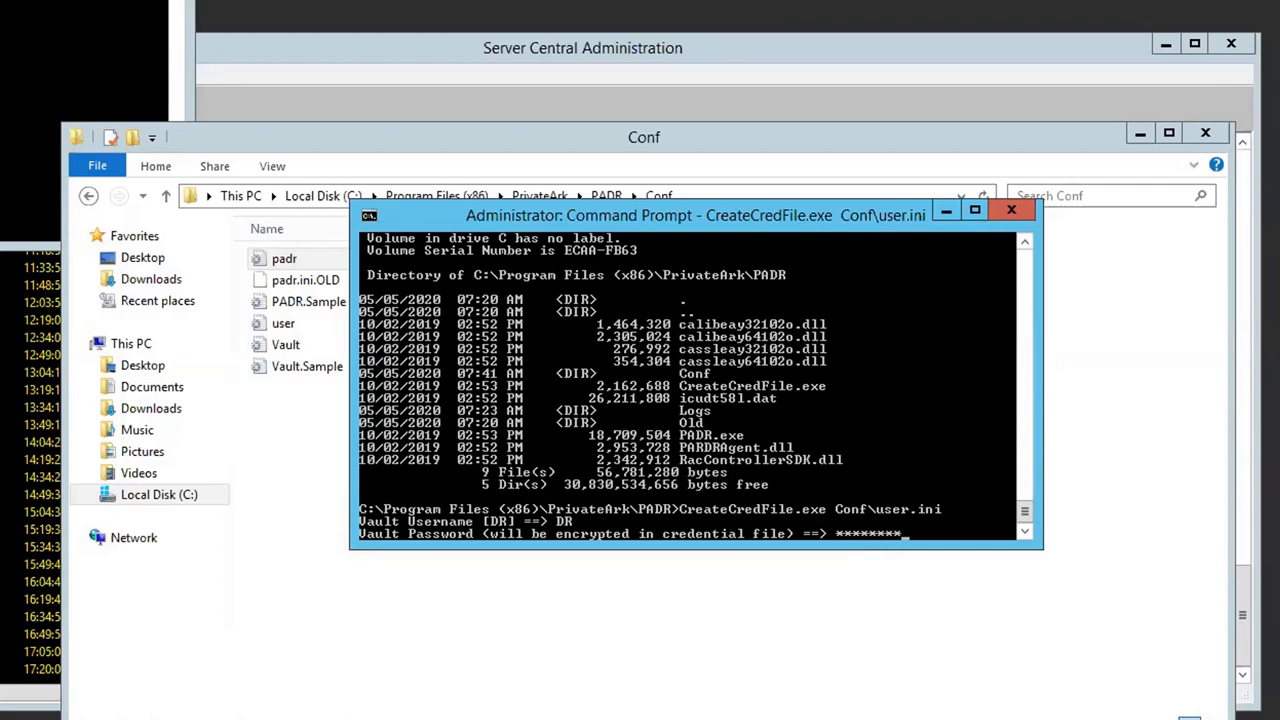
Run CreateCredFile.exe Conf\user.ini for user DR with its password, accepting default options
key(enter)
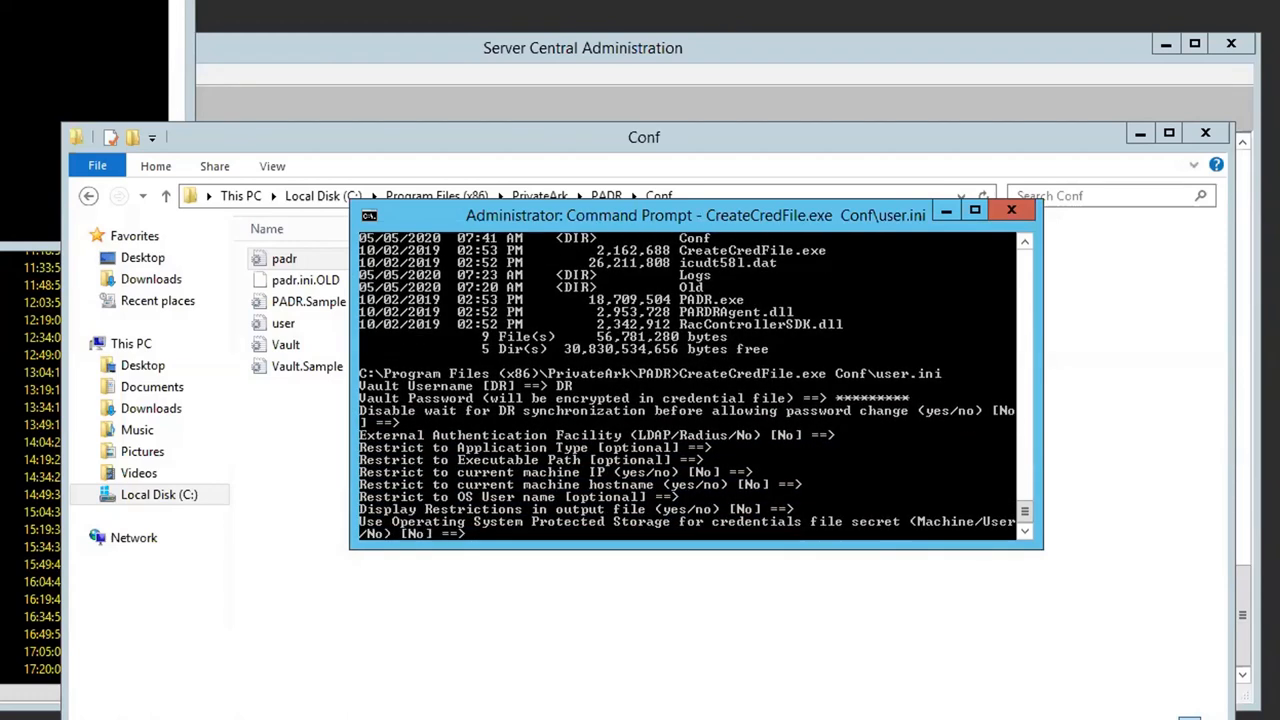
key(Enter)
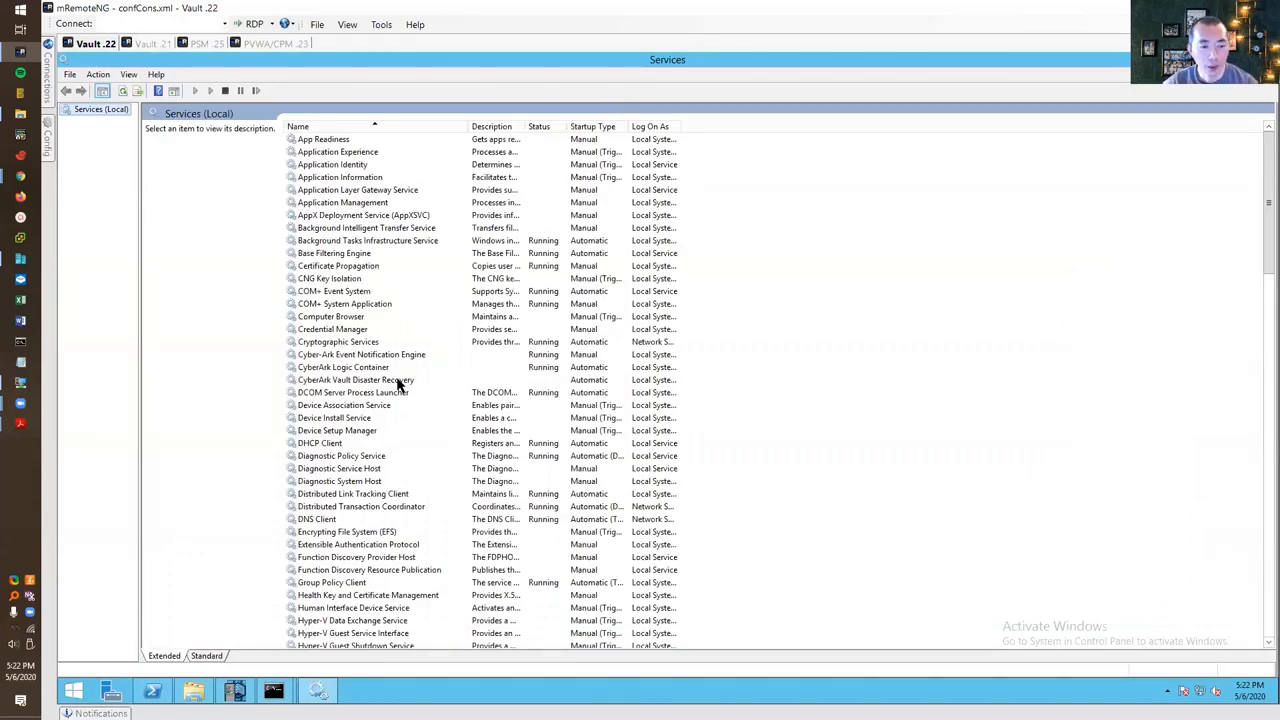
Attempt to start the DR service on Vault 22 and dismiss the error 1067 message
click(356, 380)
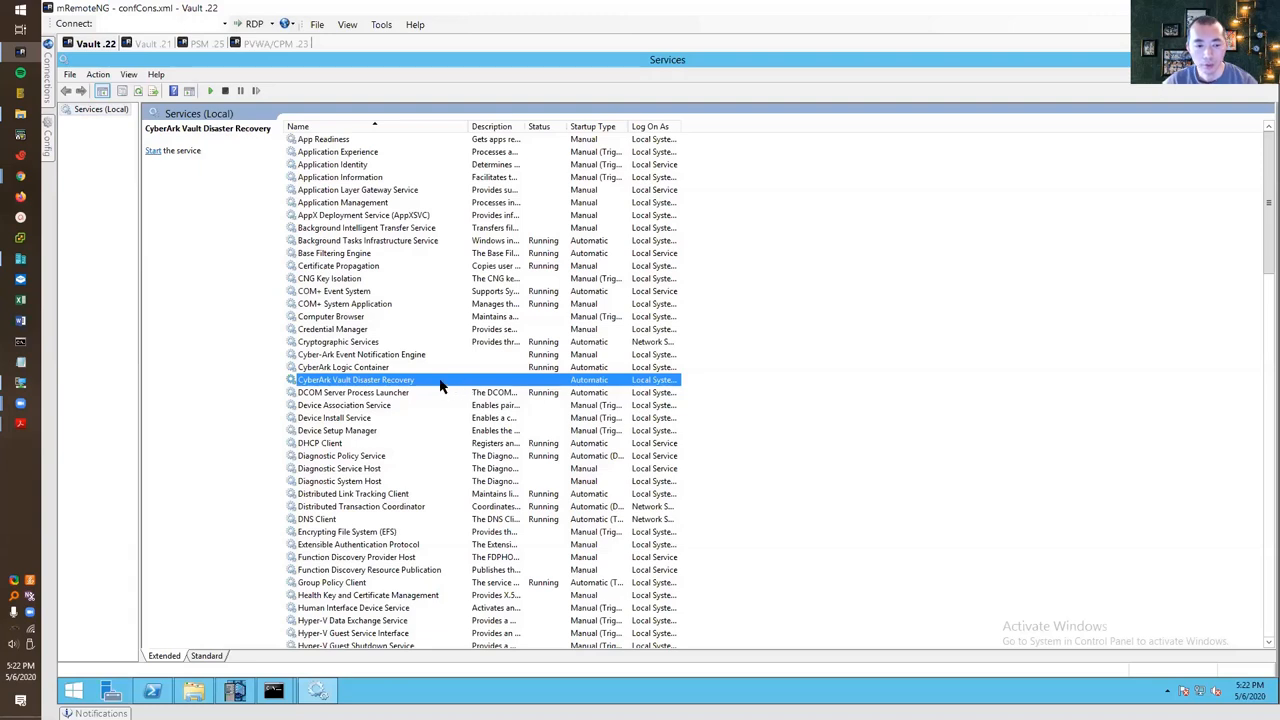
right_click(356, 380)
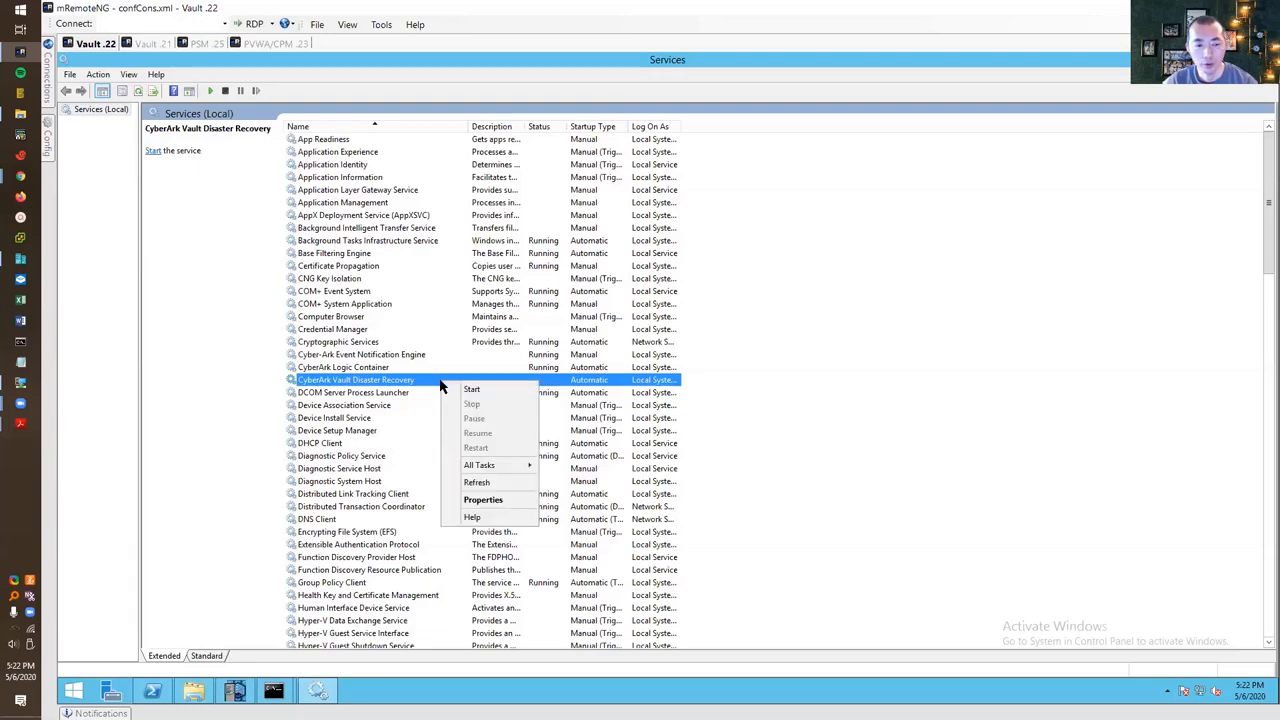
mouse_move(424, 414)
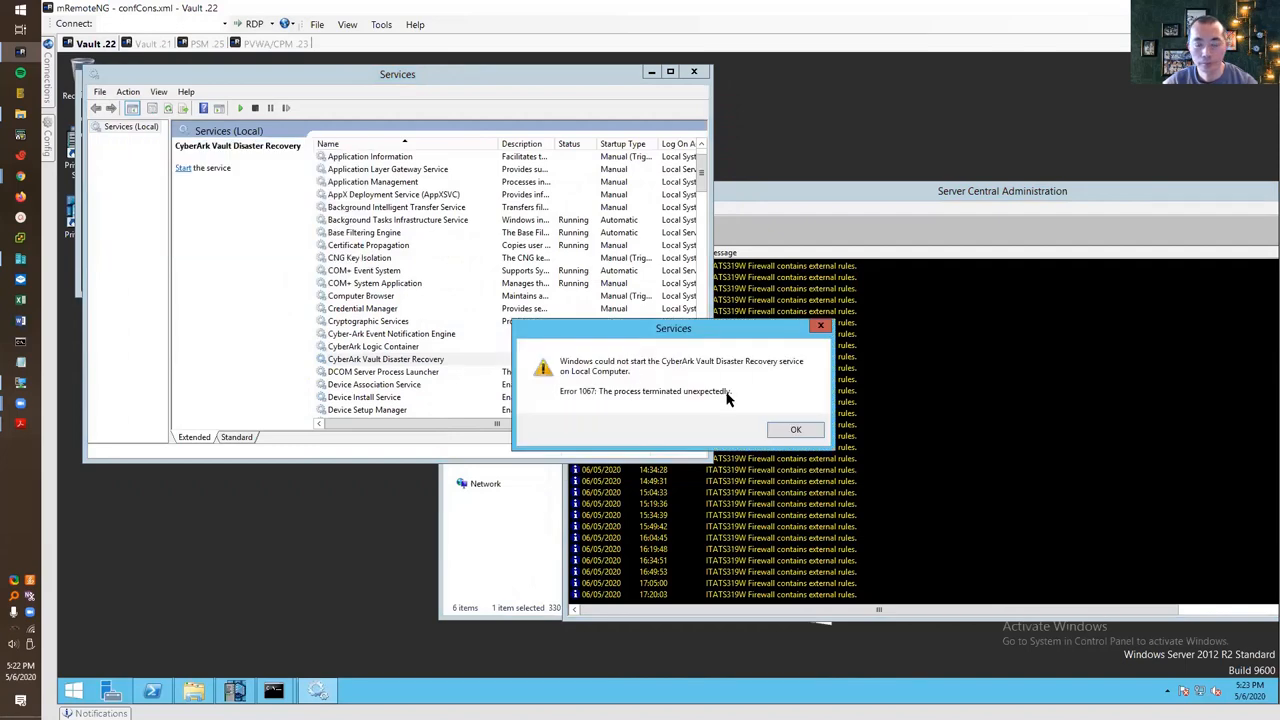
click(796, 428)
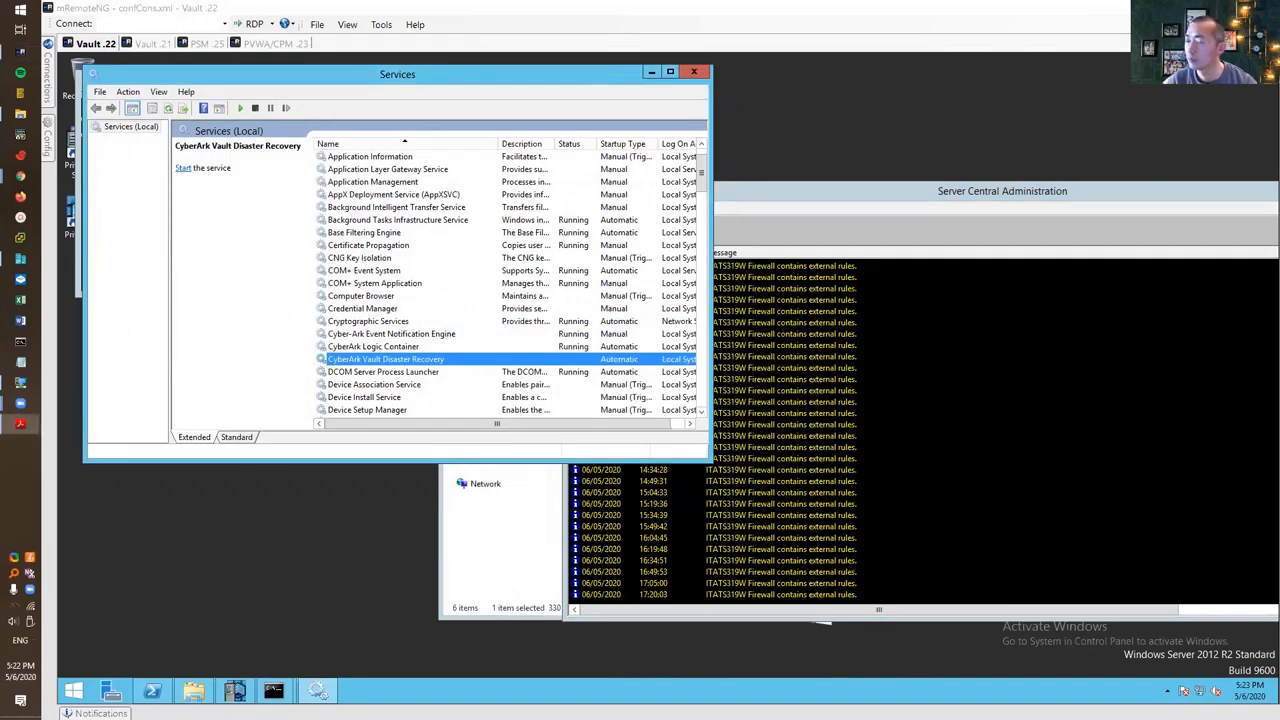
mouse_move(938, 232)
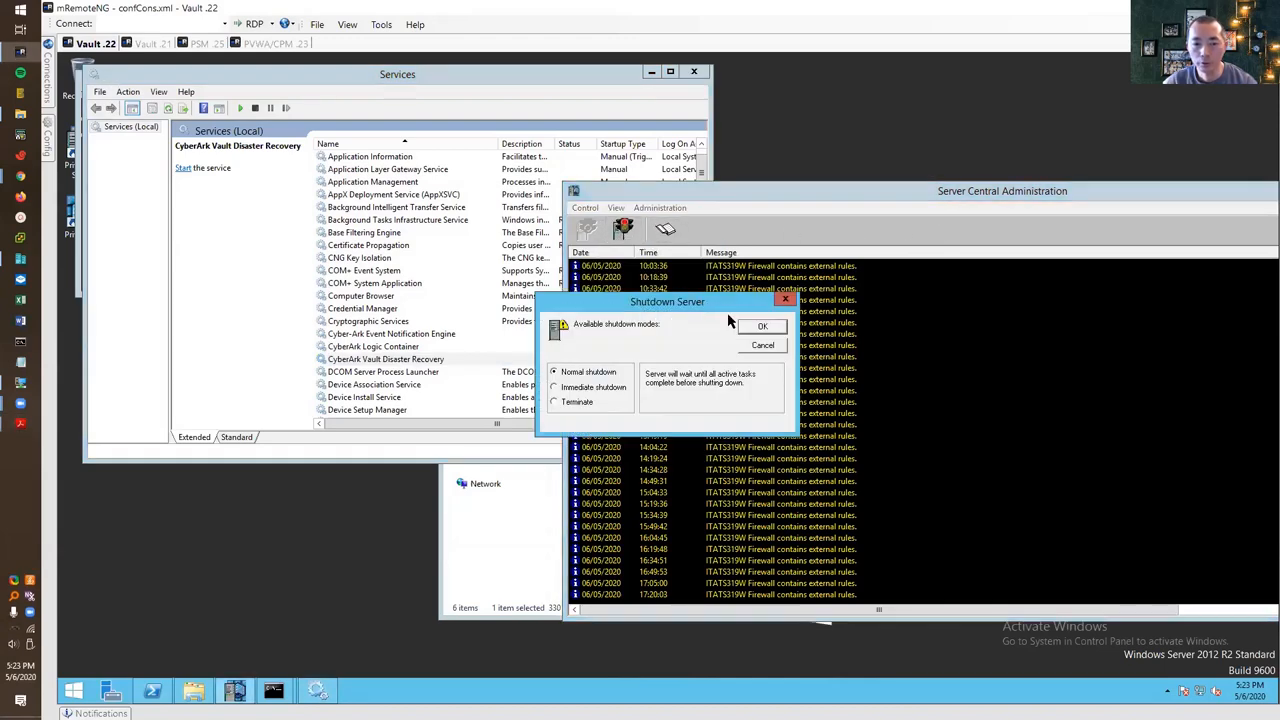
Do a Normal shutdown of the vault server, then start the DR service successfully
click(762, 326)
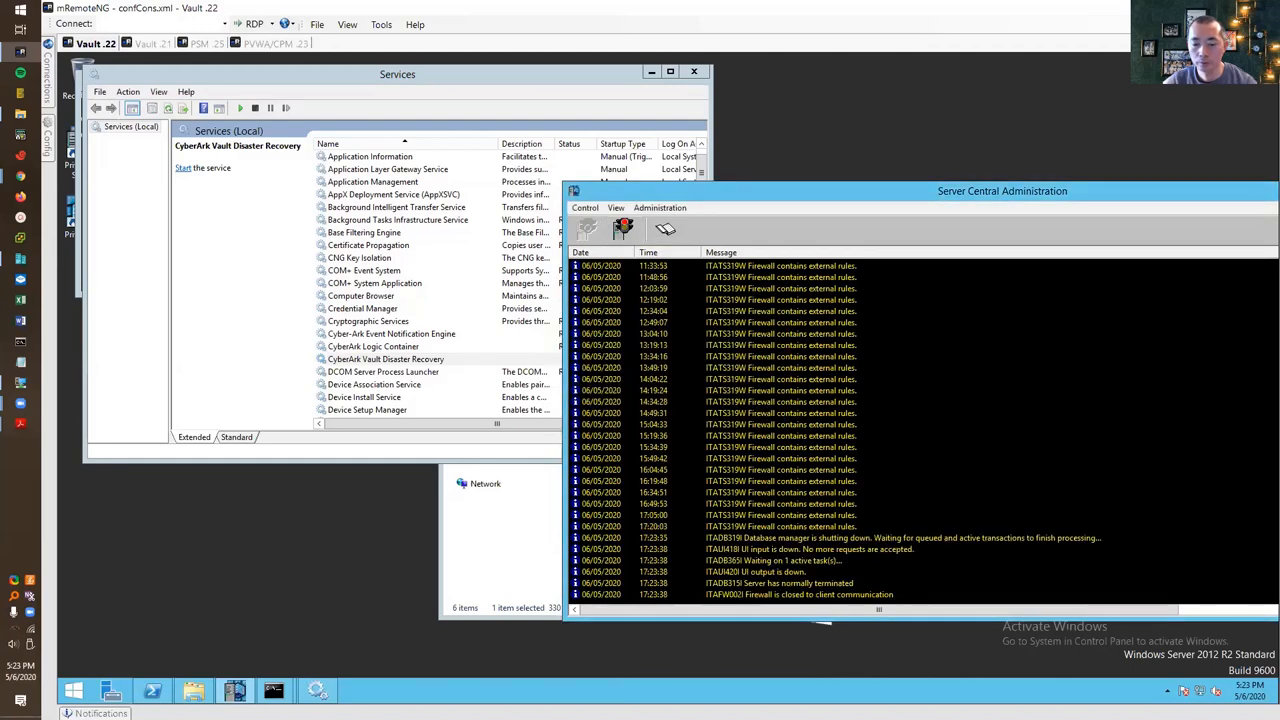
click(384, 360)
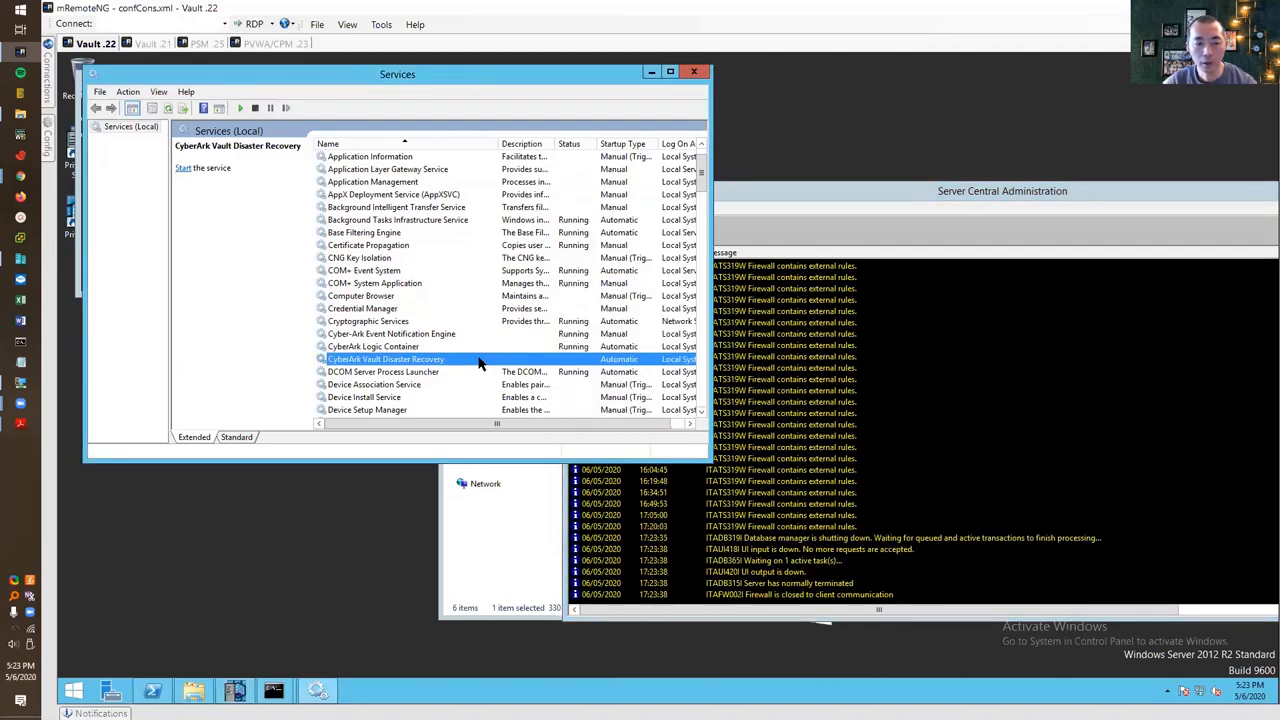
click(184, 168)
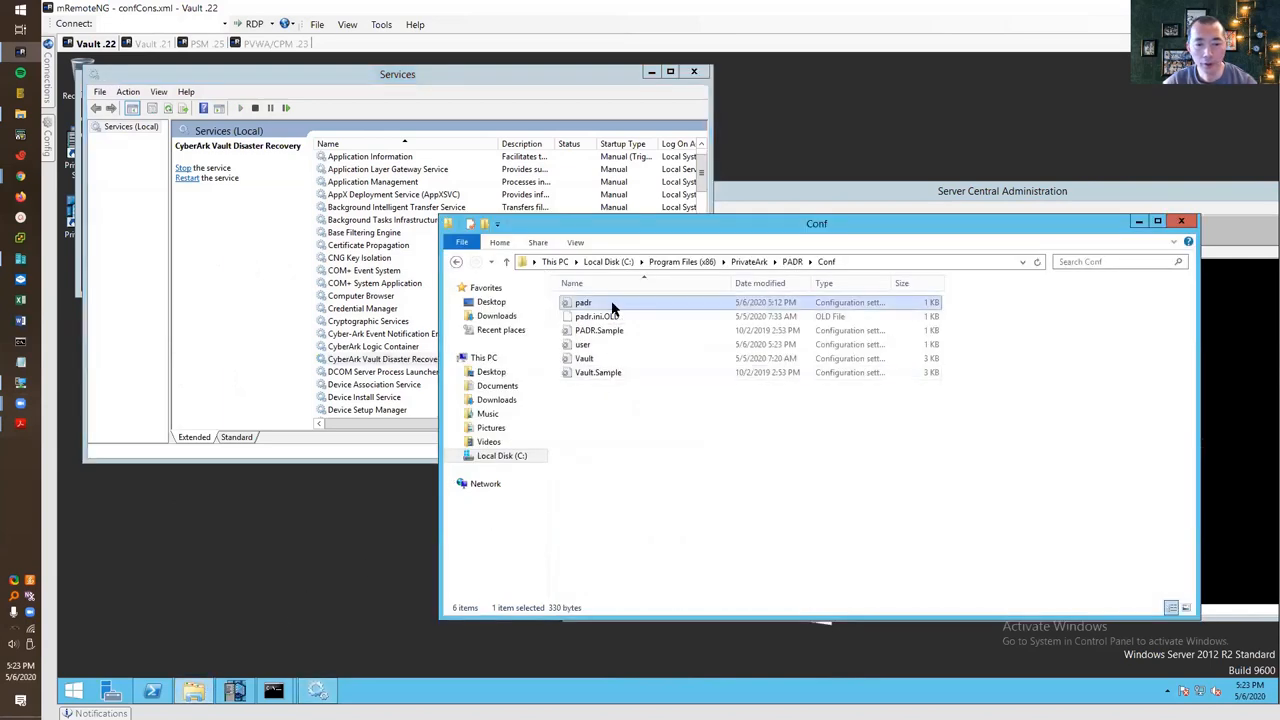
Review the padr log's Performing Reset Master and Triggering Full Replication entries in Notepad
click(792, 260)
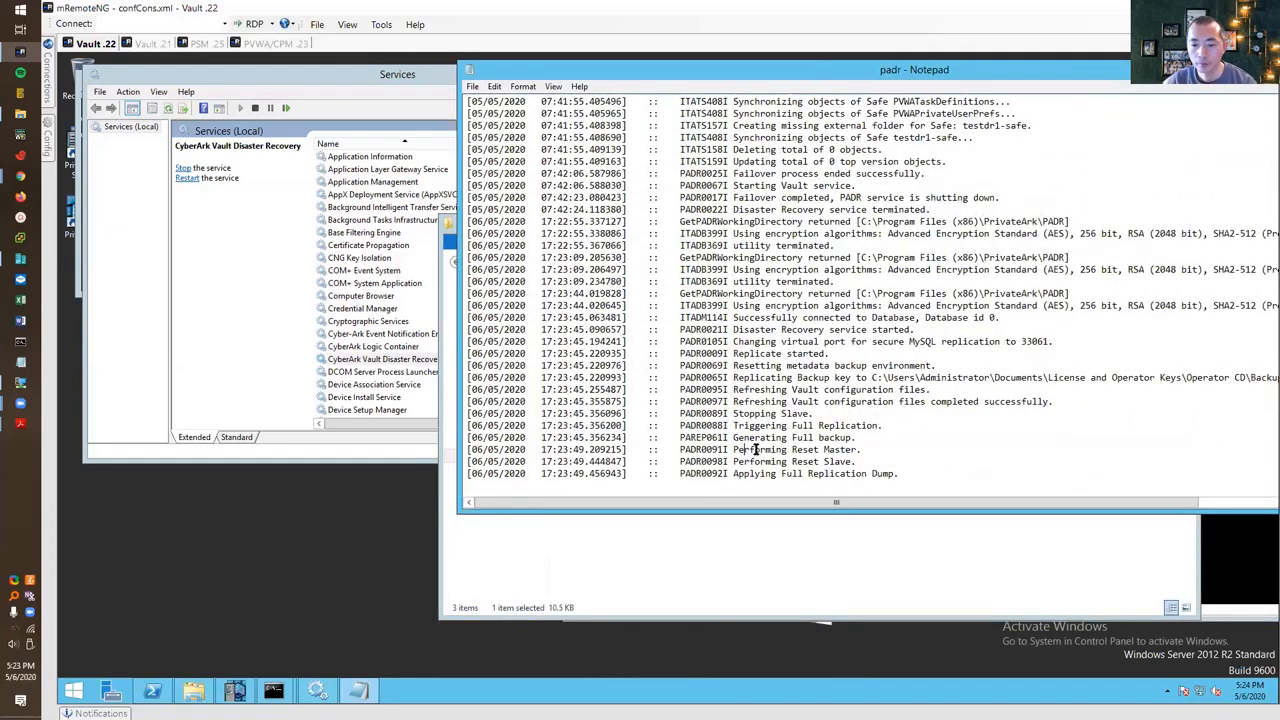
double_click(758, 448)
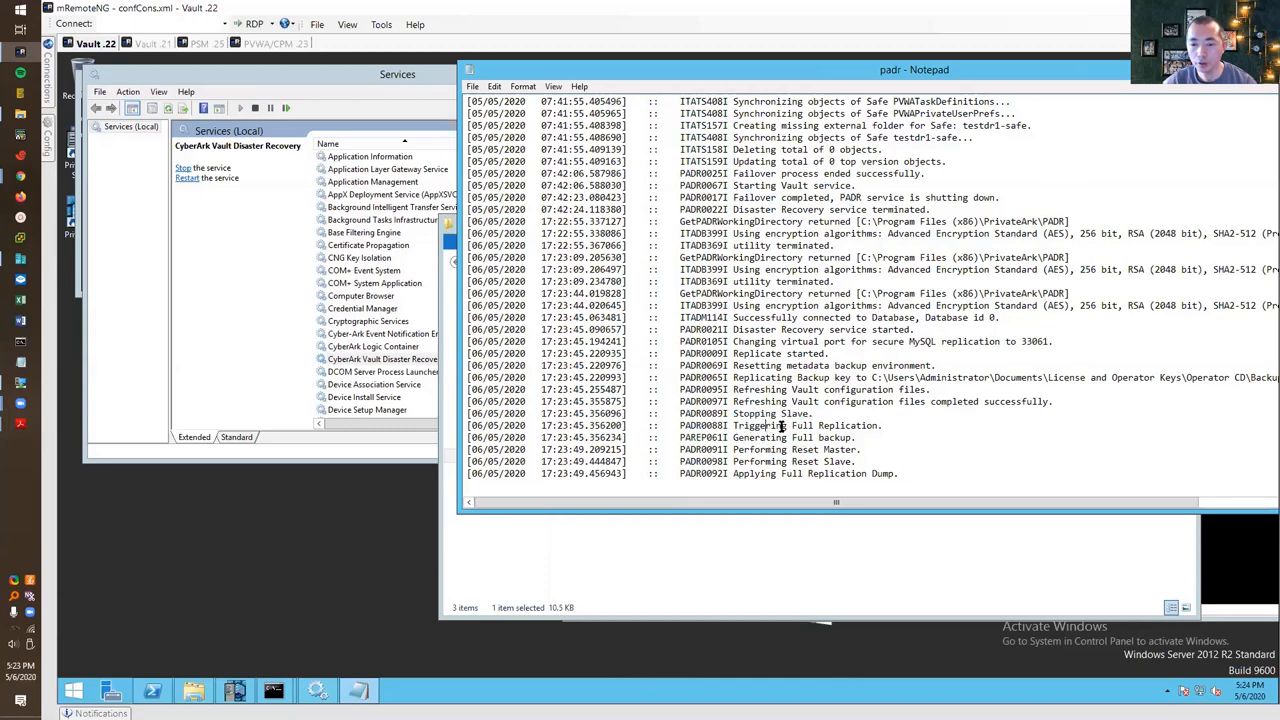
double_click(836, 424)
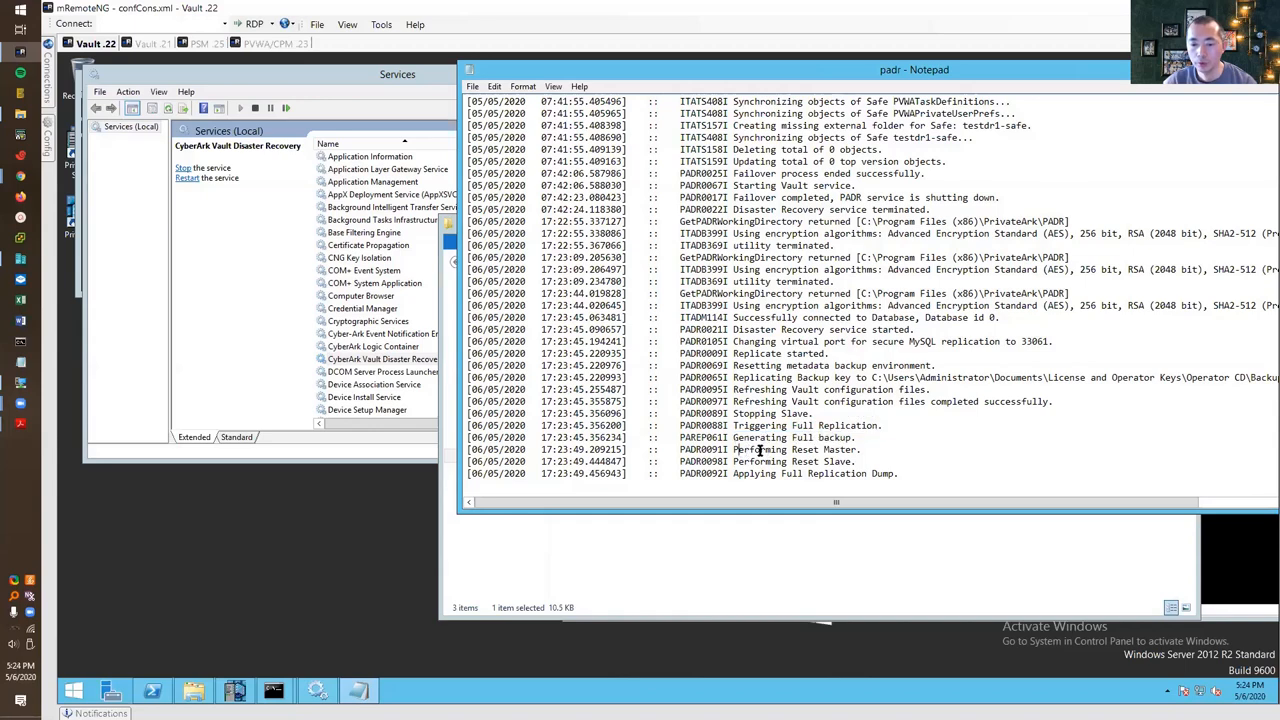
double_click(760, 448)
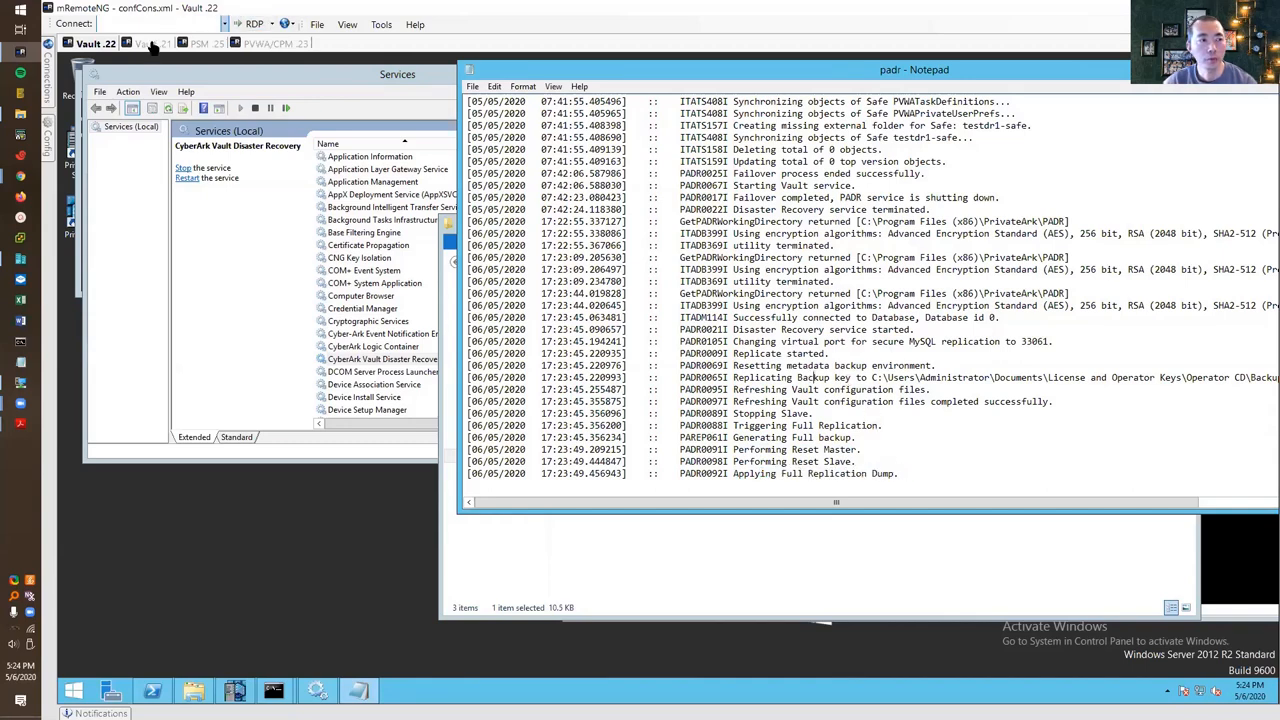
click(170, 44)
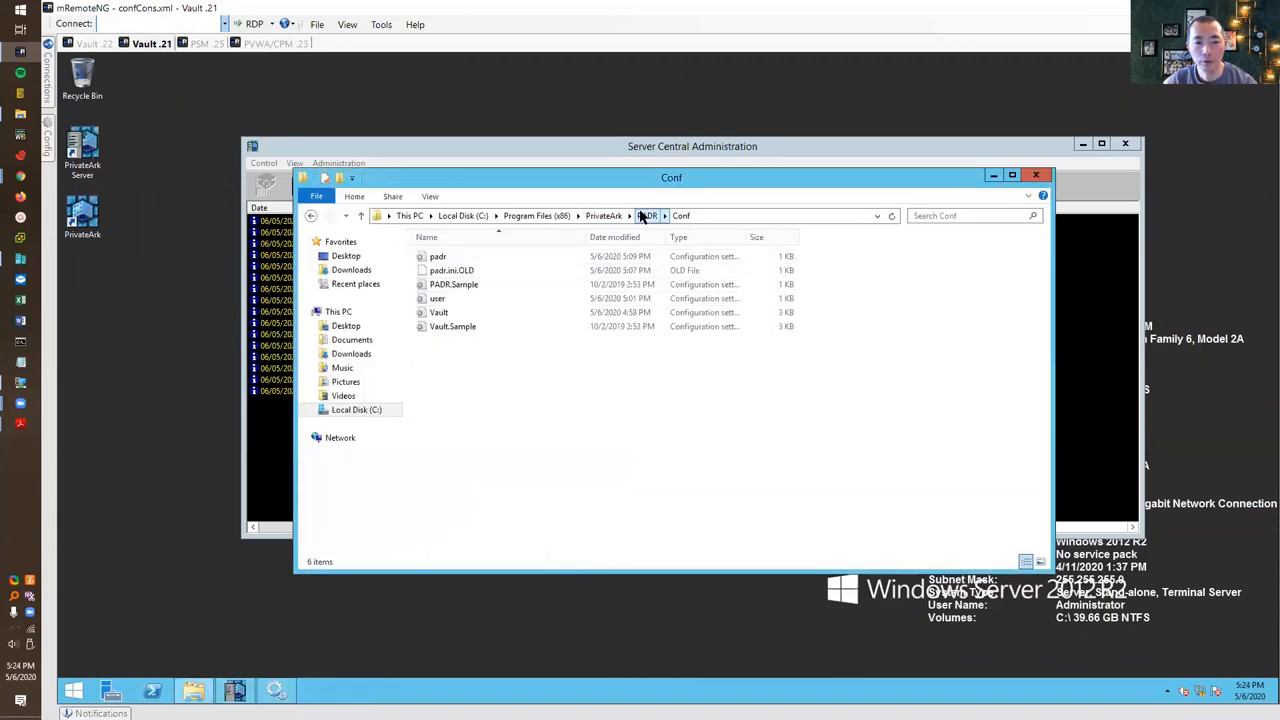
click(648, 216)
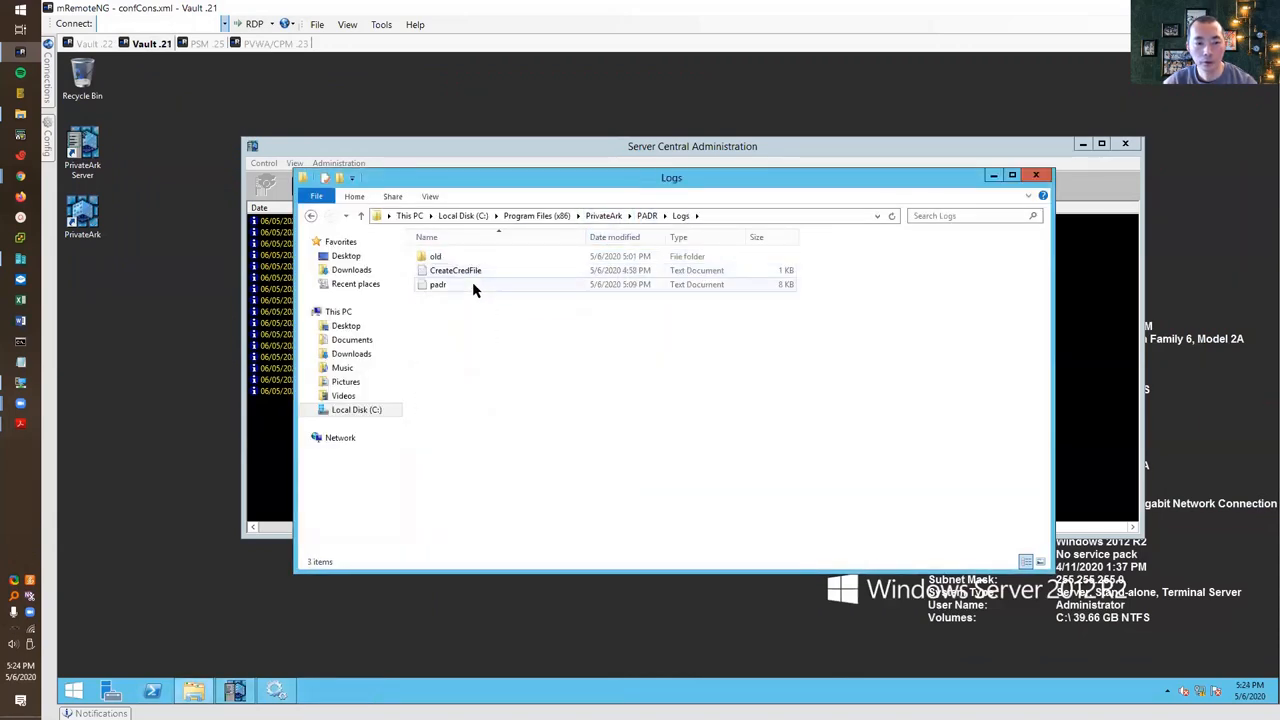
double_click(436, 284)
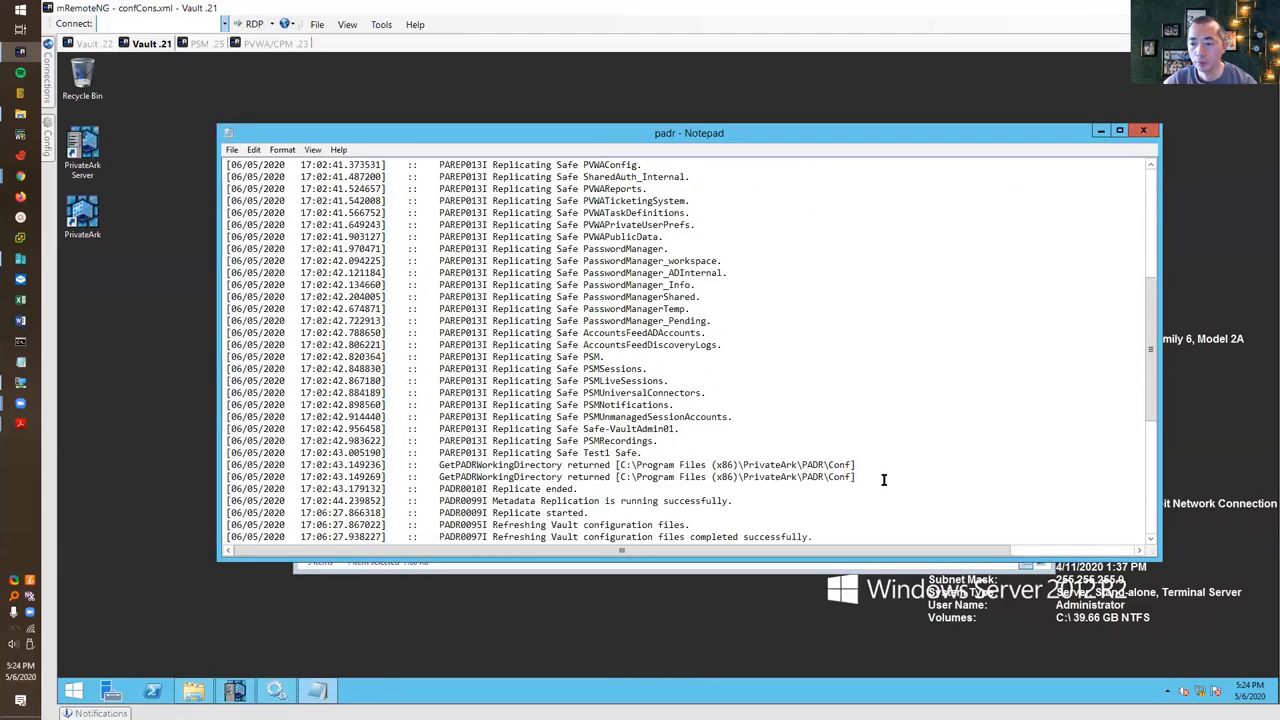
scroll(down, 3)
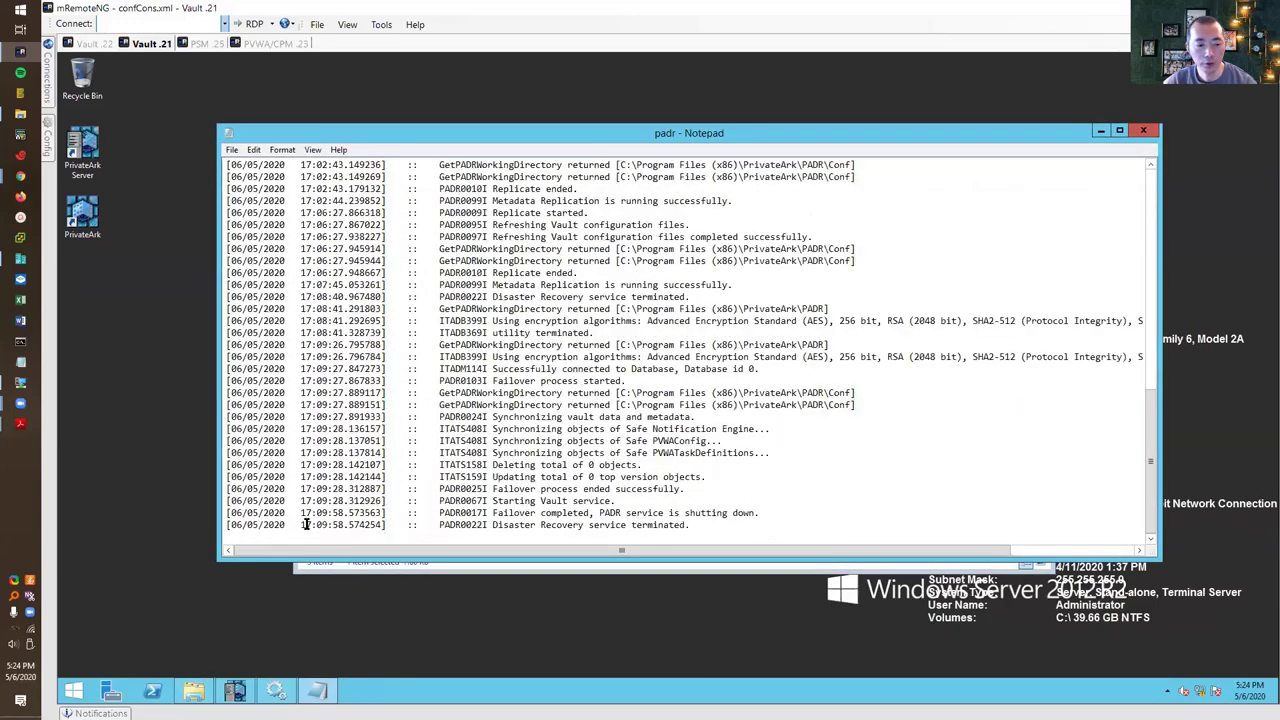
double_click(520, 500)
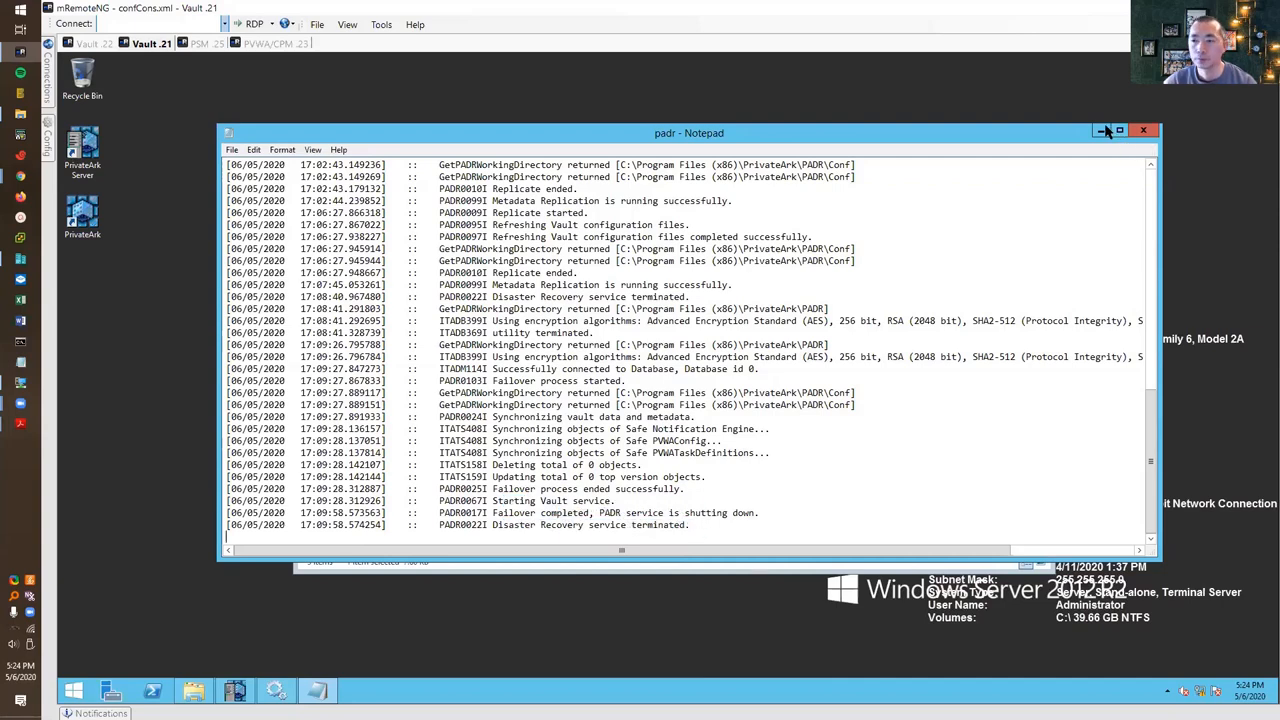
click(274, 44)
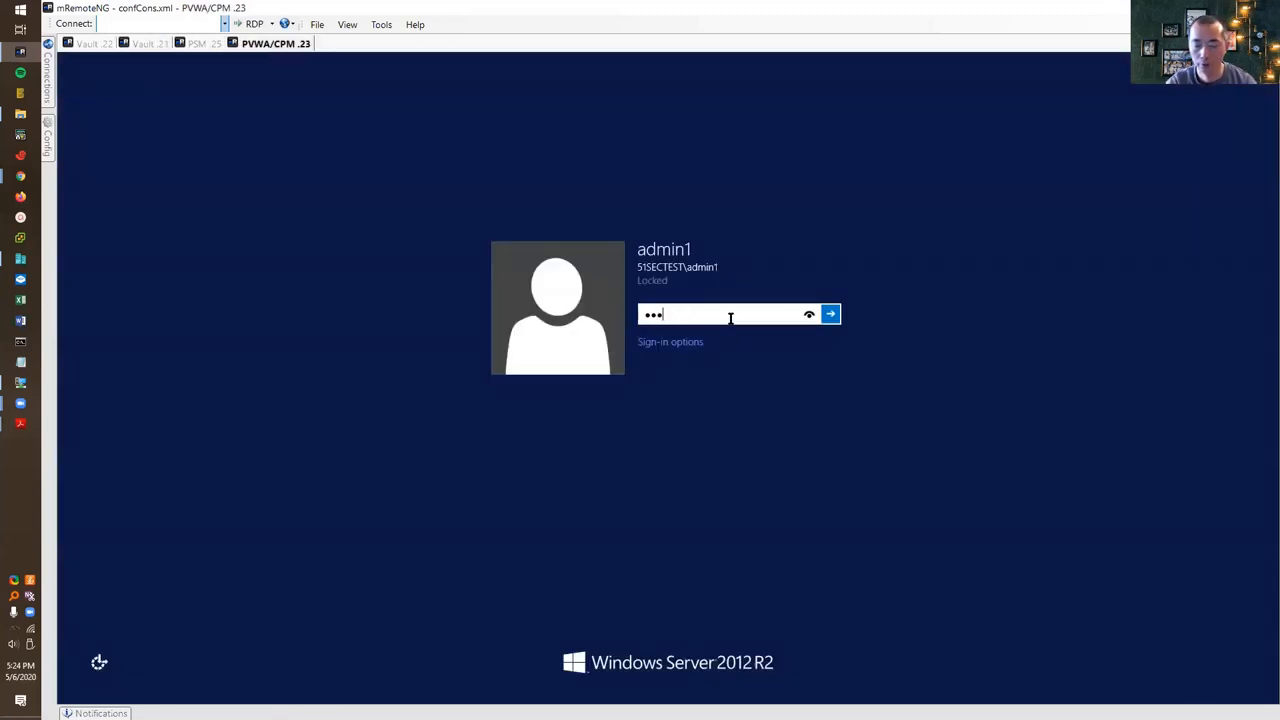
Unlock the server and begin a CyberArk-method PVWA sign-in with username administrator
click(830, 314)
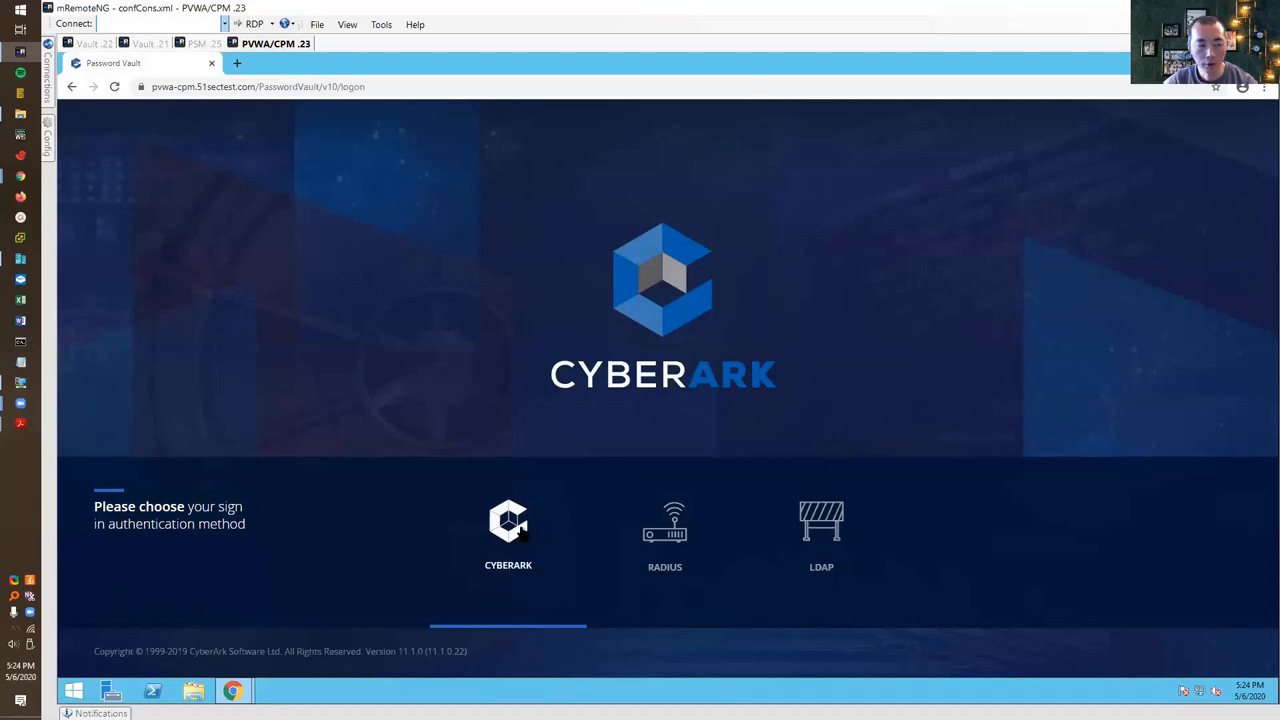
click(508, 524)
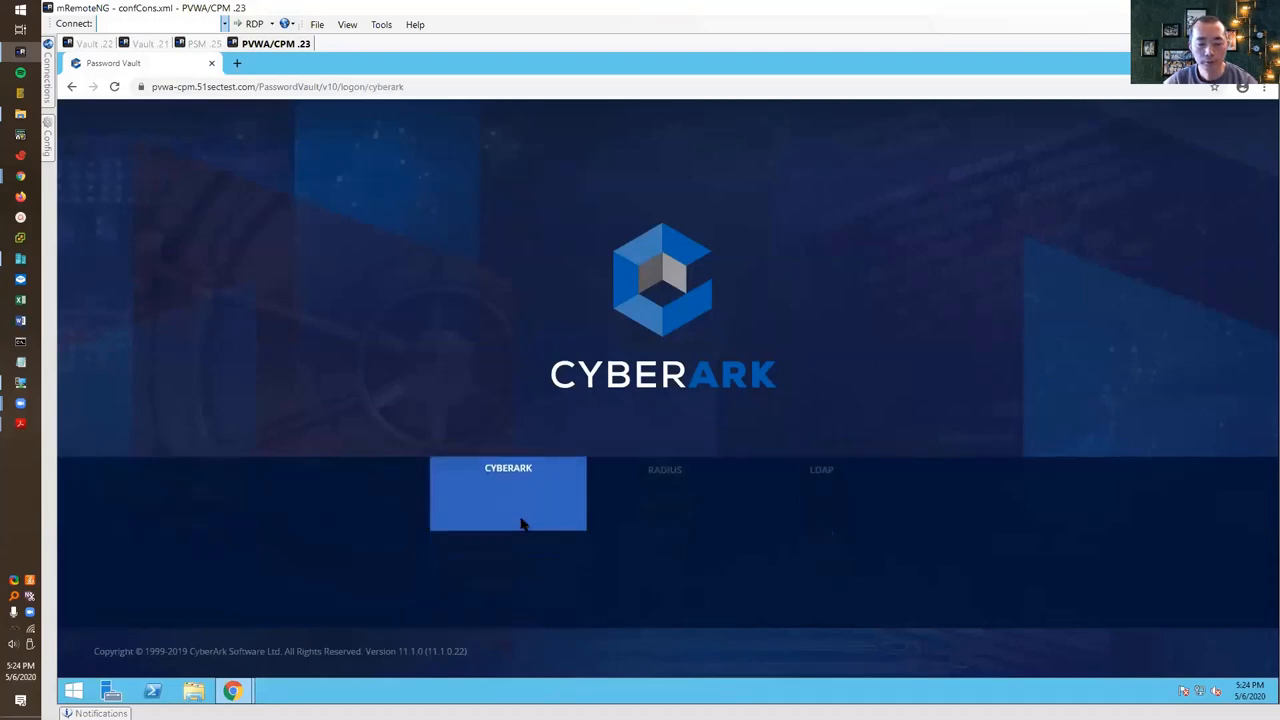
click(506, 492)
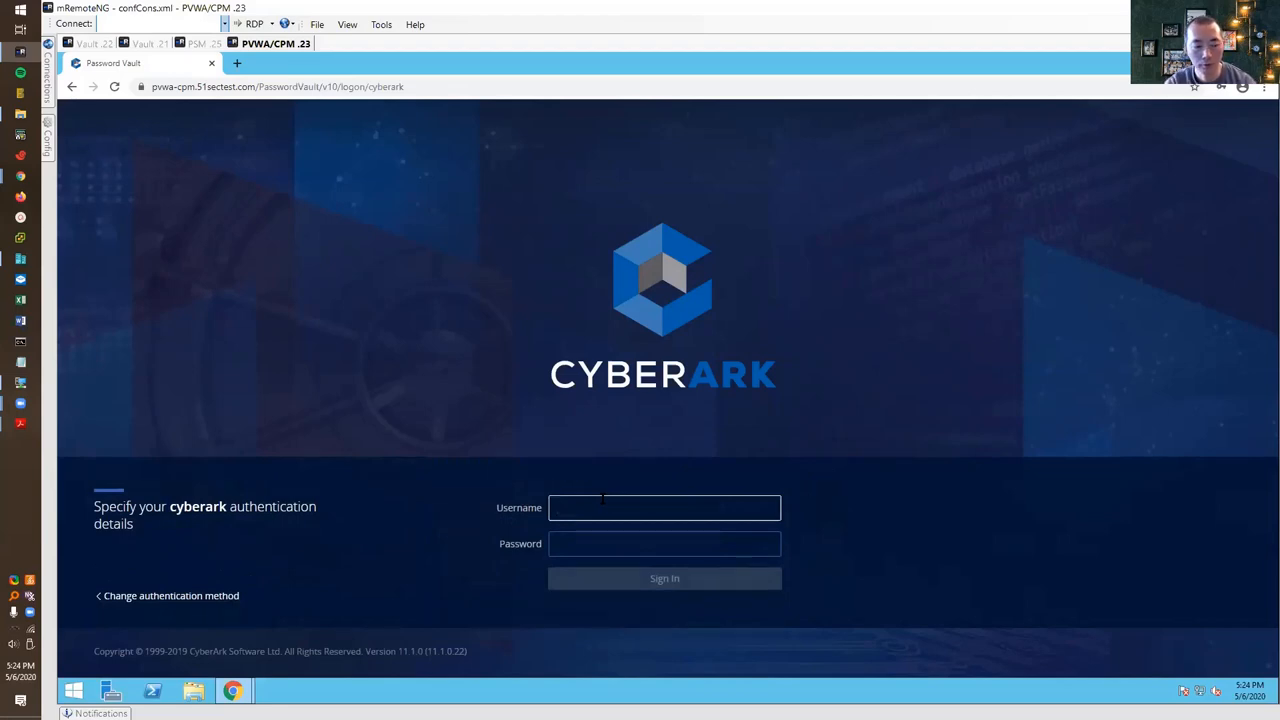
text(administ)
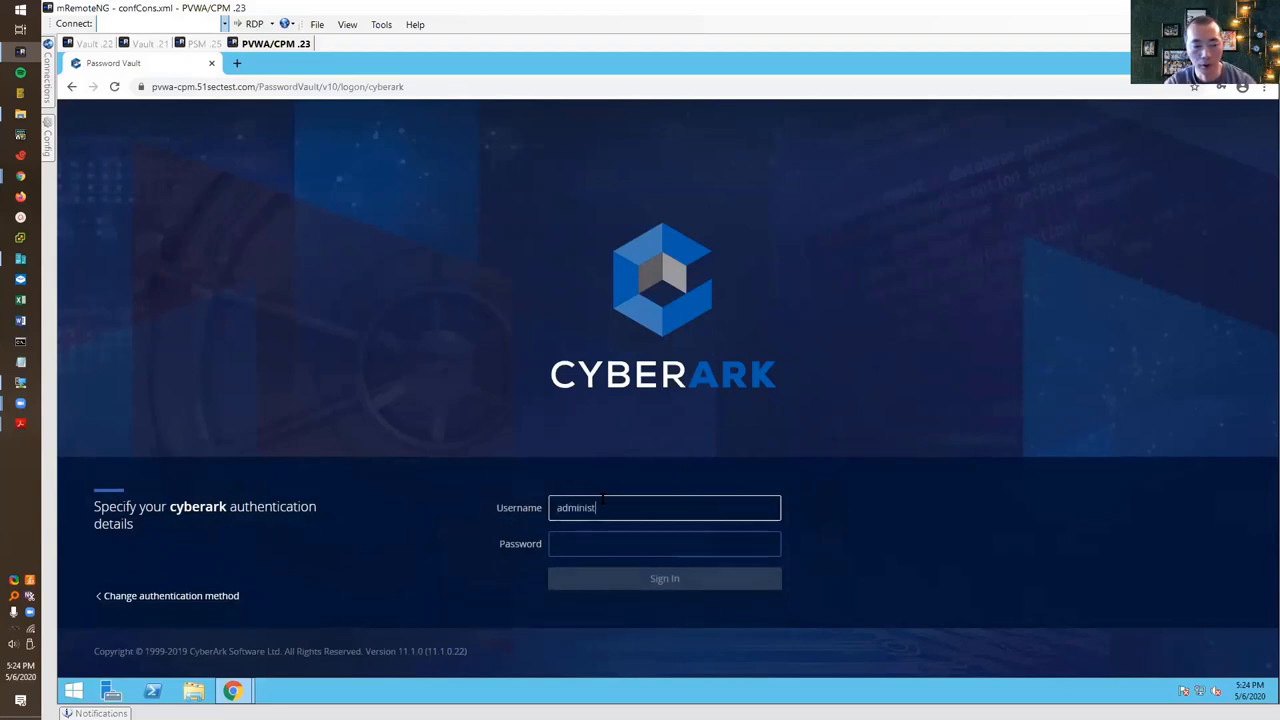
click(664, 544)
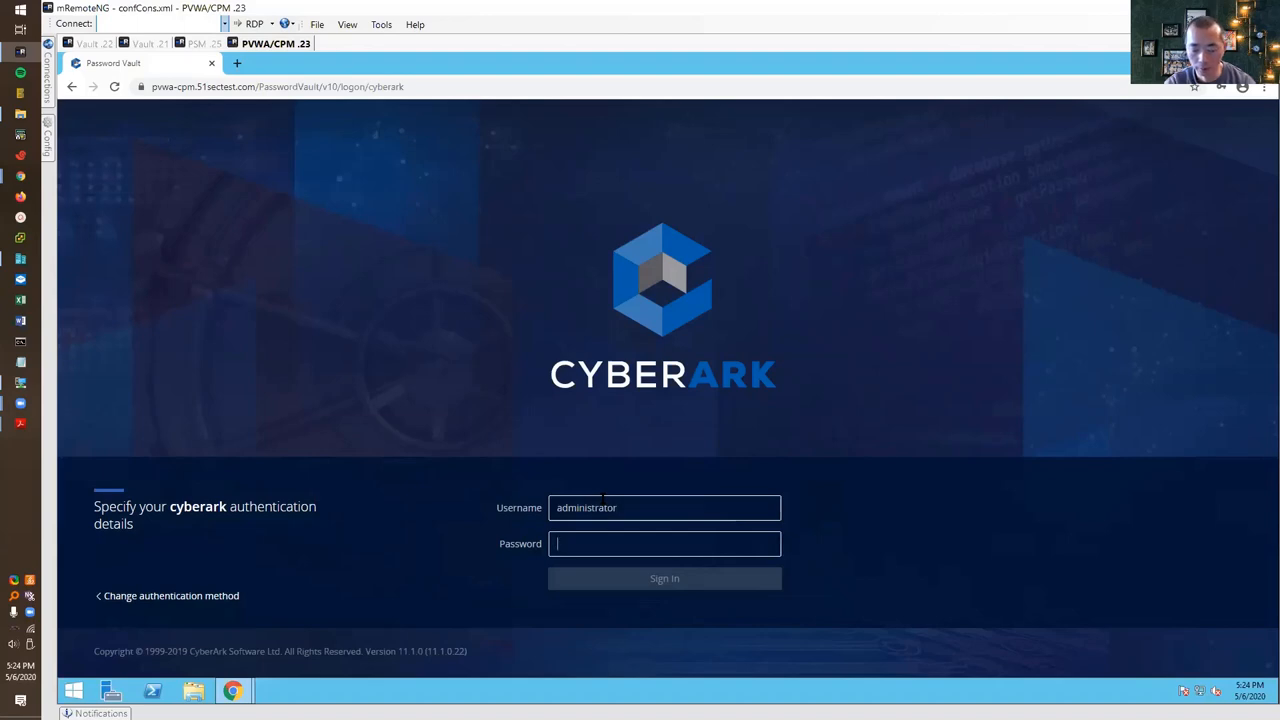
click(664, 578)
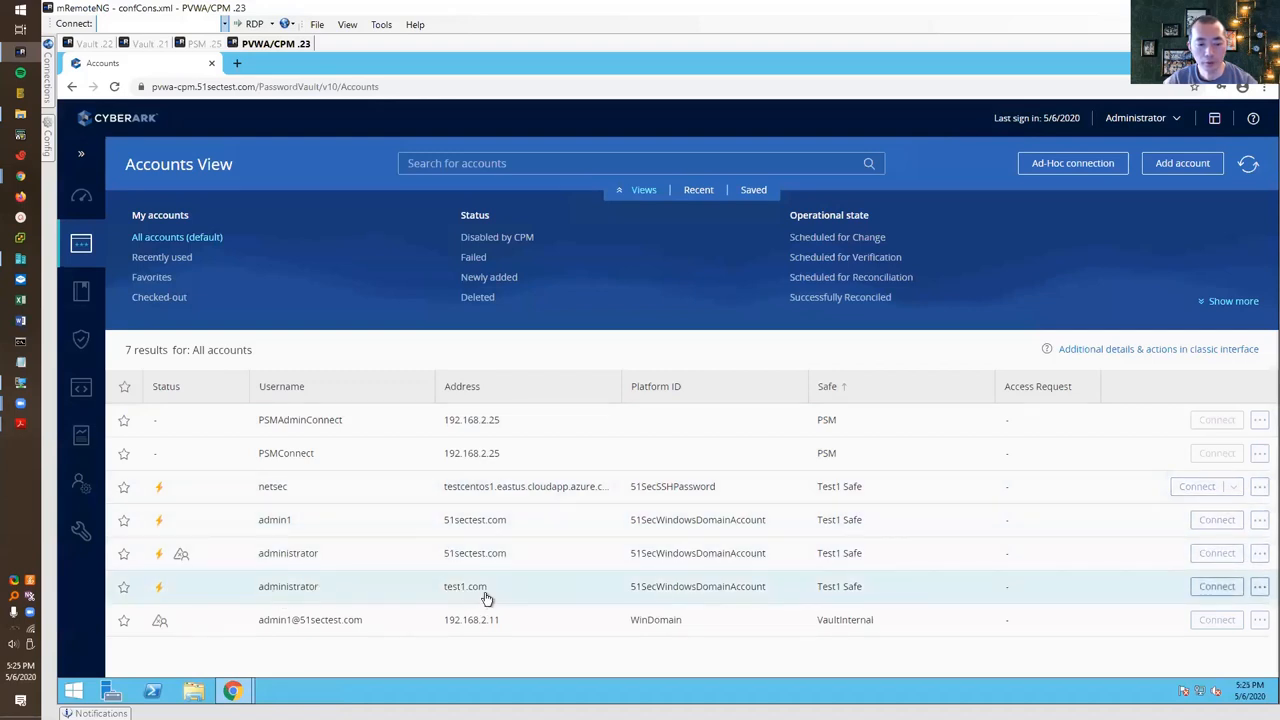
mouse_move(564, 604)
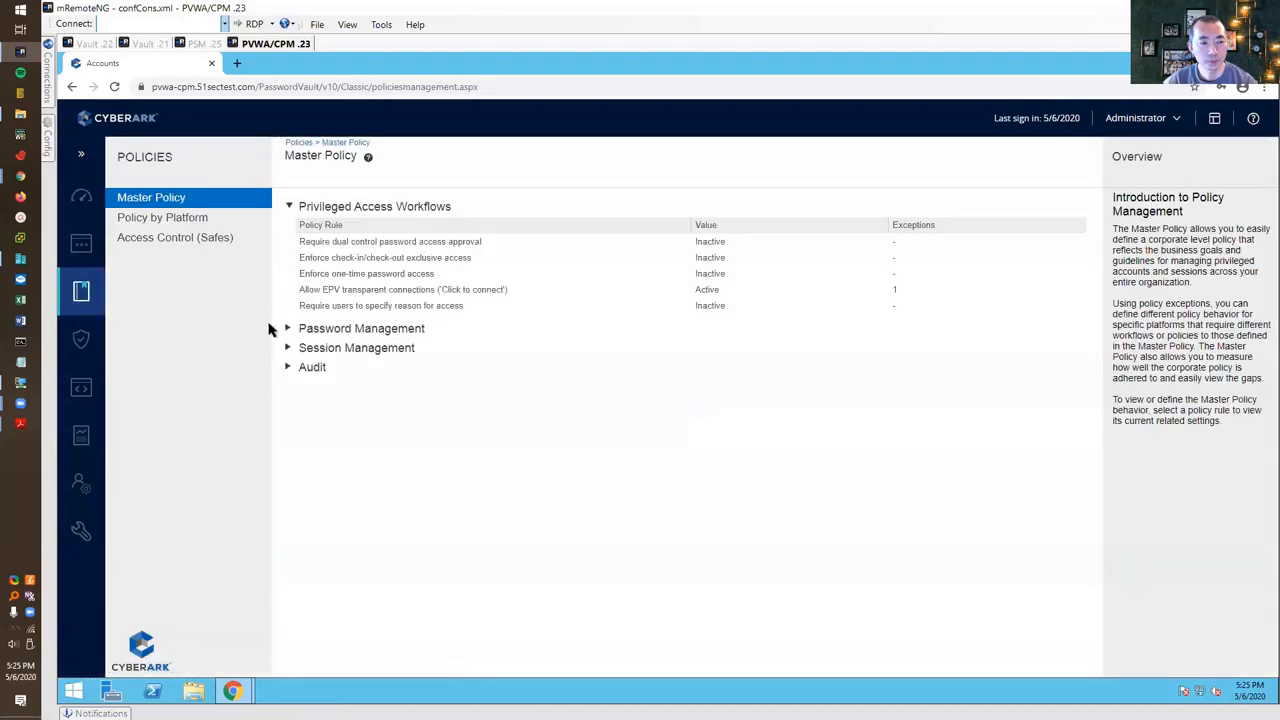
Check the safes access controls and bring up the System Health overview of vaults and components
click(174, 236)
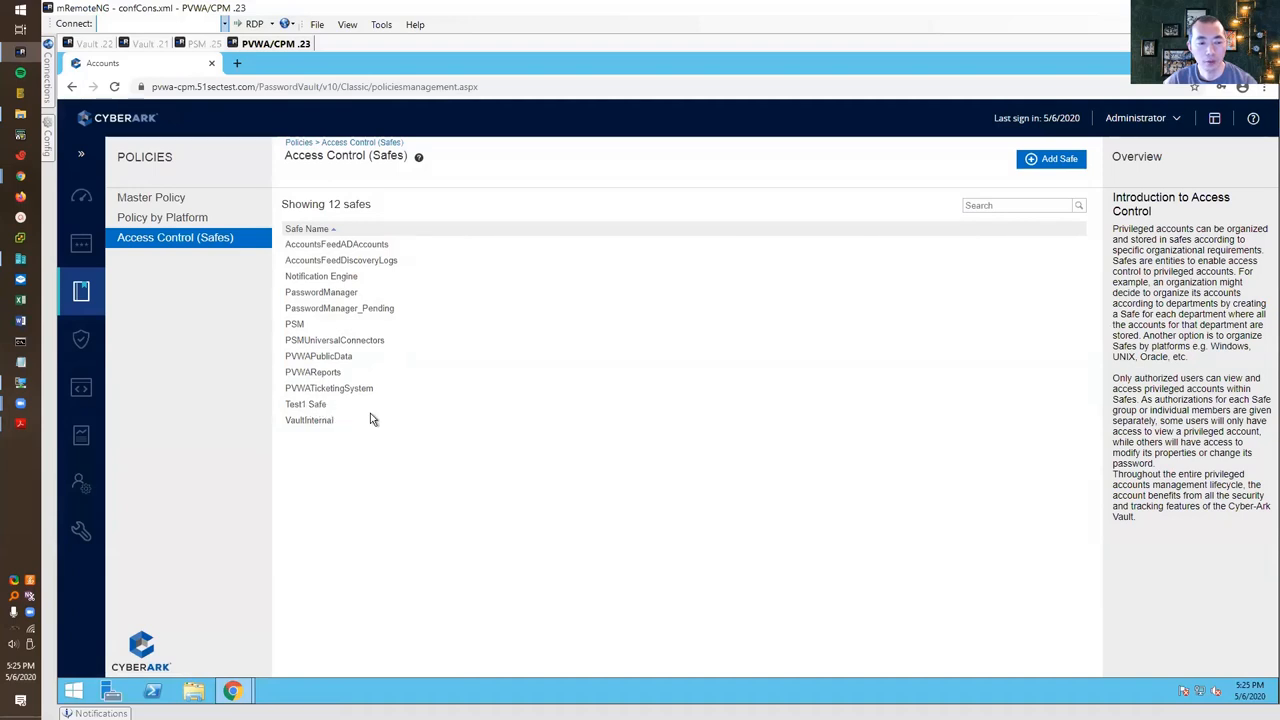
click(80, 196)
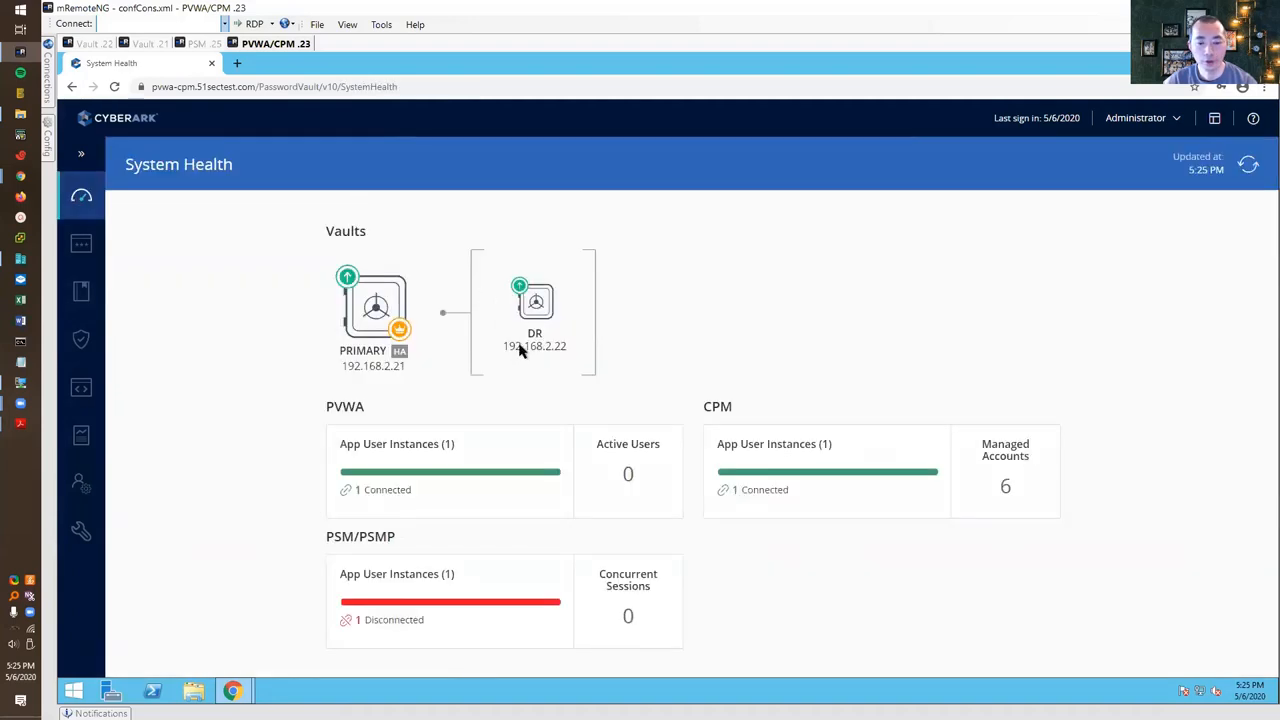
mouse_move(384, 350)
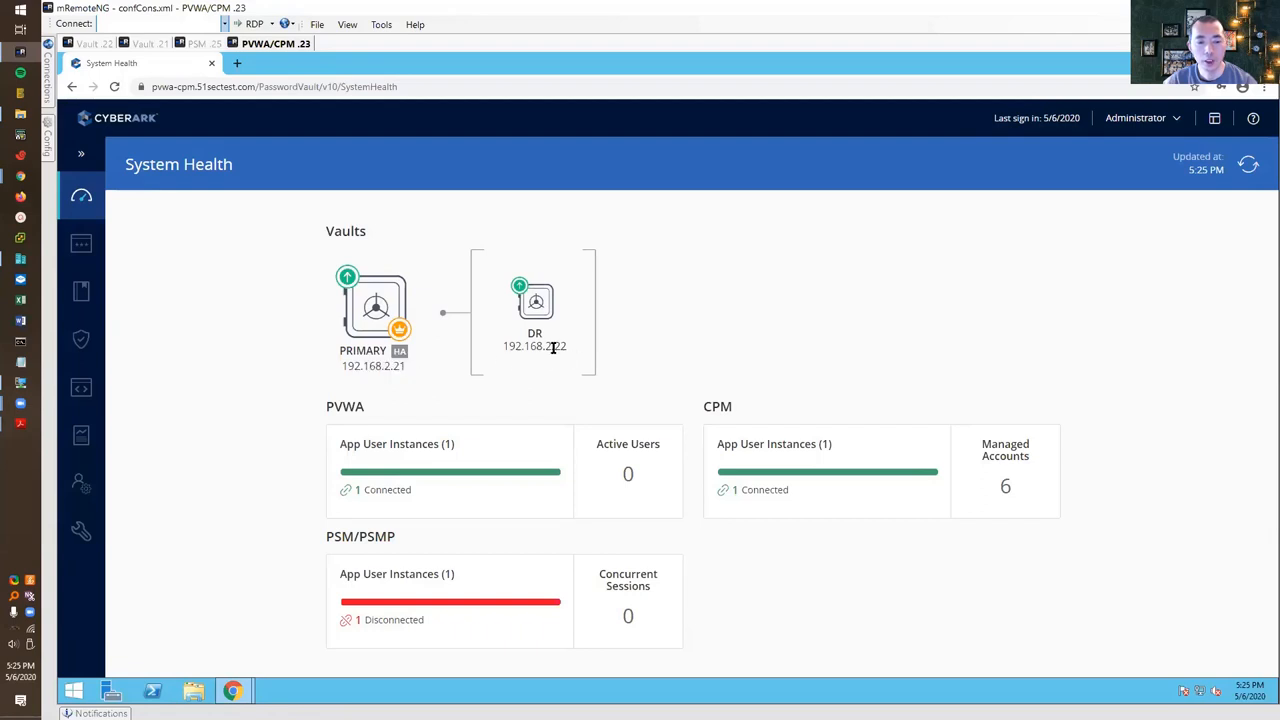
double_click(534, 346)
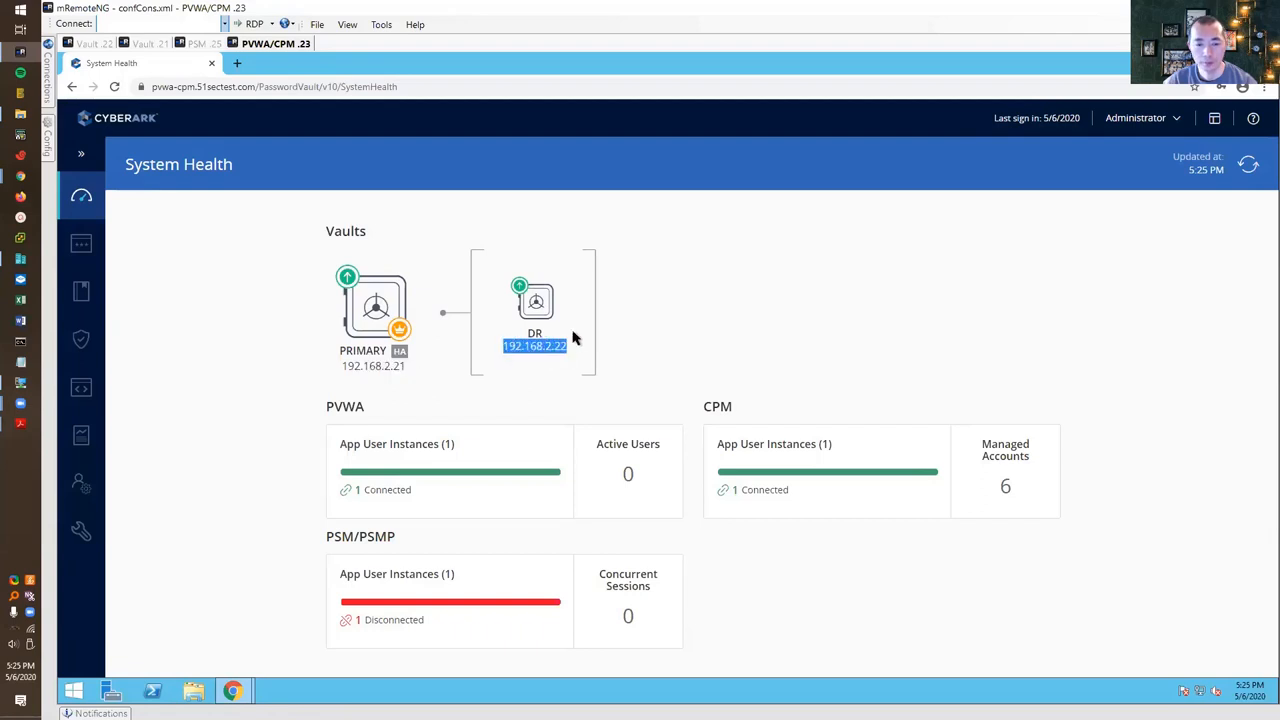
mouse_move(520, 564)
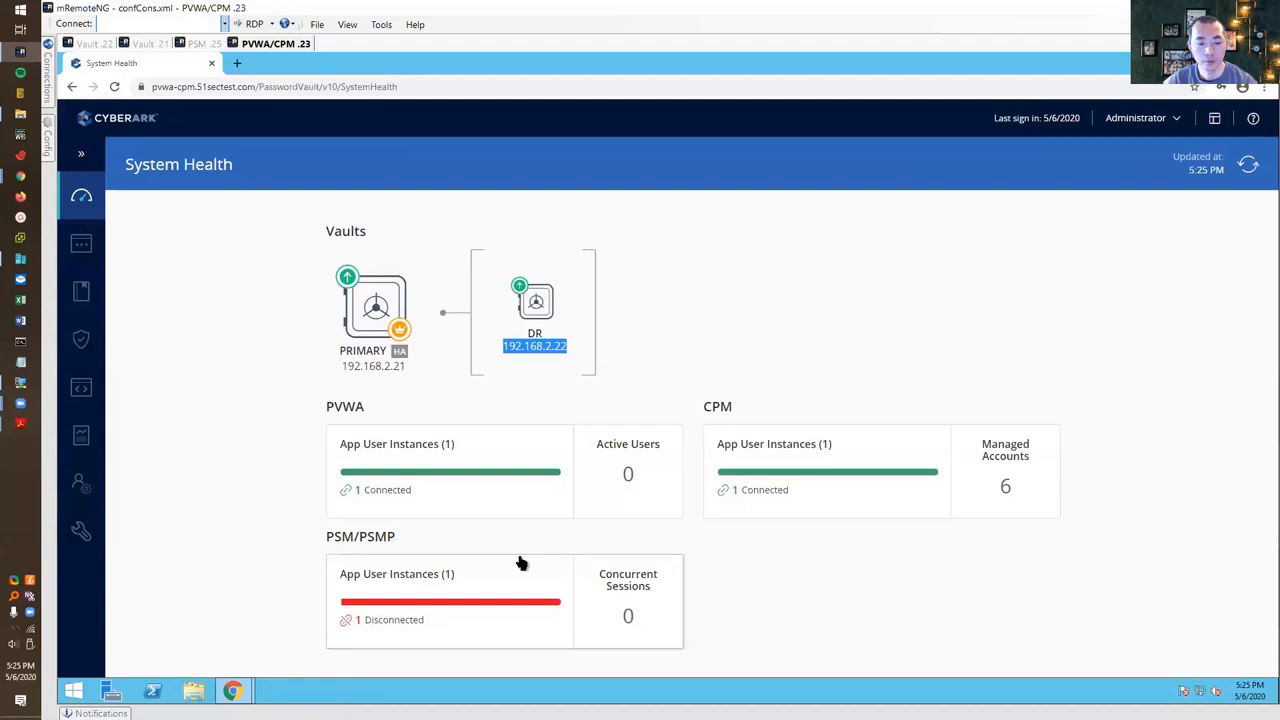
mouse_move(476, 532)
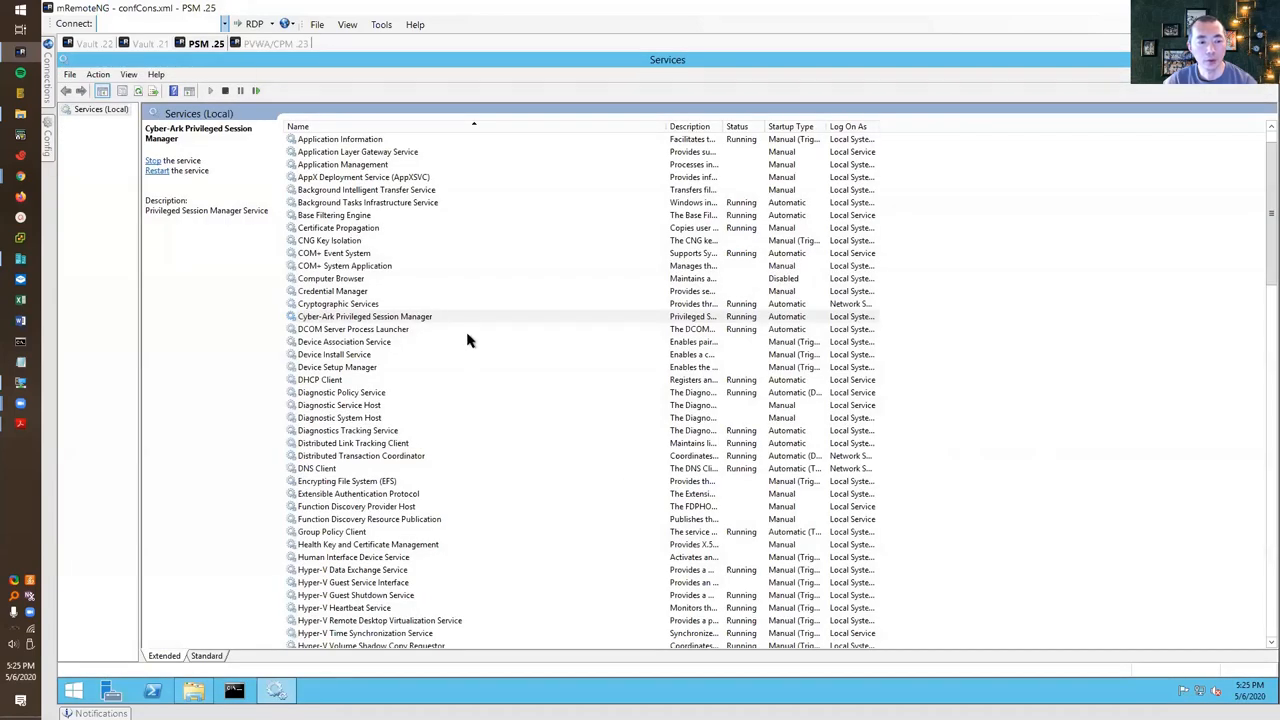
Stop and start the CyberArk Privileged Session Manager service on the PSM .25 server
right_click(364, 316)
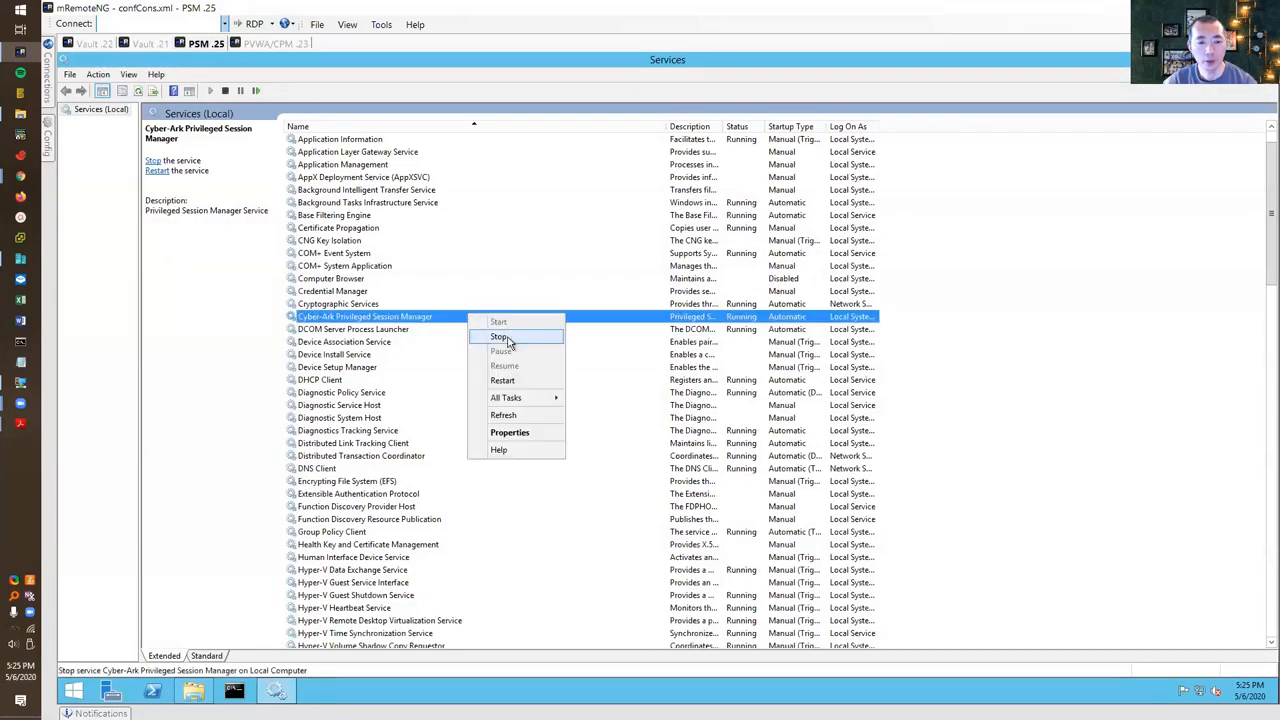
click(498, 336)
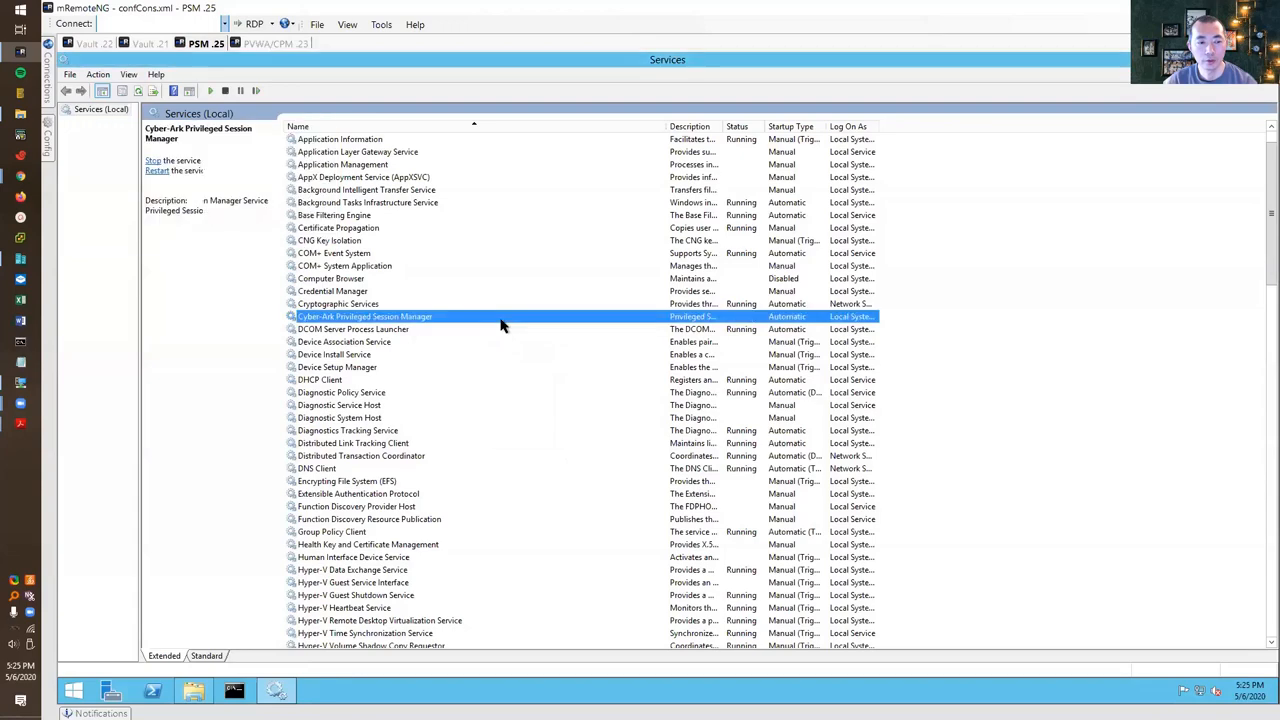
click(152, 160)
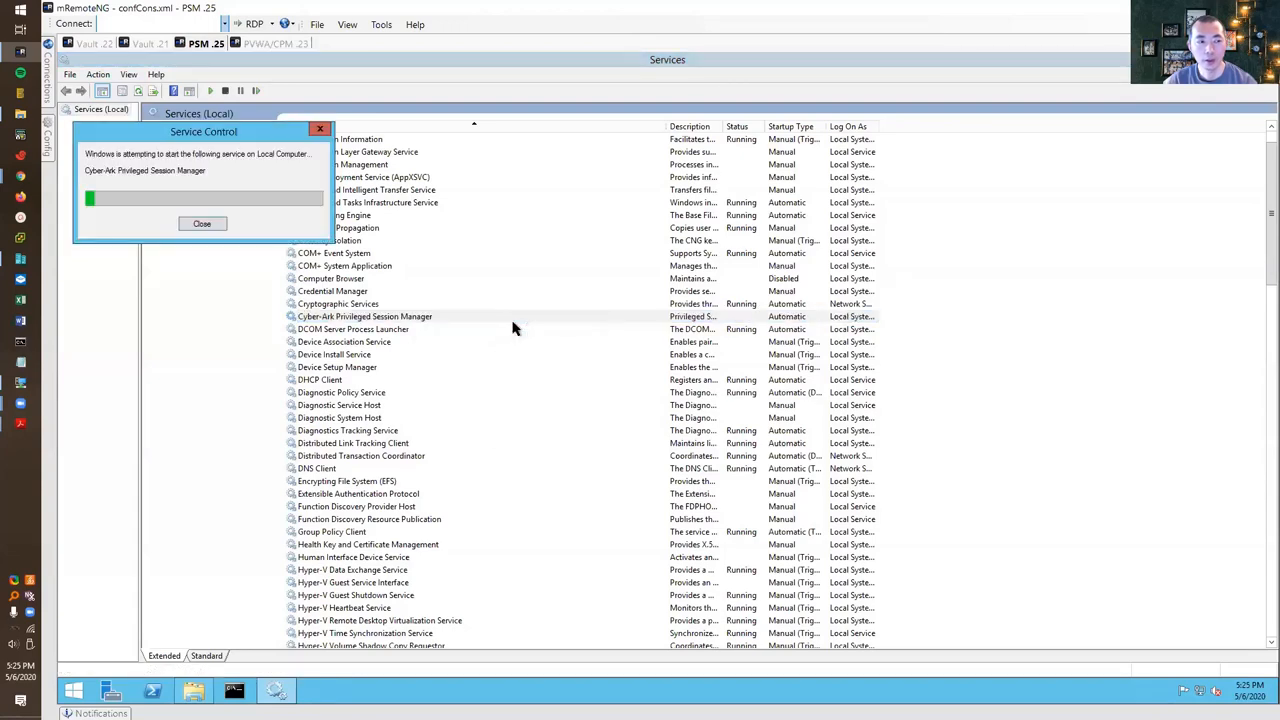
click(202, 224)
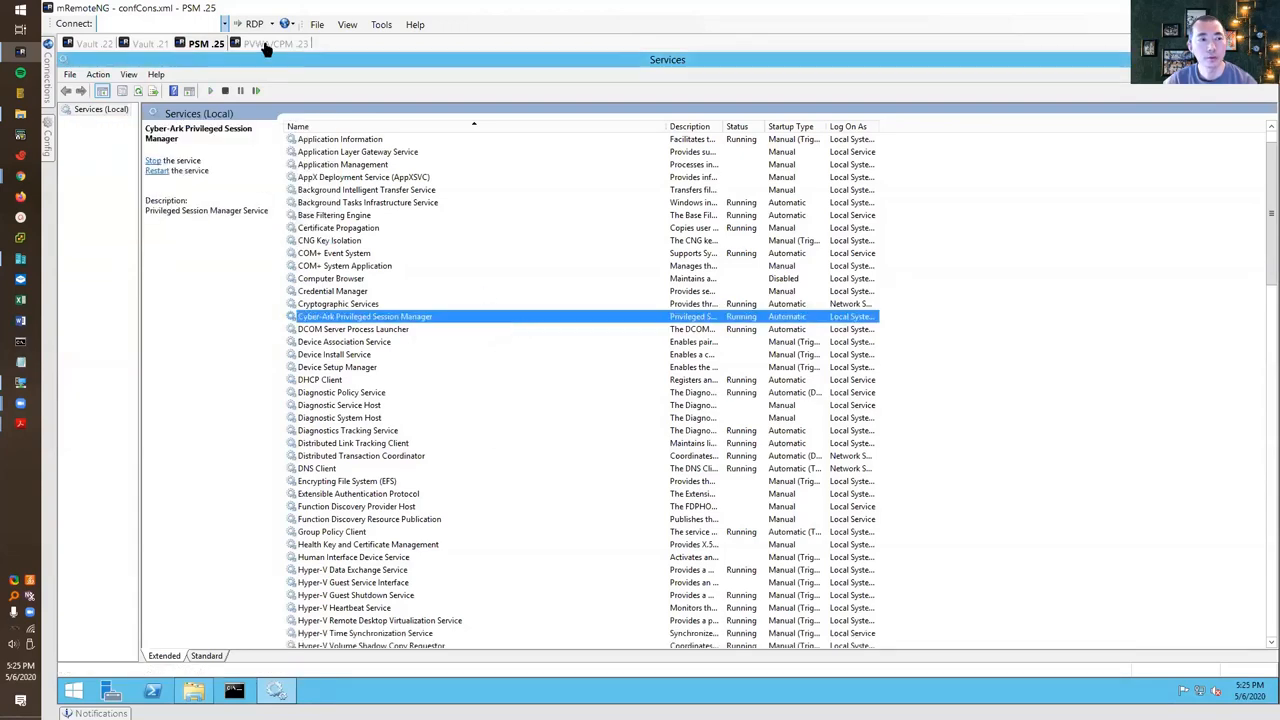
Return to the PVWA server session to verify PSM/PSMP shows connected in System Health
click(270, 44)
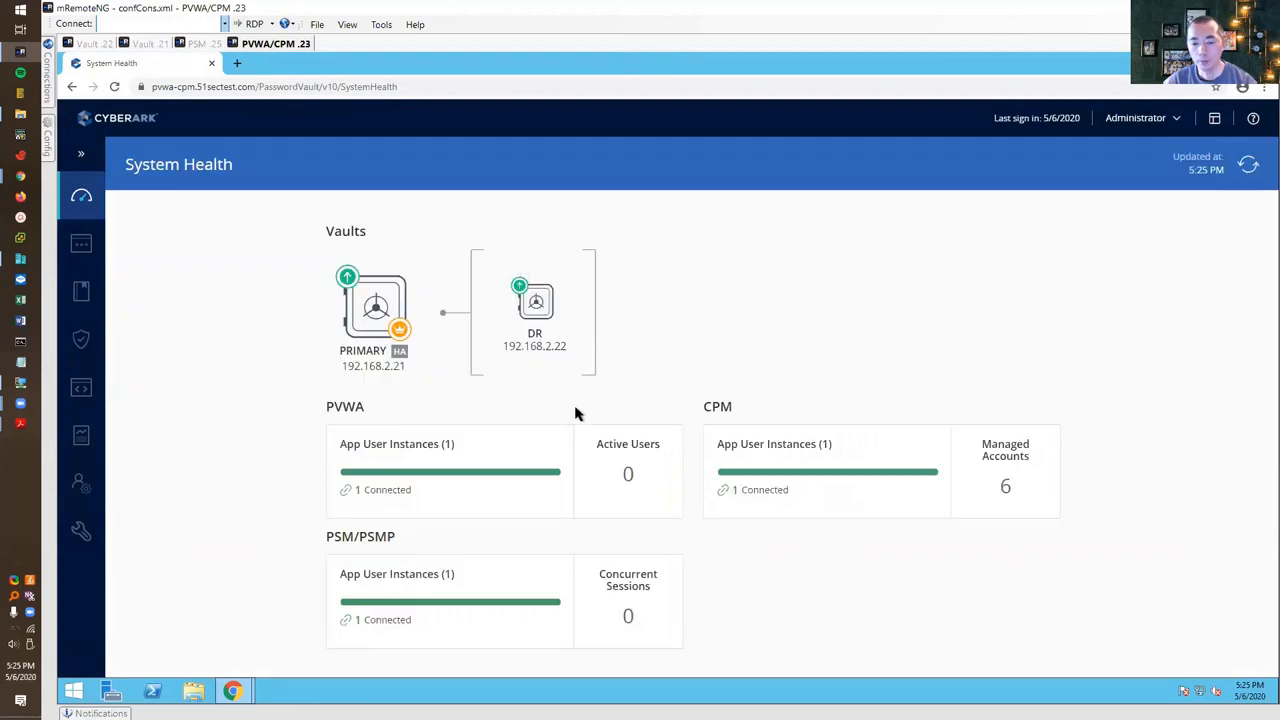
mouse_move(534, 588)
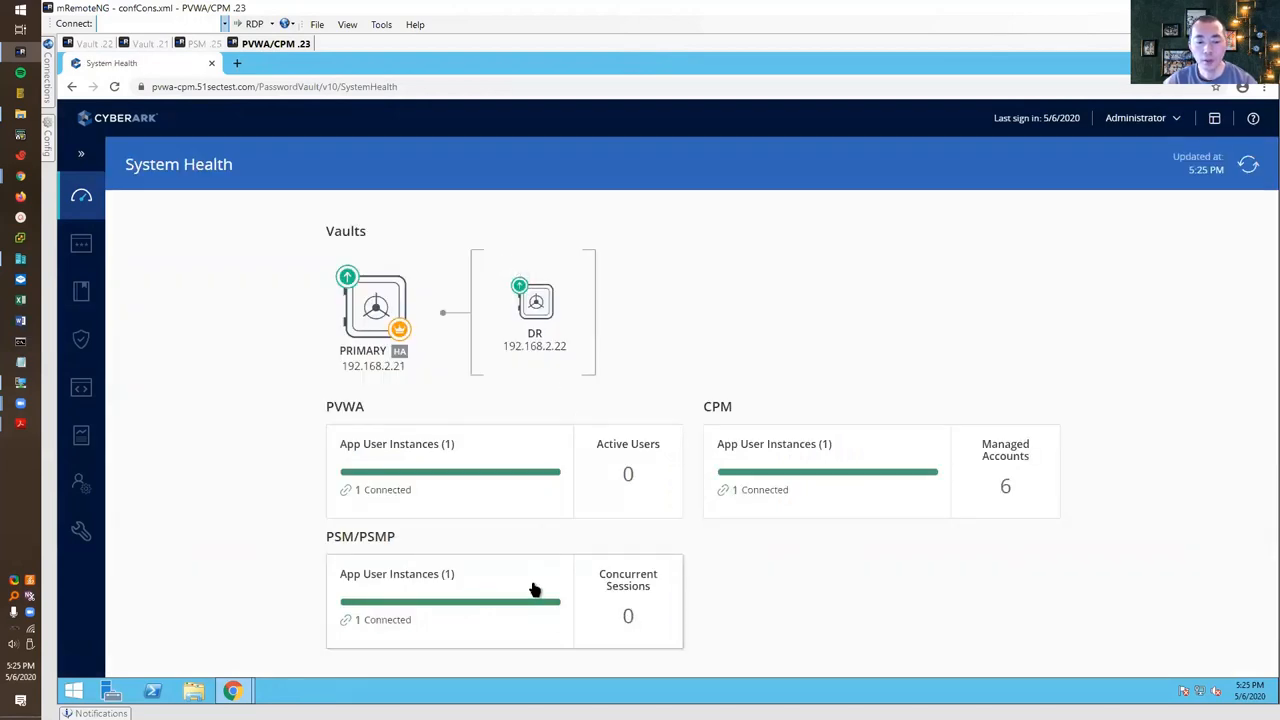
mouse_move(528, 486)
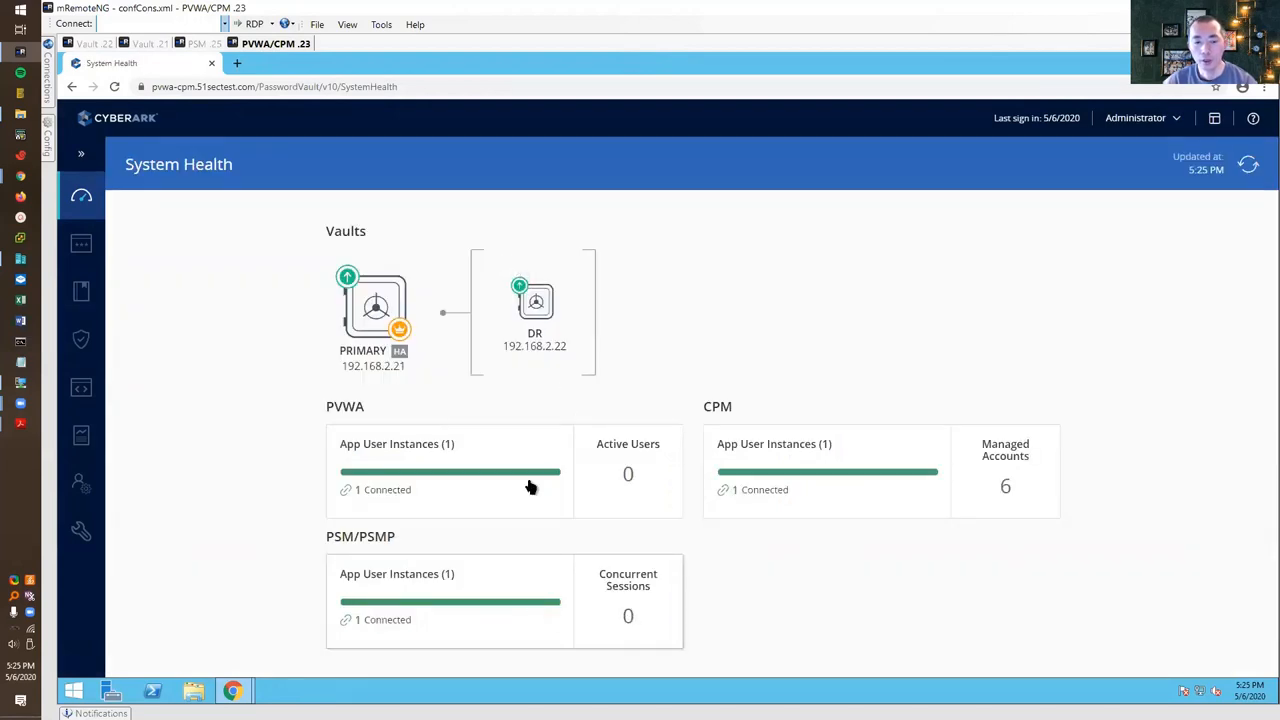
mouse_move(528, 584)
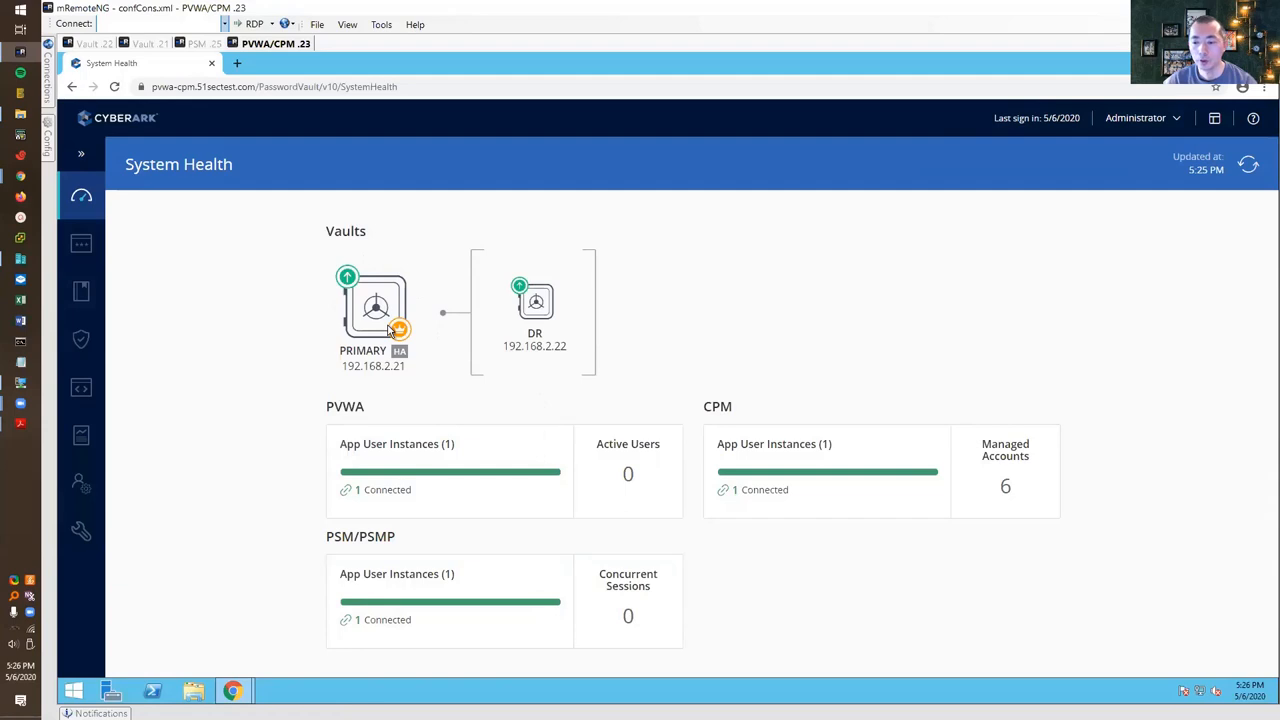
mouse_move(696, 252)
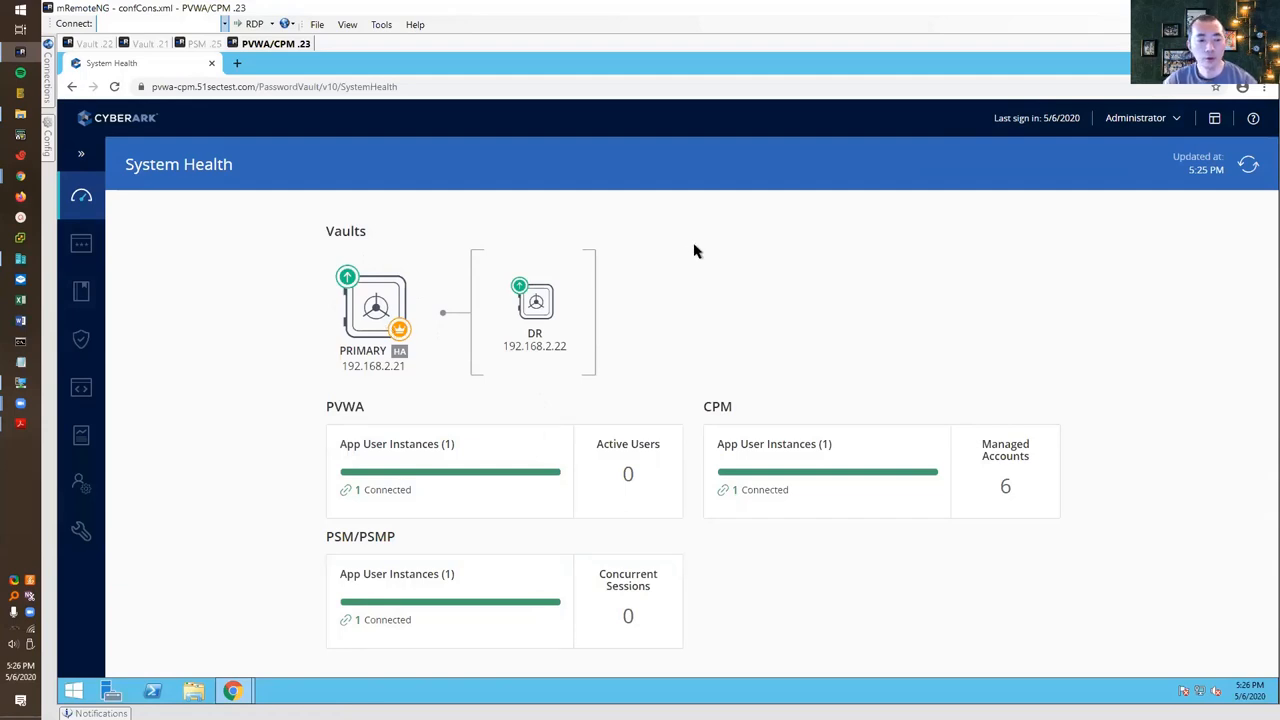
mouse_move(724, 284)
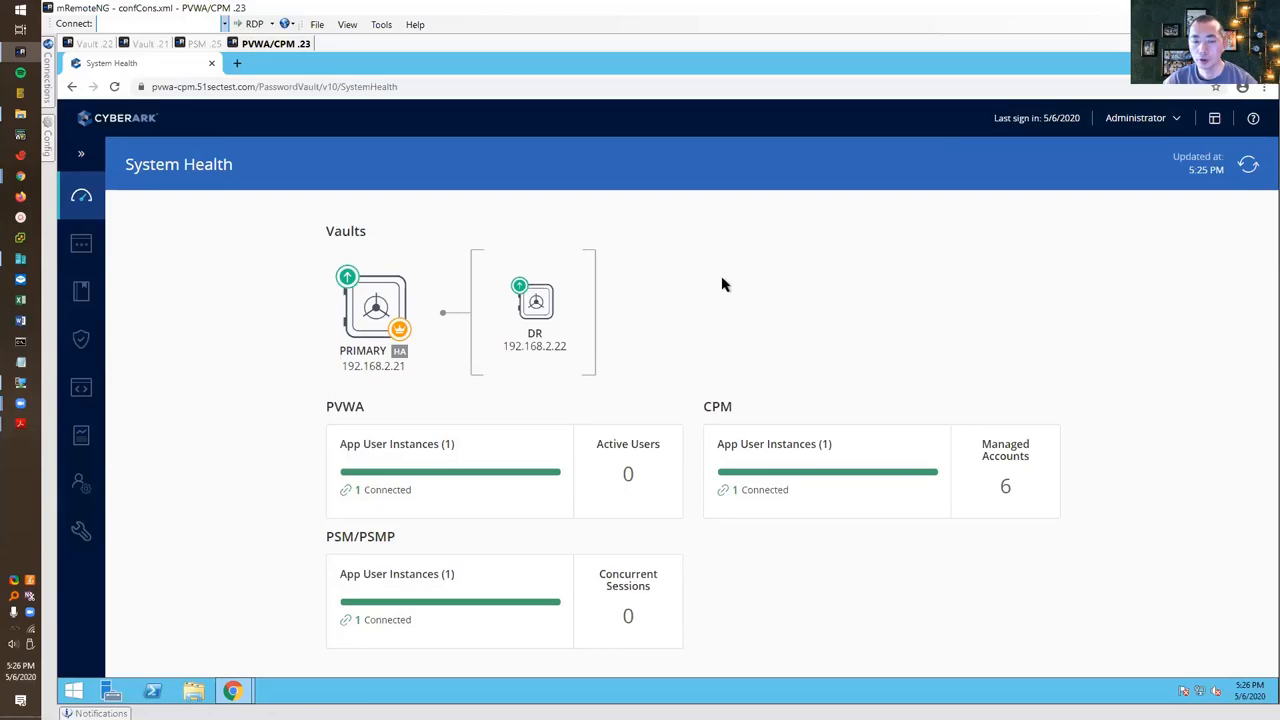